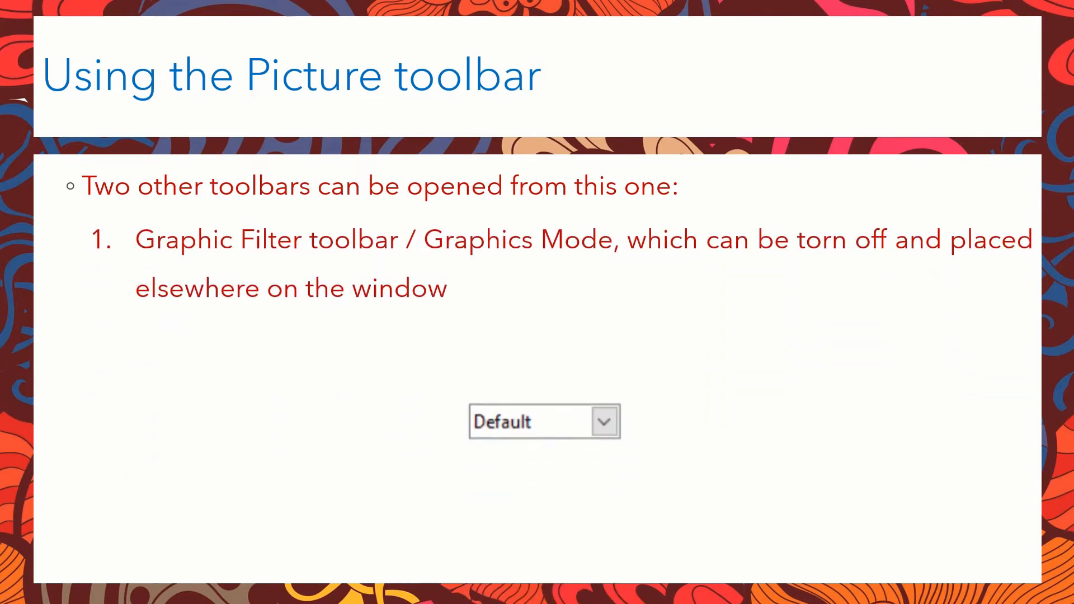
# Step: Advance through the remaining Picture toolbar slides to reach the Start Center
pyautogui.click(603, 421)
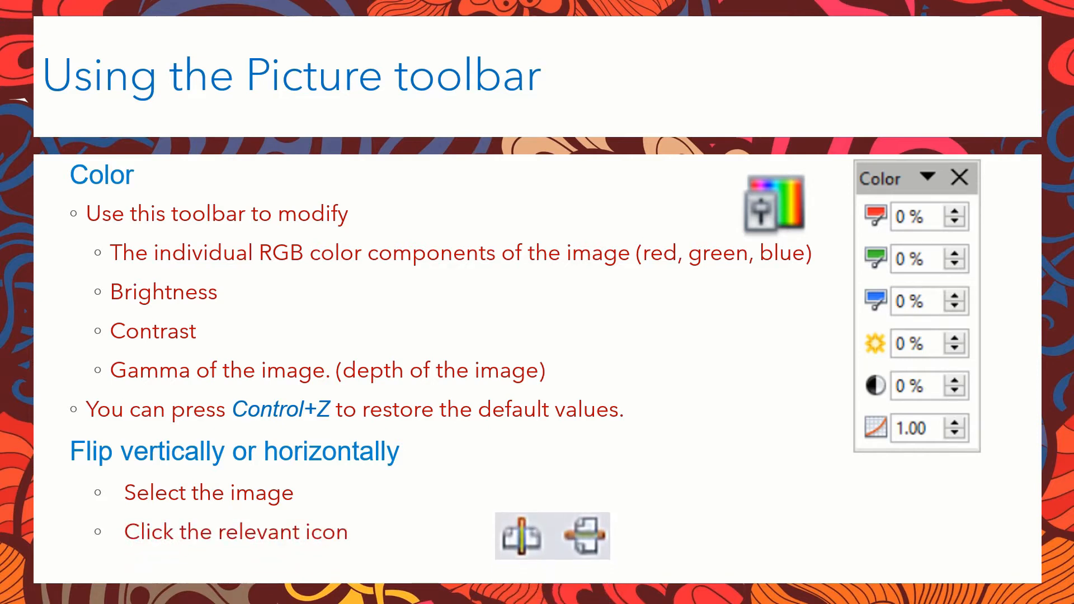
pyautogui.press('Right')
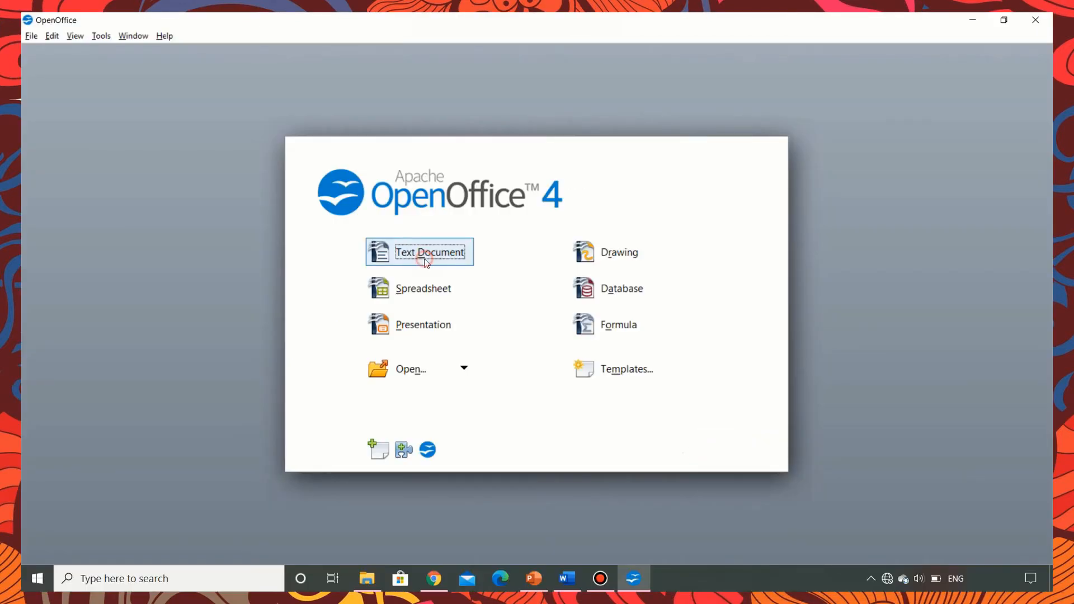
# Step: Start a new text document and insert the hero-logo-healthylifestyles picture from file
pyautogui.click(430, 252)
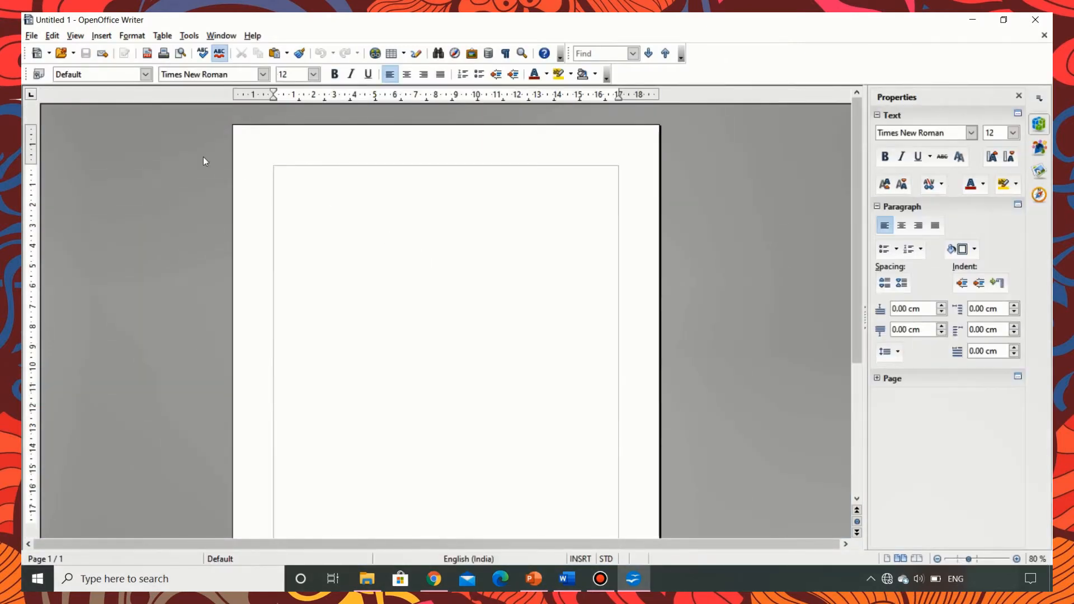
pyautogui.click(100, 35)
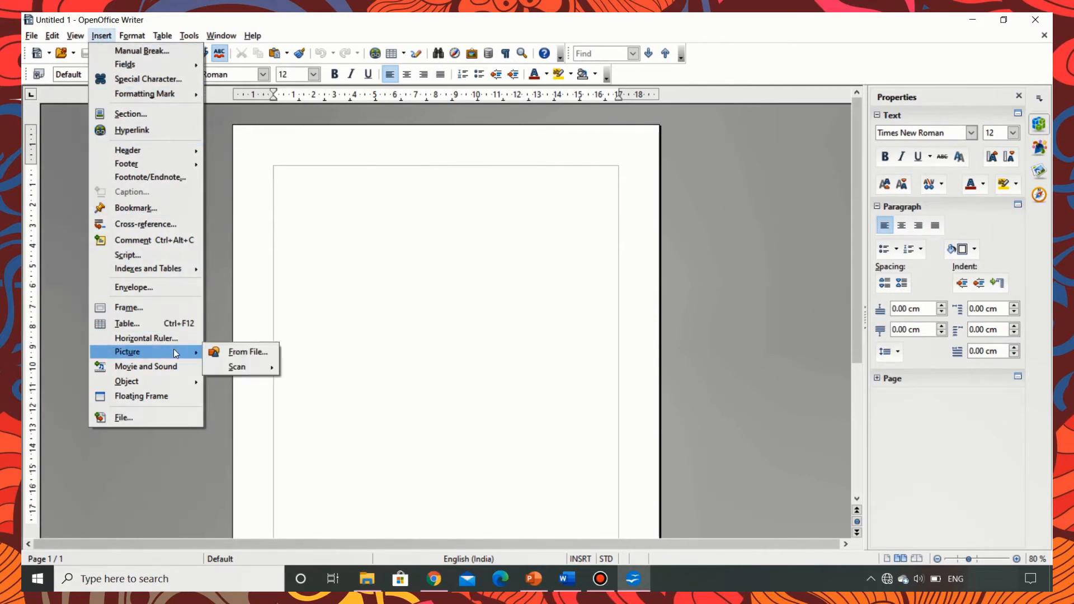
pyautogui.moveTo(246, 351)
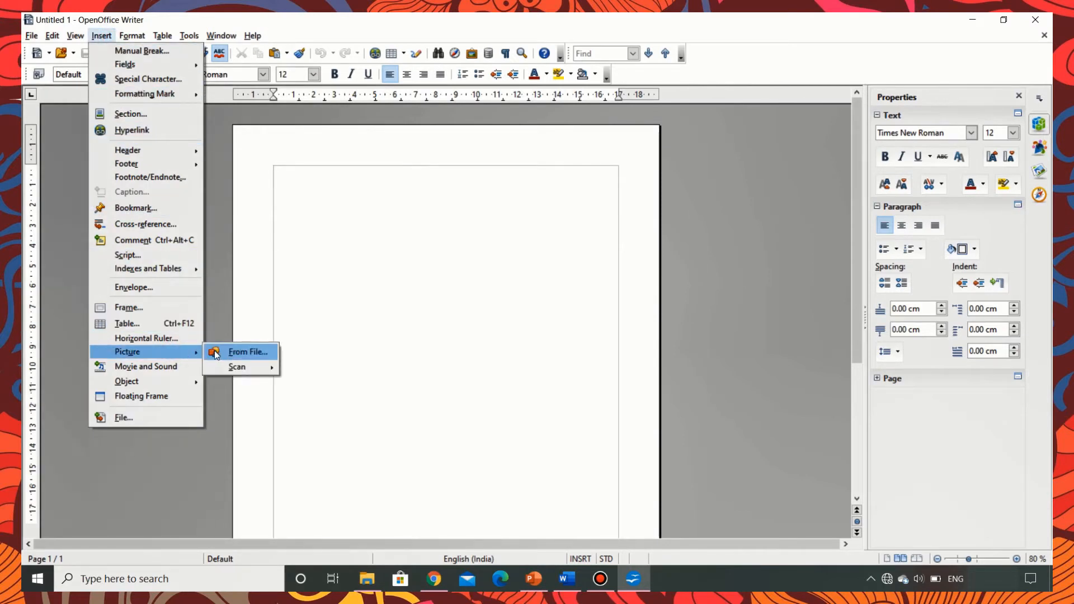
pyautogui.click(246, 351)
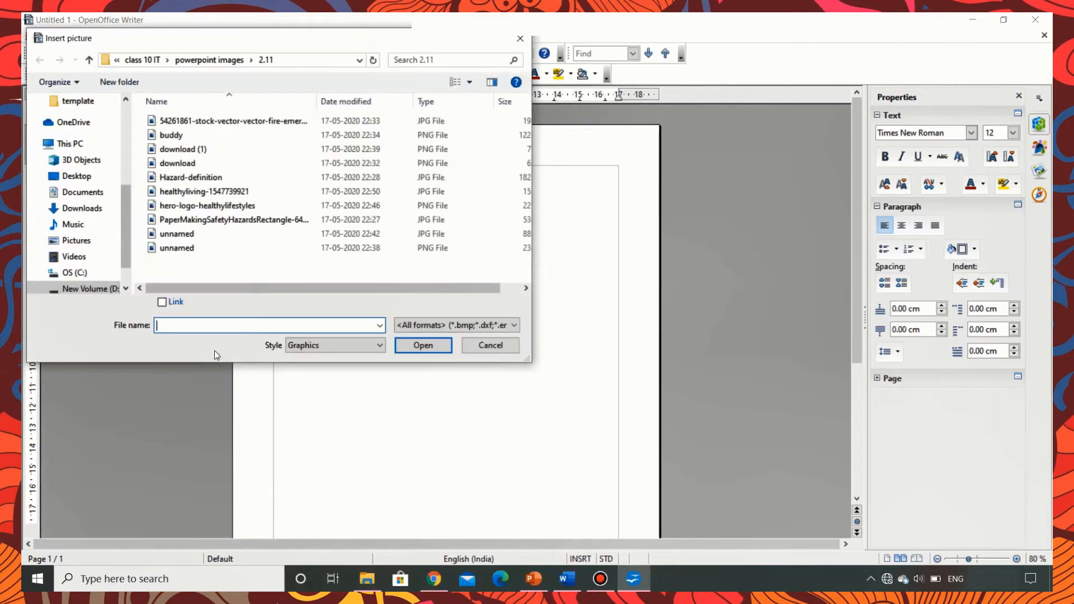
pyautogui.click(232, 121)
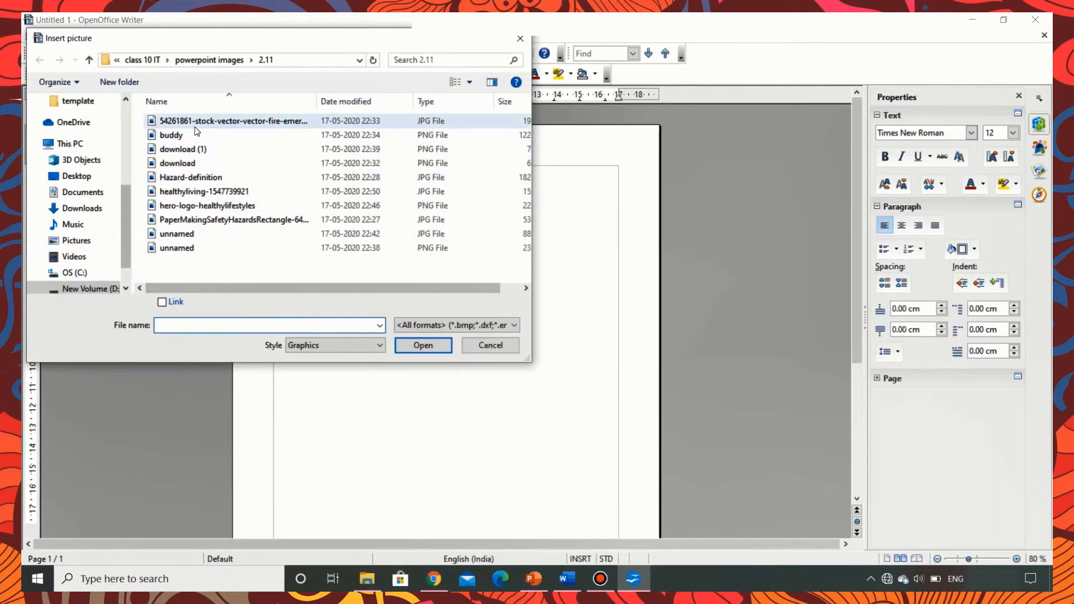
pyautogui.click(207, 205)
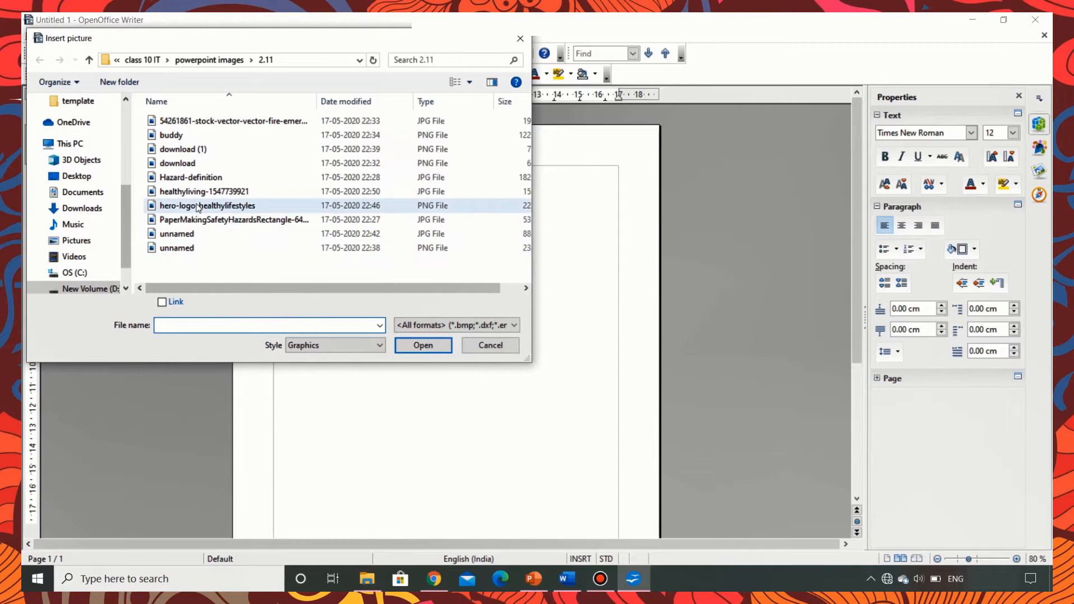
pyautogui.click(204, 191)
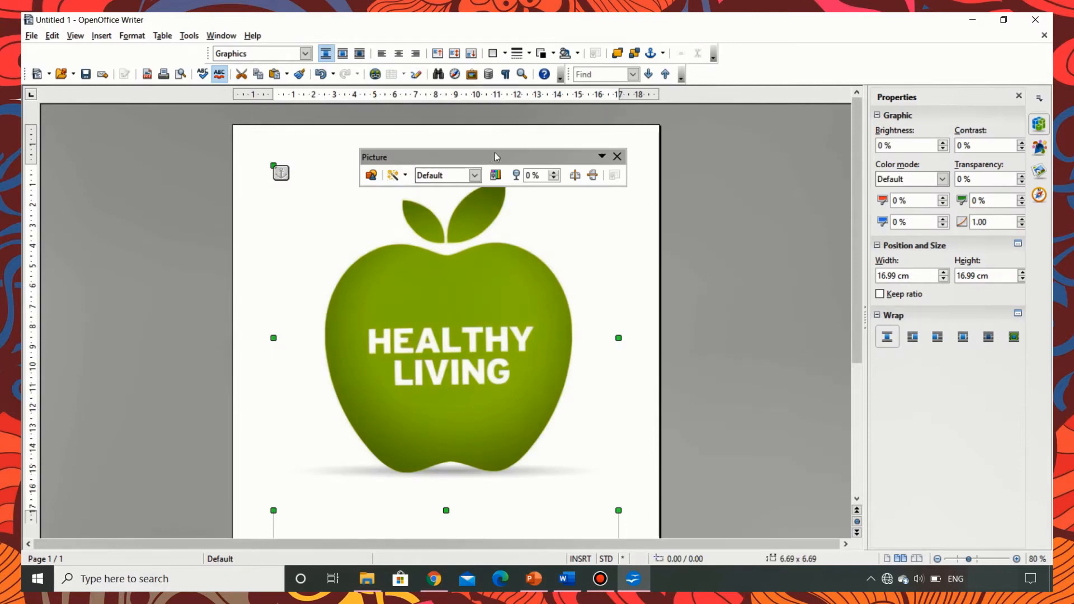
pyautogui.moveTo(442, 162)
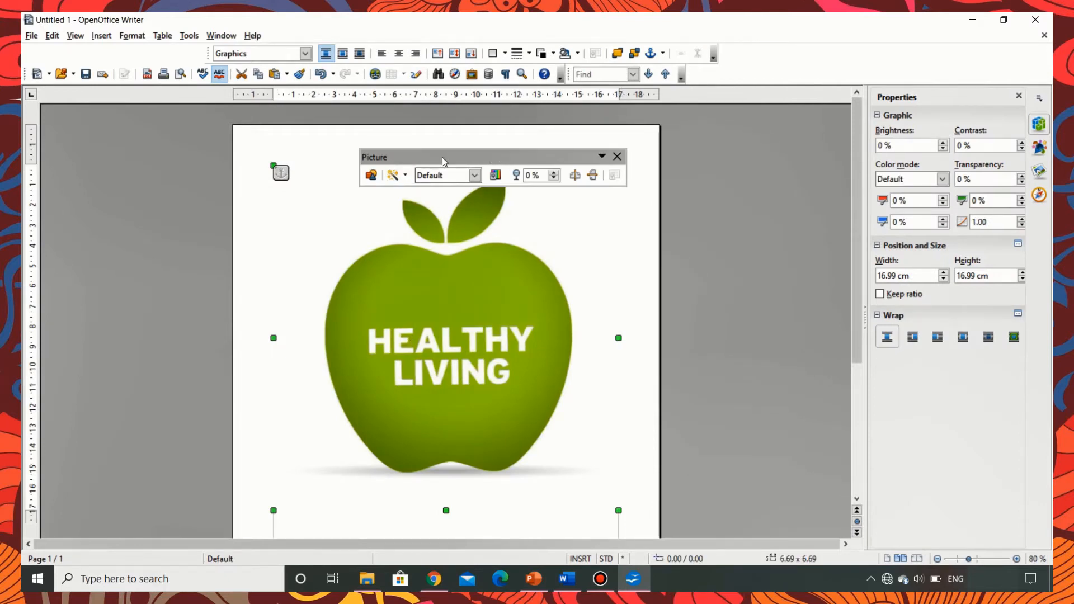
pyautogui.moveTo(304, 54)
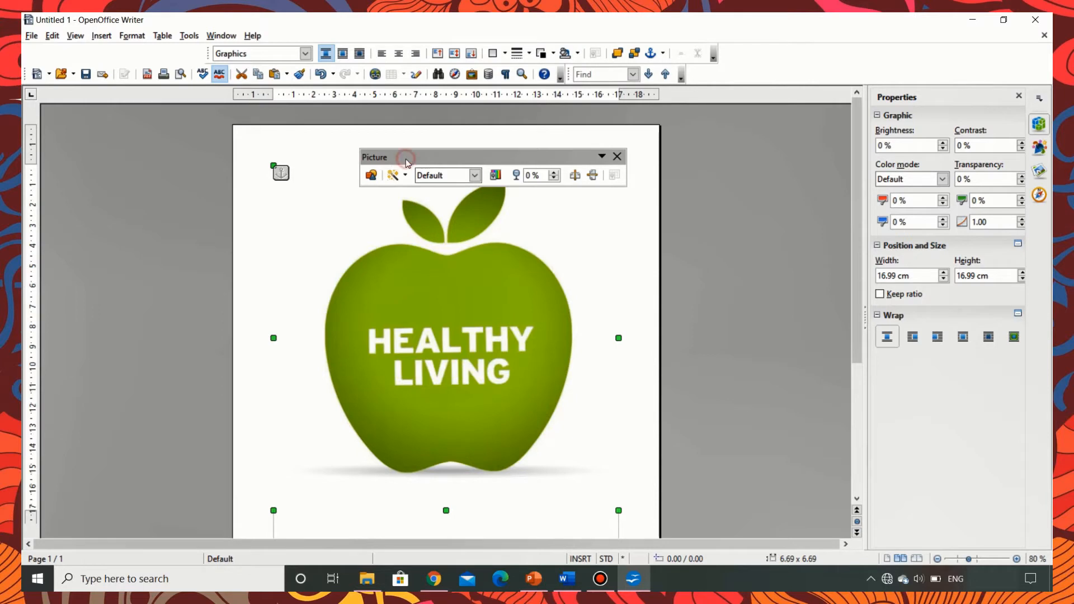
# Step: Drag the floating Picture toolbar off the logo and dock it with the main toolbars
pyautogui.moveTo(406, 156); pyautogui.dragTo(430, 139)
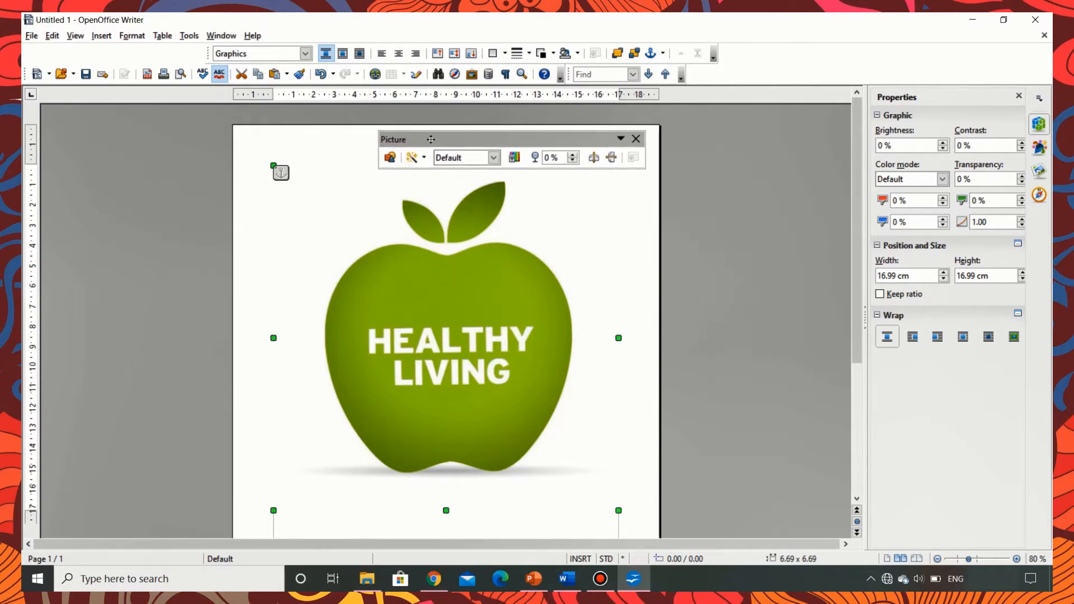
pyautogui.click(635, 138)
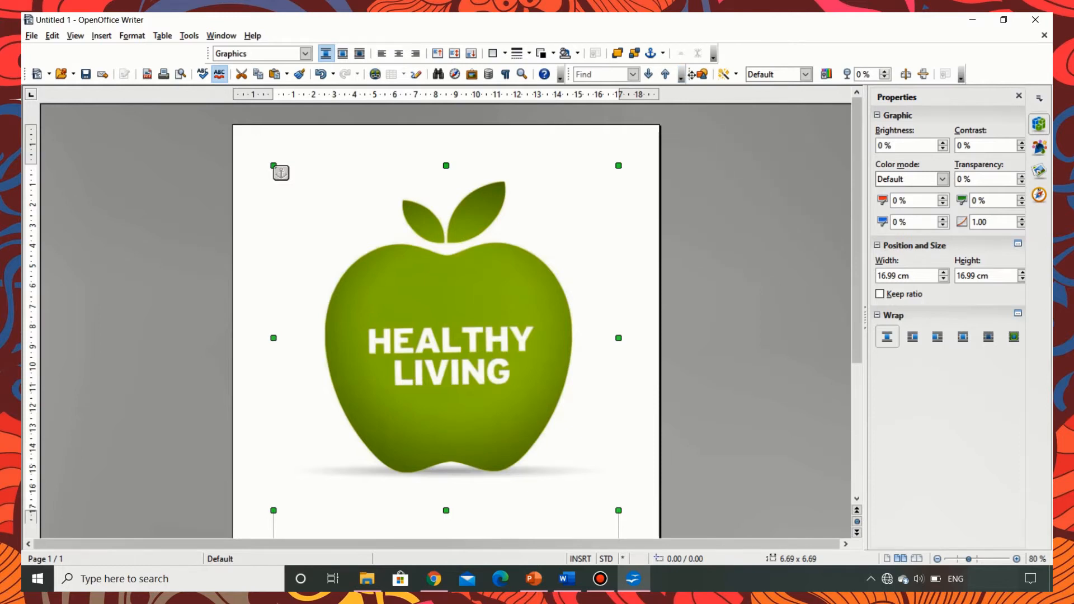
pyautogui.moveTo(580, 136)
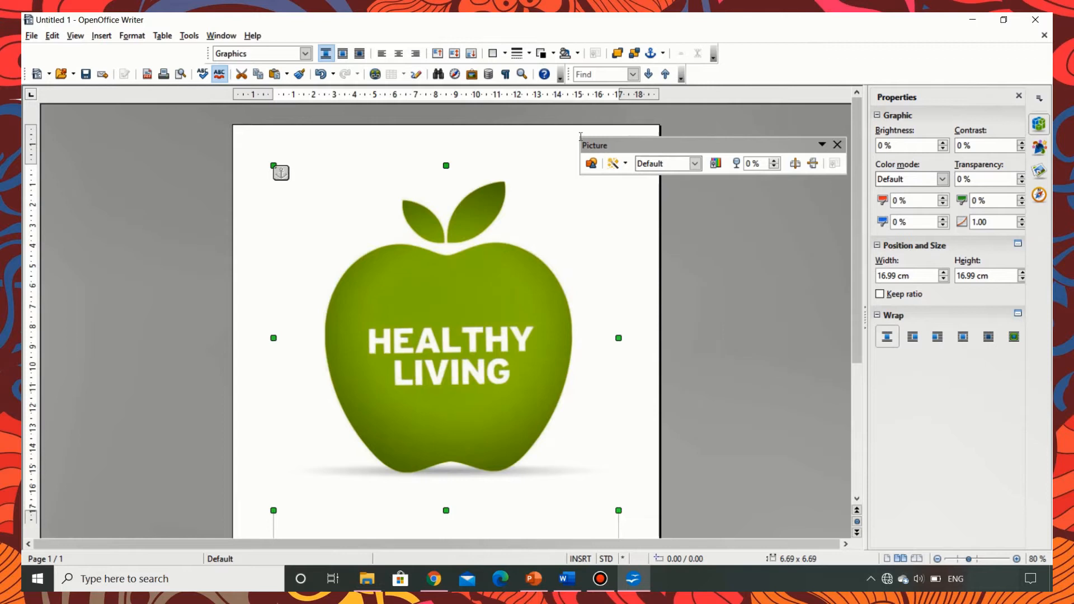
pyautogui.moveTo(590, 164)
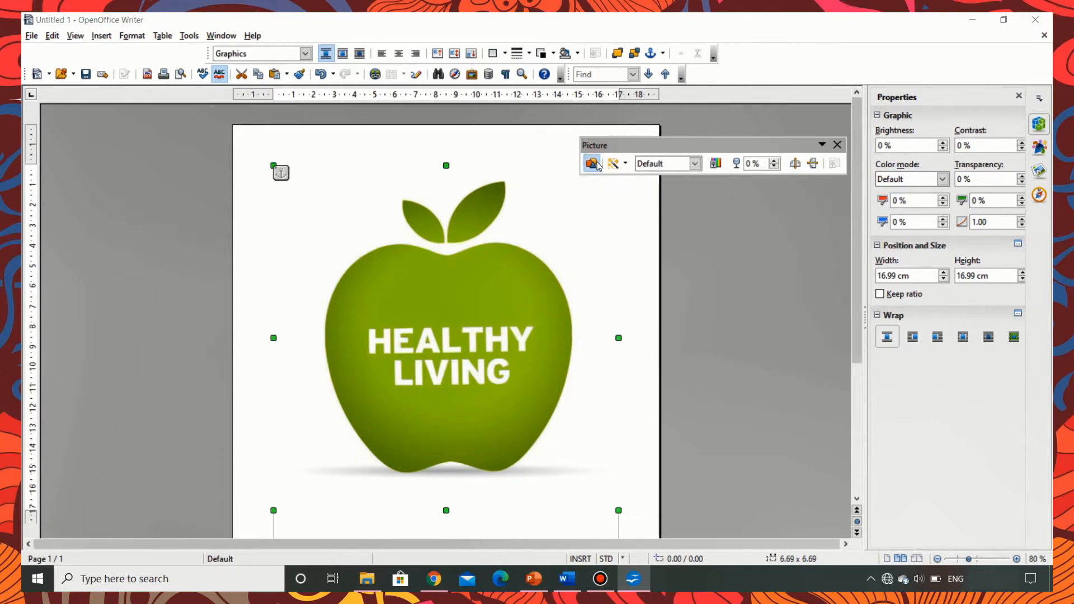
pyautogui.click(593, 164)
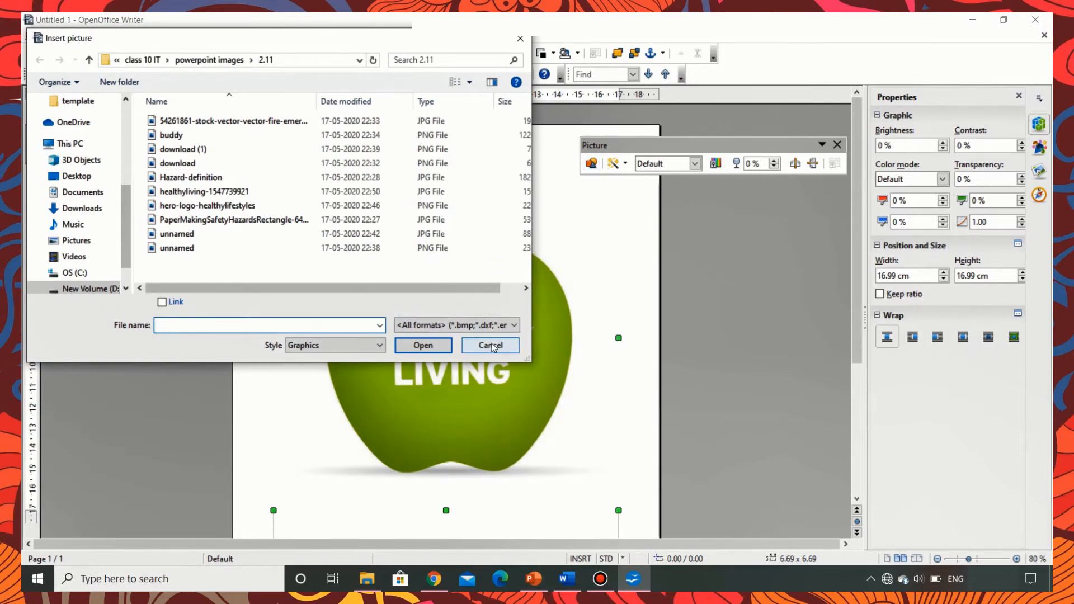
pyautogui.click(490, 345)
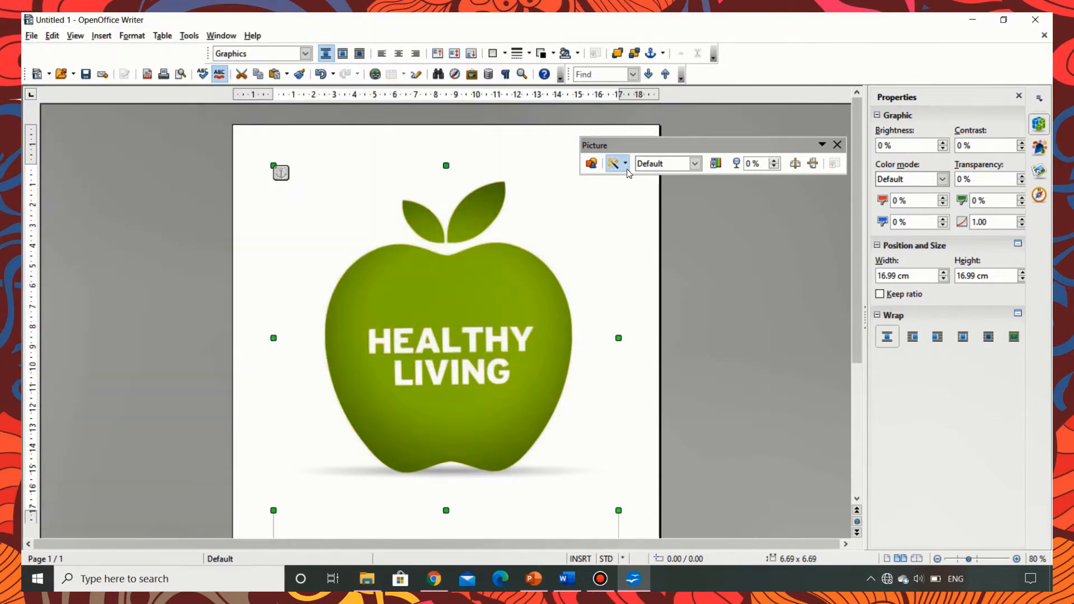
pyautogui.click(615, 164)
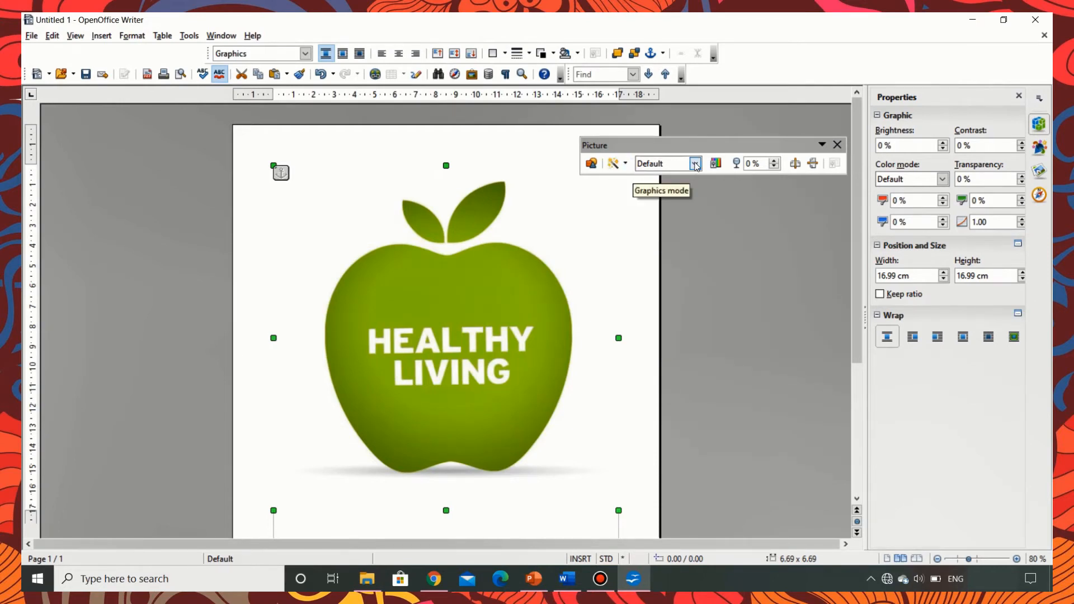
pyautogui.moveTo(714, 163)
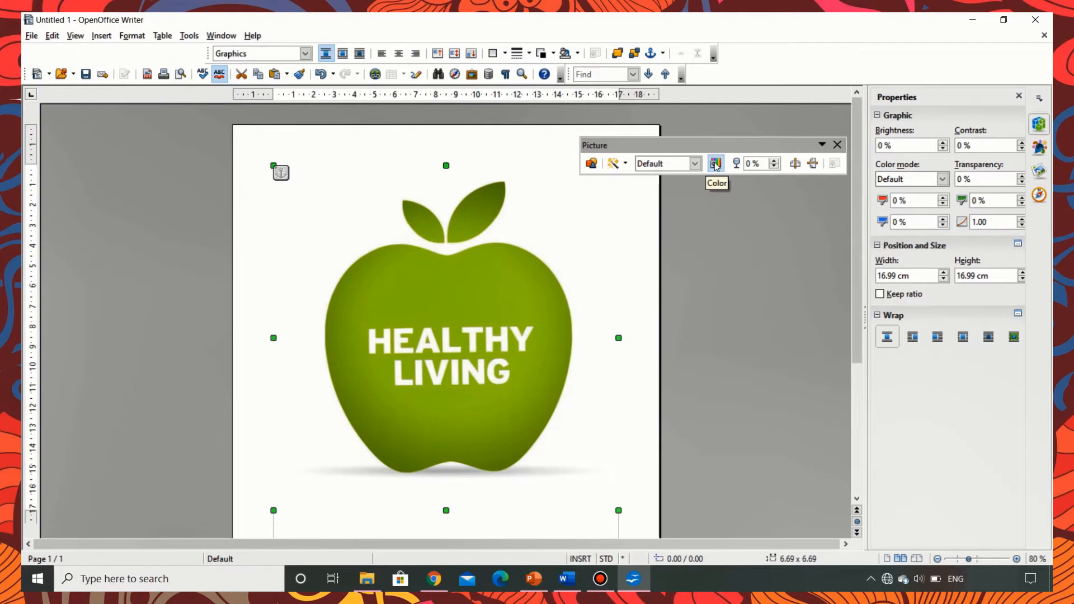
pyautogui.moveTo(736, 164)
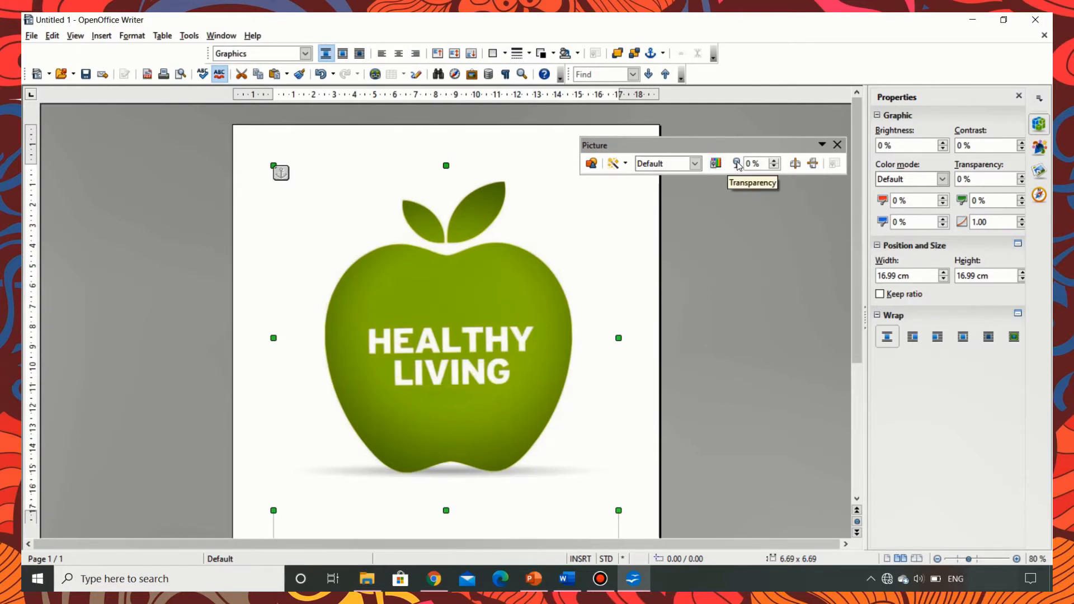
pyautogui.moveTo(794, 163)
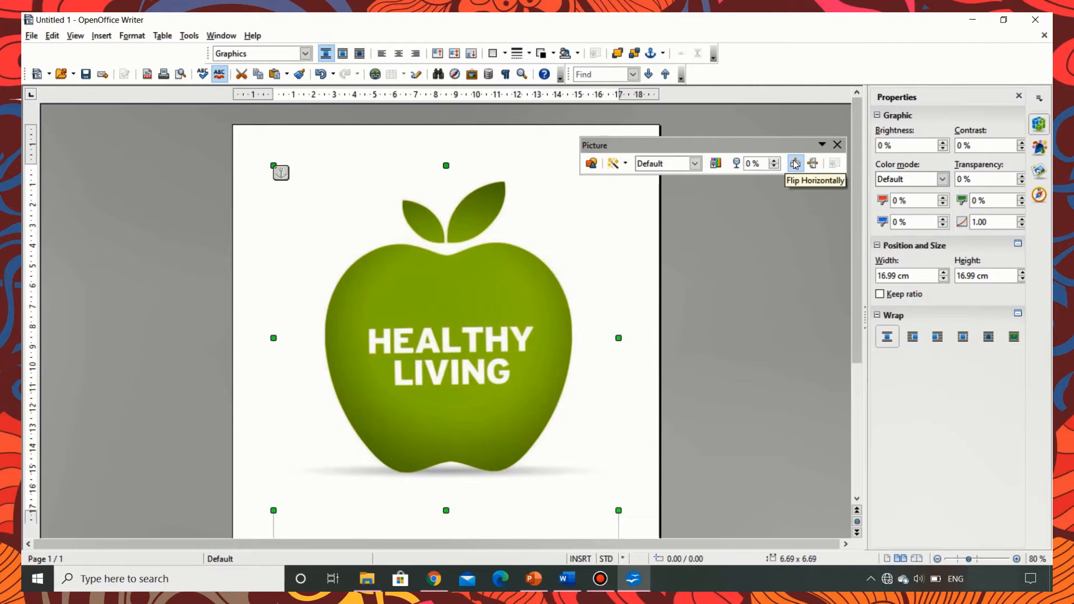
pyautogui.moveTo(812, 163)
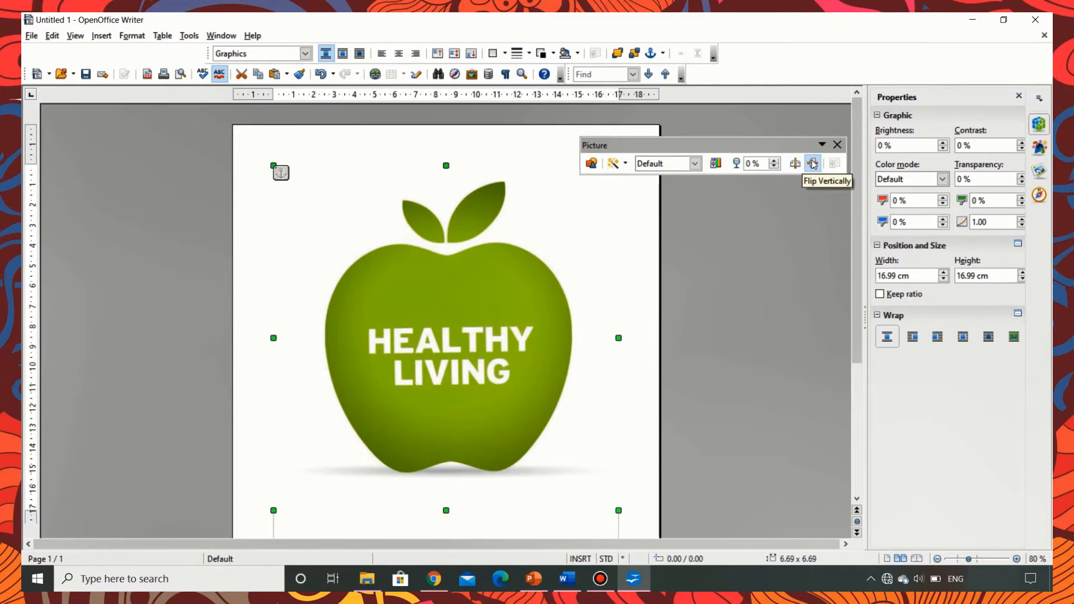
pyautogui.moveTo(700, 175)
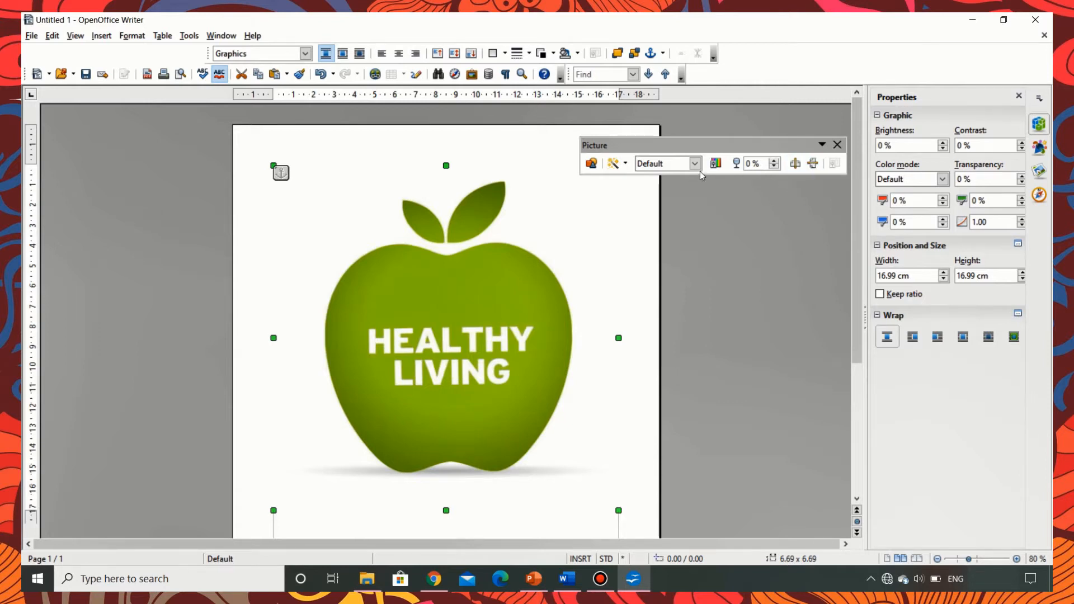
pyautogui.moveTo(665, 163)
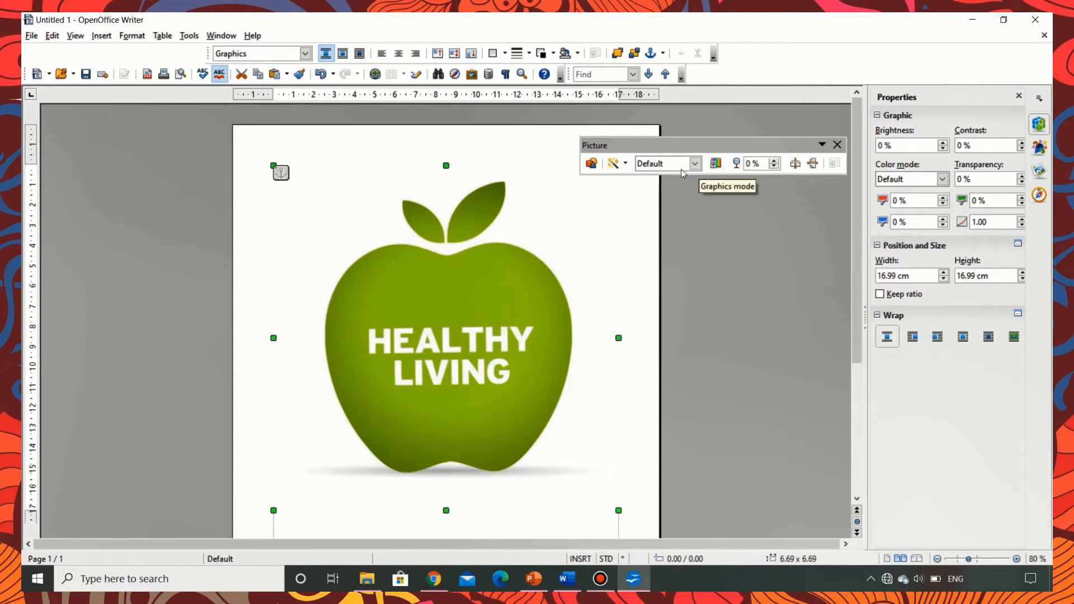
# Step: Set the apple picture's graphics mode to Grayscale, then Black/White
pyautogui.click(693, 163)
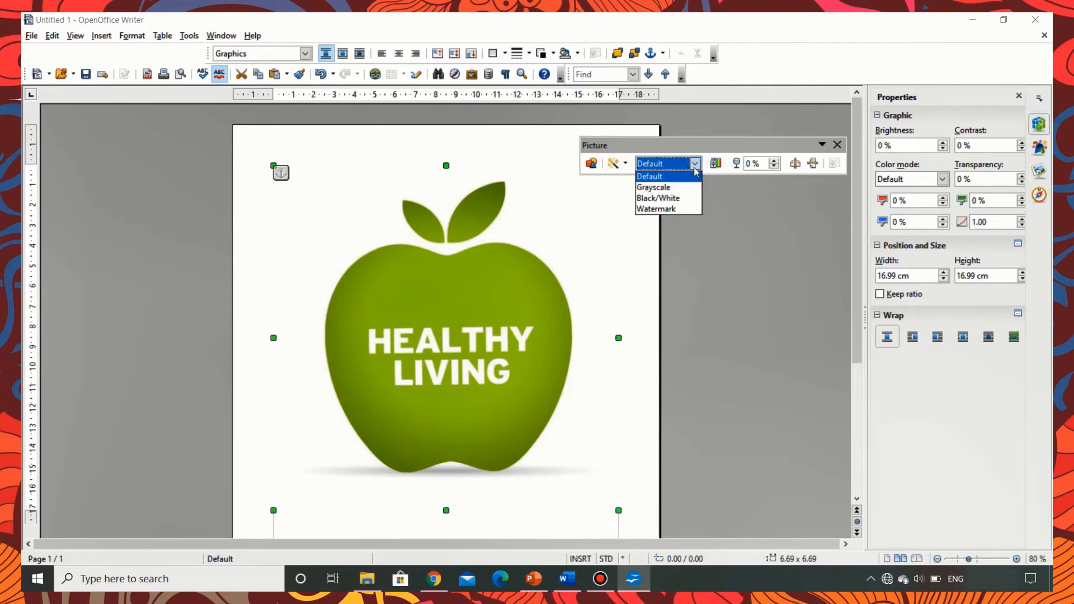
pyautogui.moveTo(660, 187)
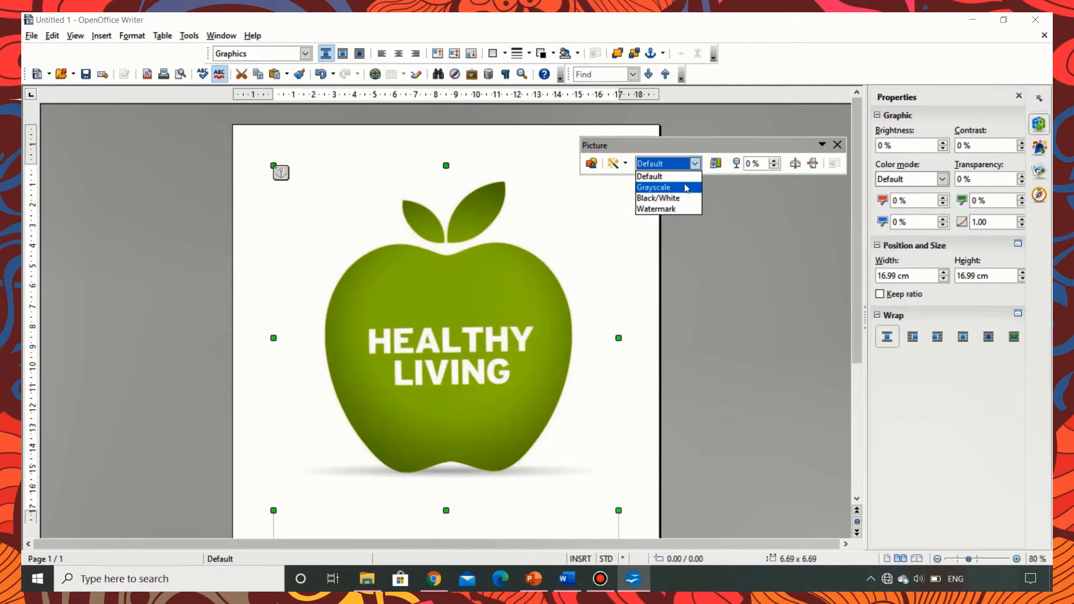
pyautogui.click(653, 187)
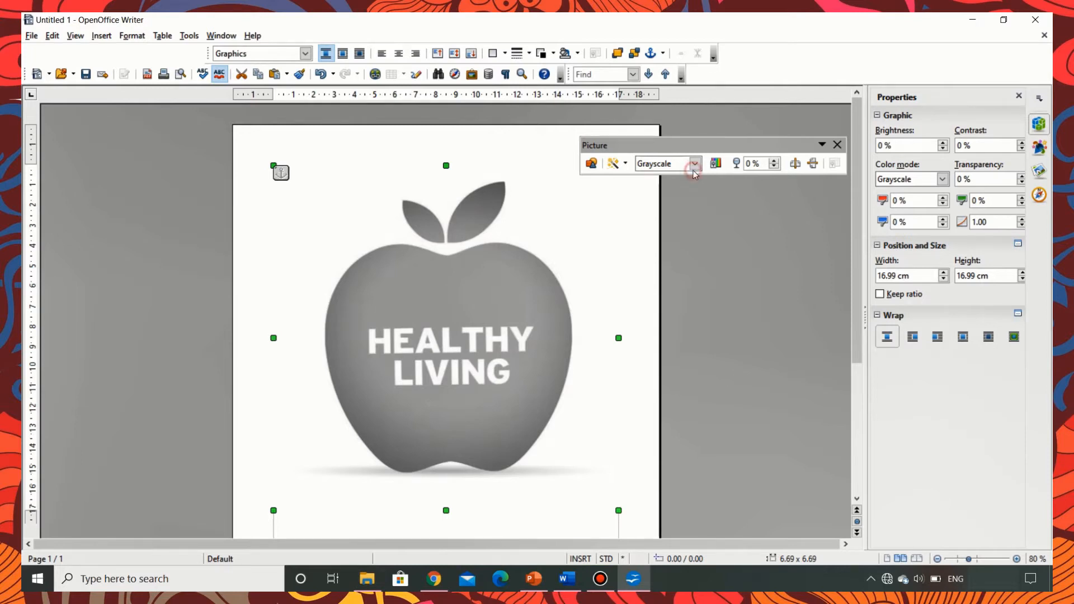
pyautogui.click(694, 164)
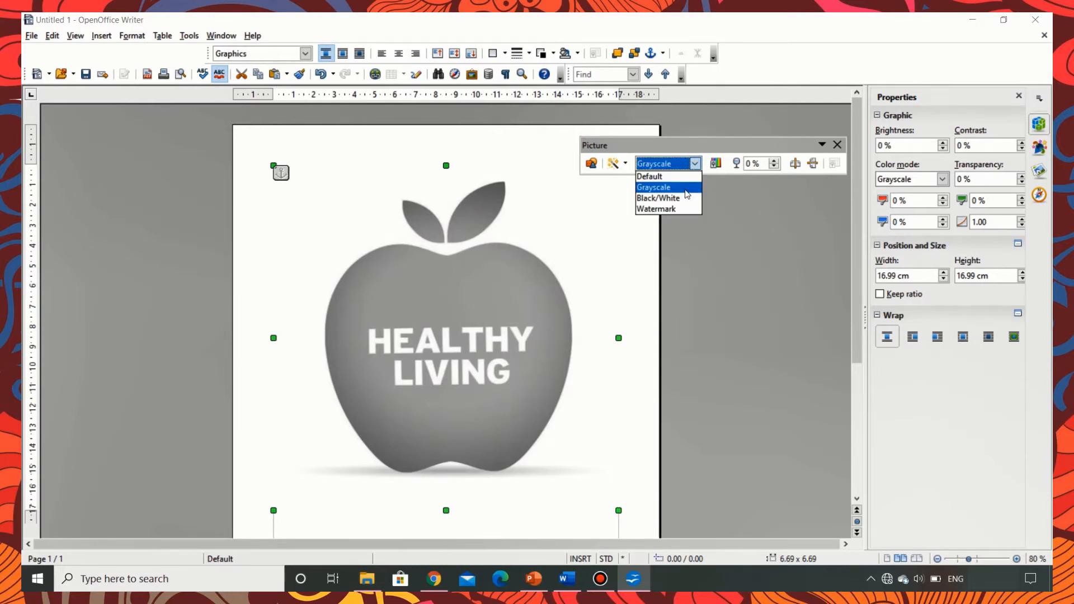
pyautogui.click(659, 198)
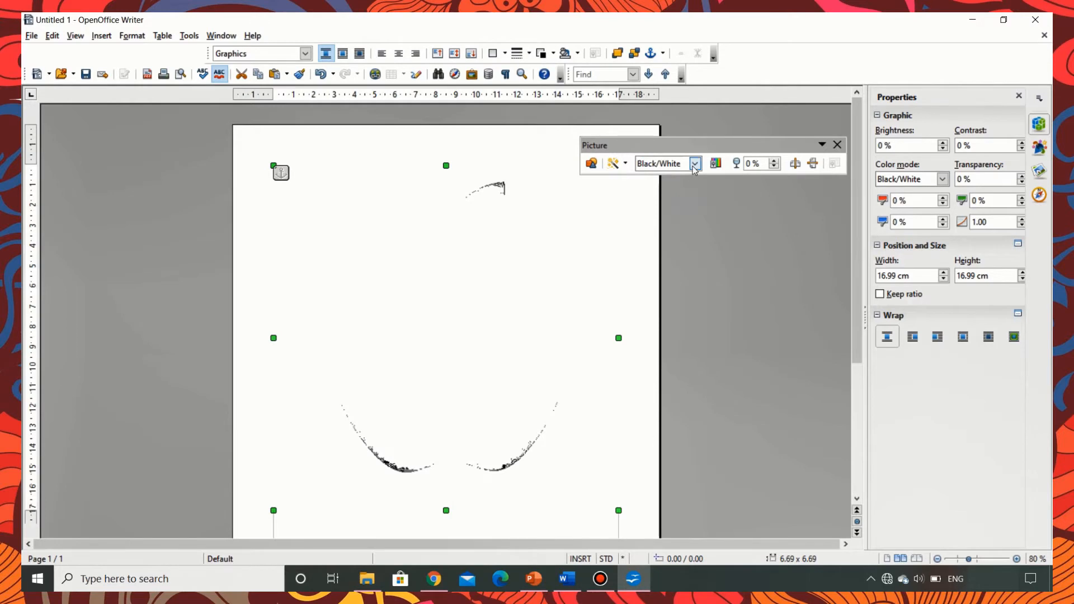
# Step: Switch the apple picture to Watermark mode, then back to Default colours
pyautogui.click(694, 163)
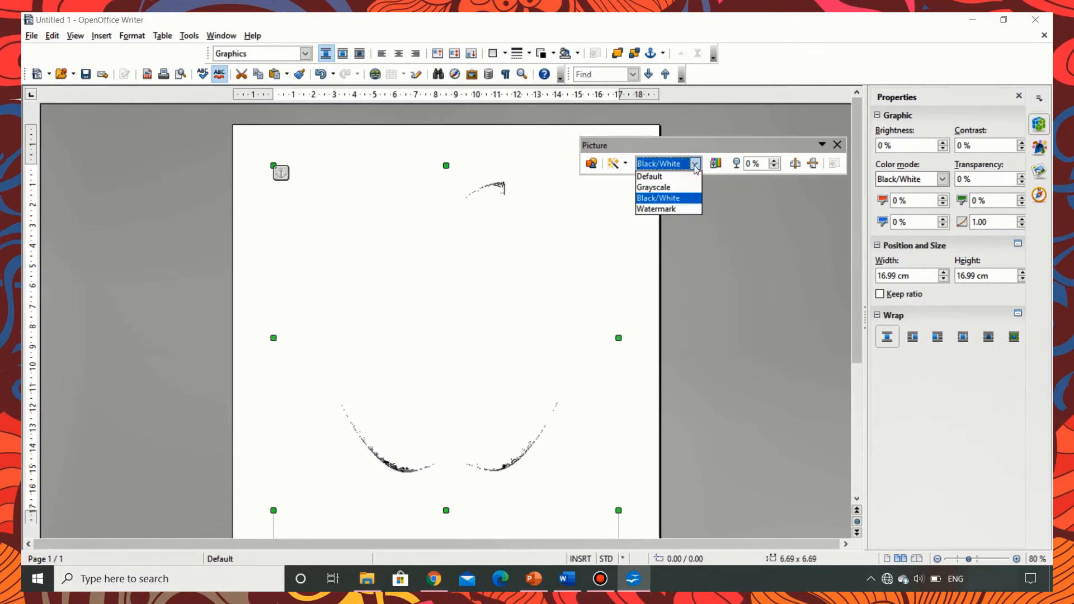
pyautogui.moveTo(668, 209)
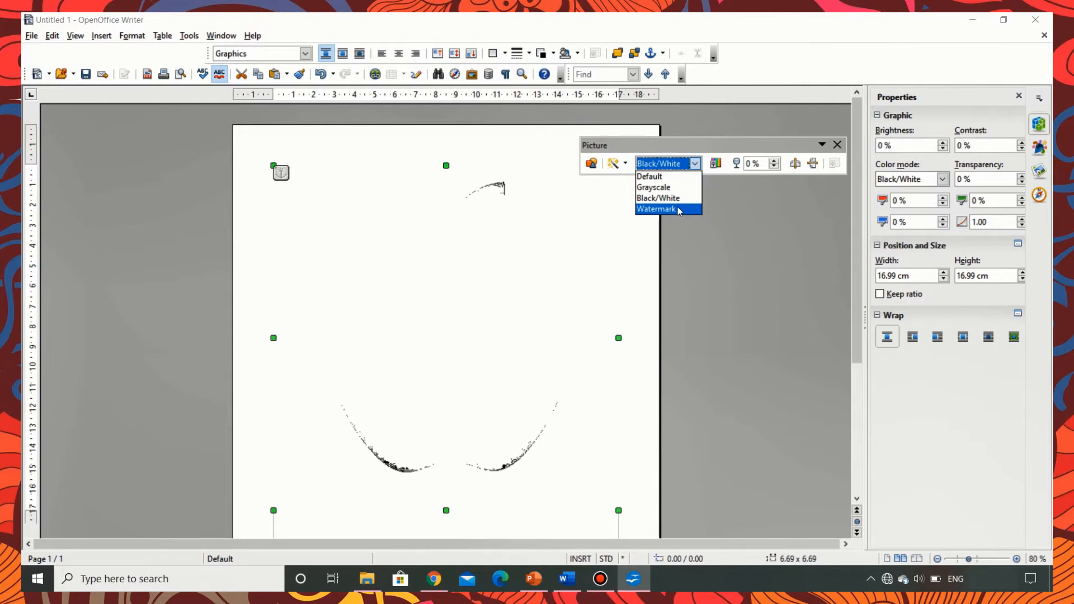
pyautogui.click(656, 210)
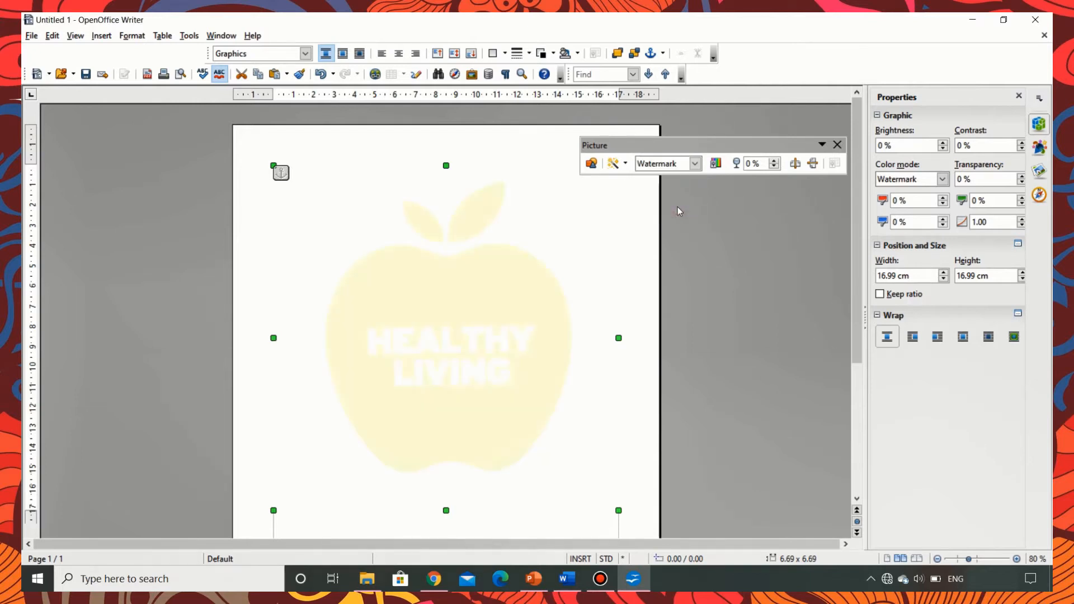
pyautogui.moveTo(624, 262)
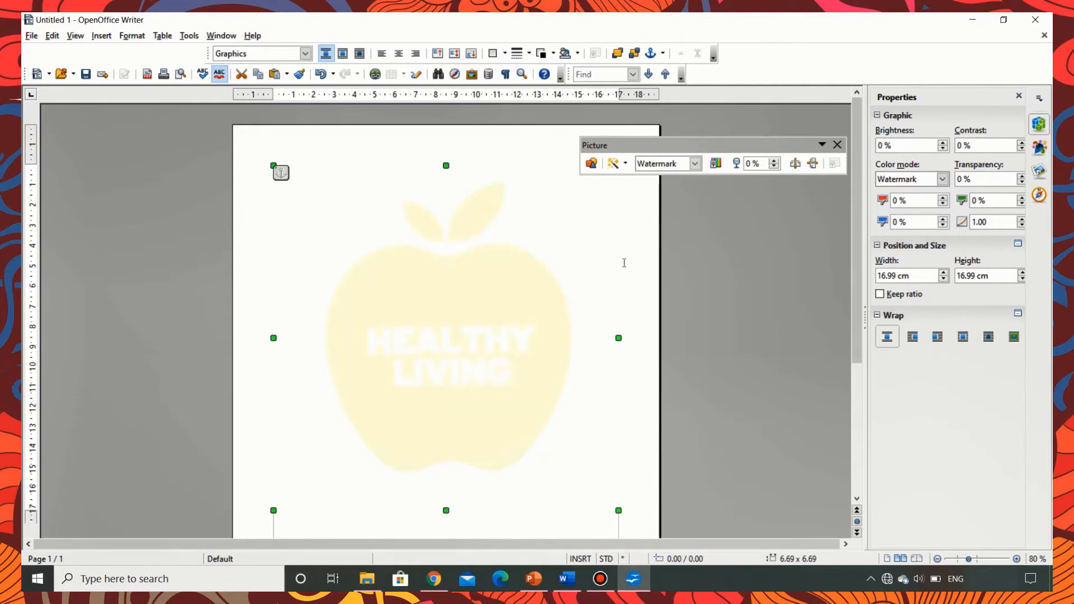
pyautogui.moveTo(511, 345)
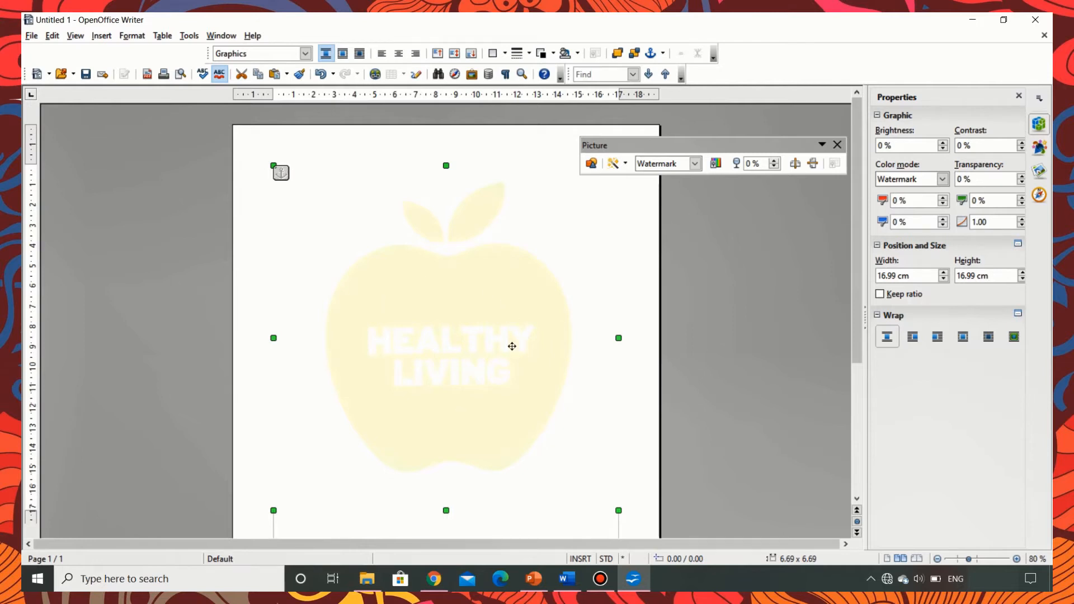
pyautogui.click(693, 163)
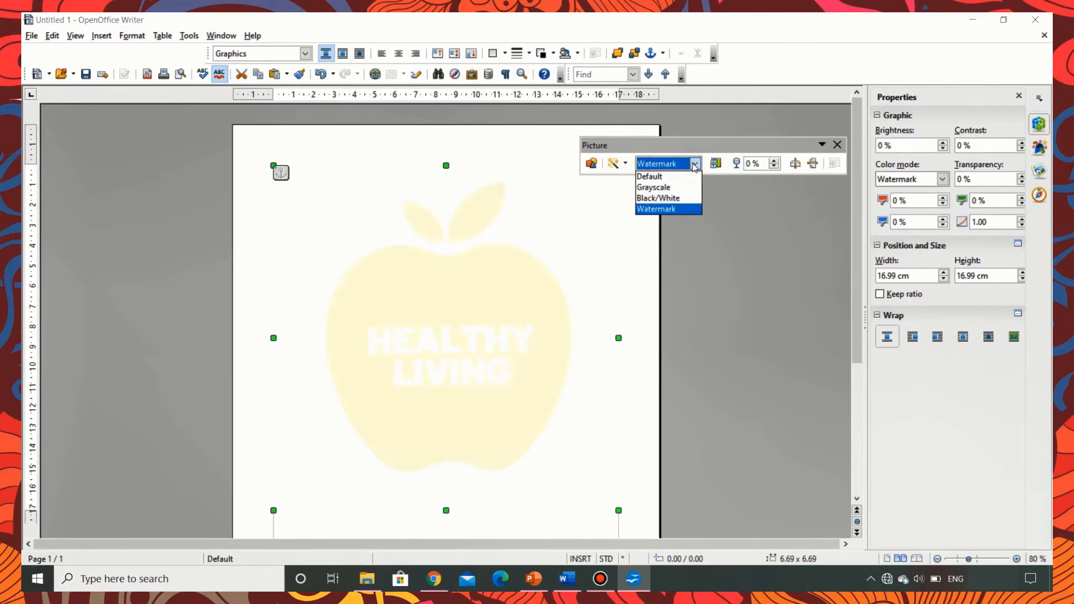
pyautogui.click(649, 176)
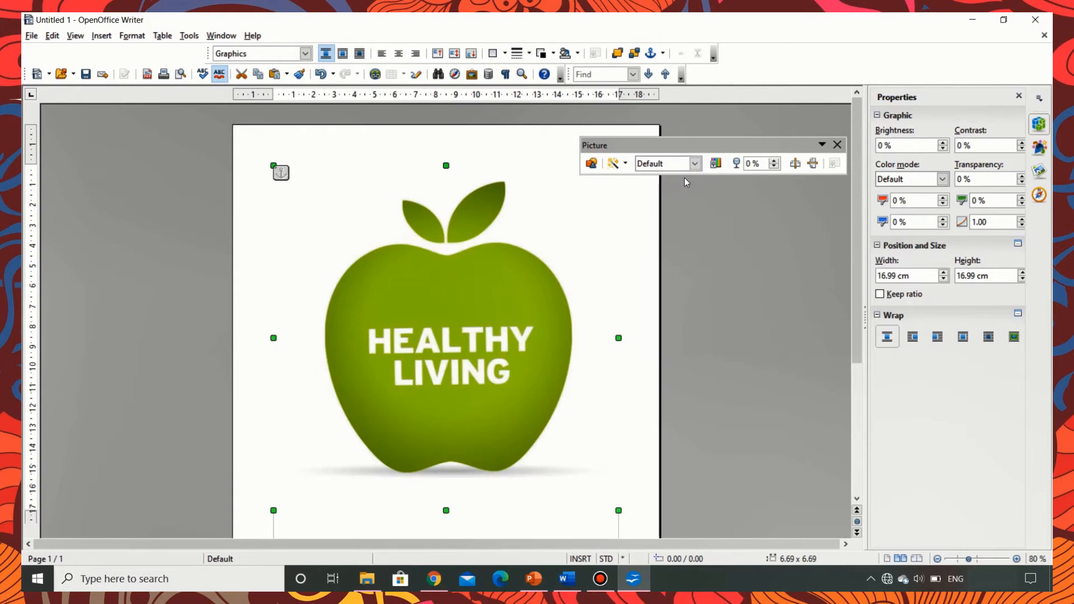
pyautogui.moveTo(716, 163)
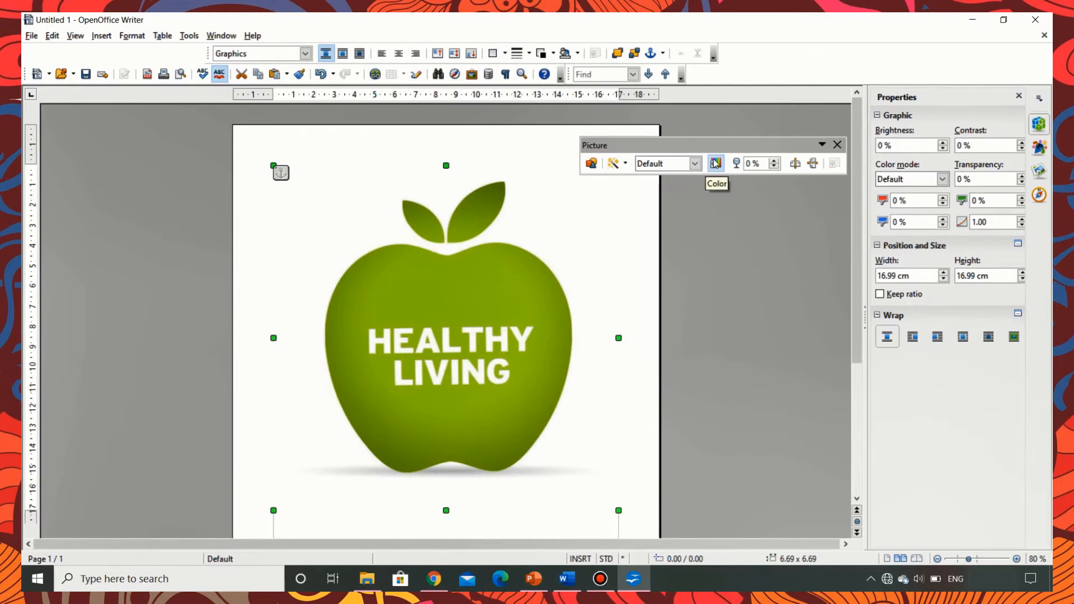
pyautogui.click(715, 164)
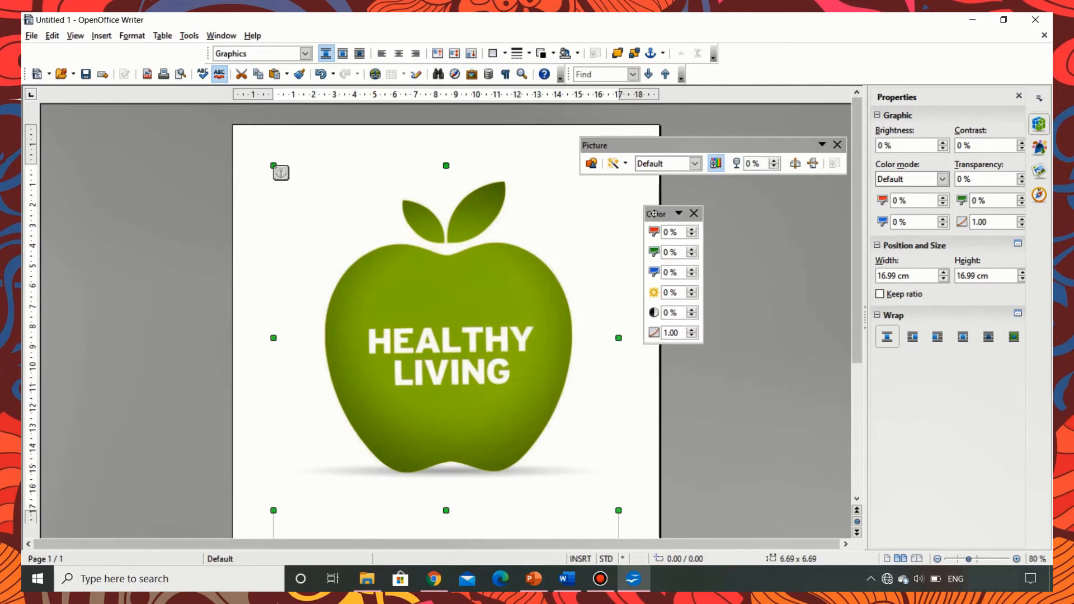
pyautogui.moveTo(651, 252)
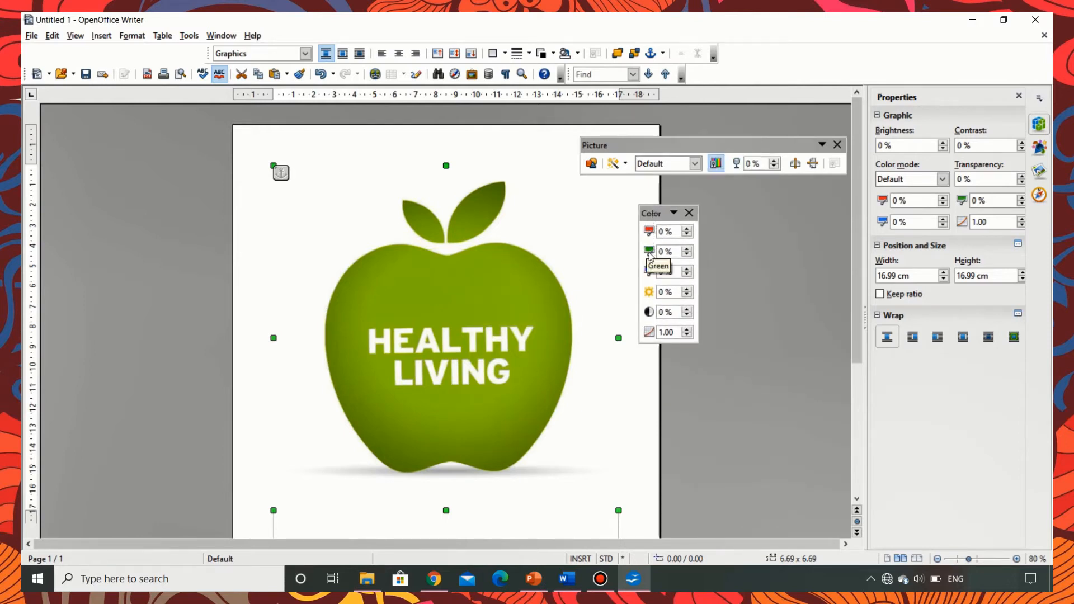
pyautogui.moveTo(648, 291)
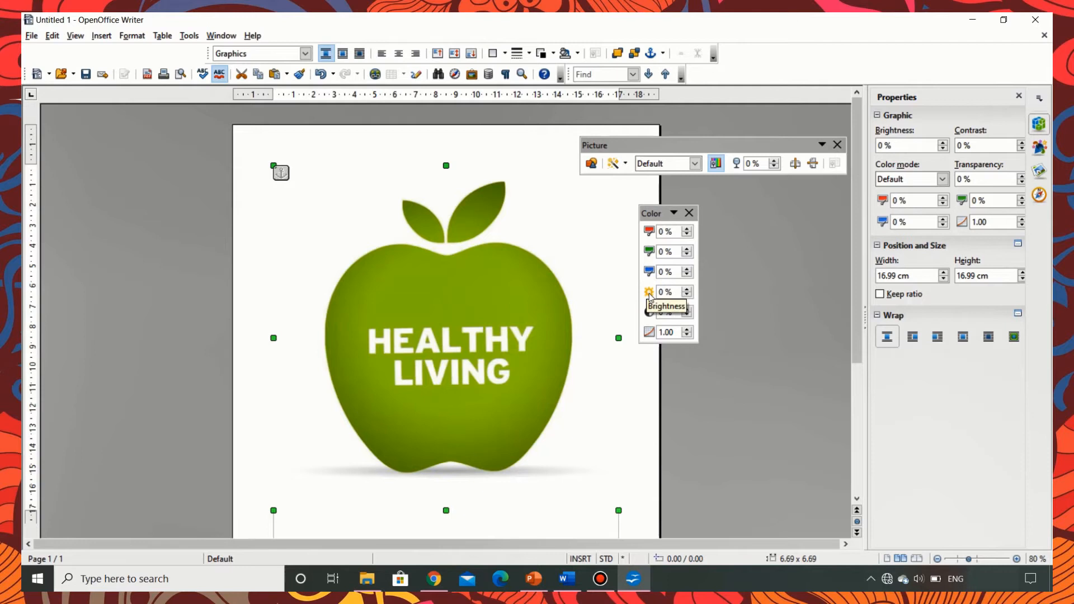
pyautogui.moveTo(649, 333)
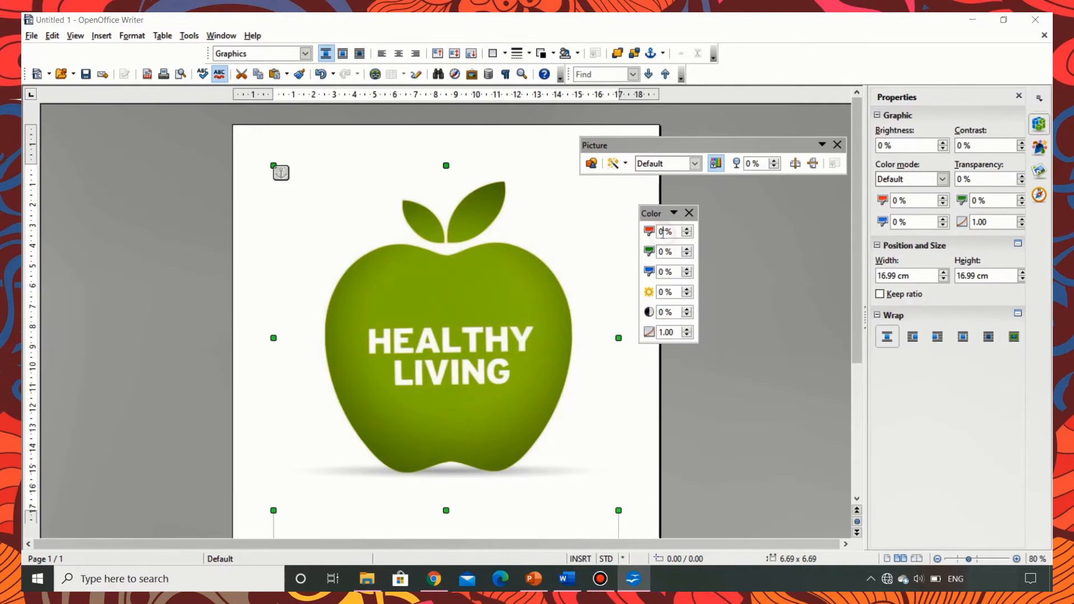
pyautogui.click(687, 229)
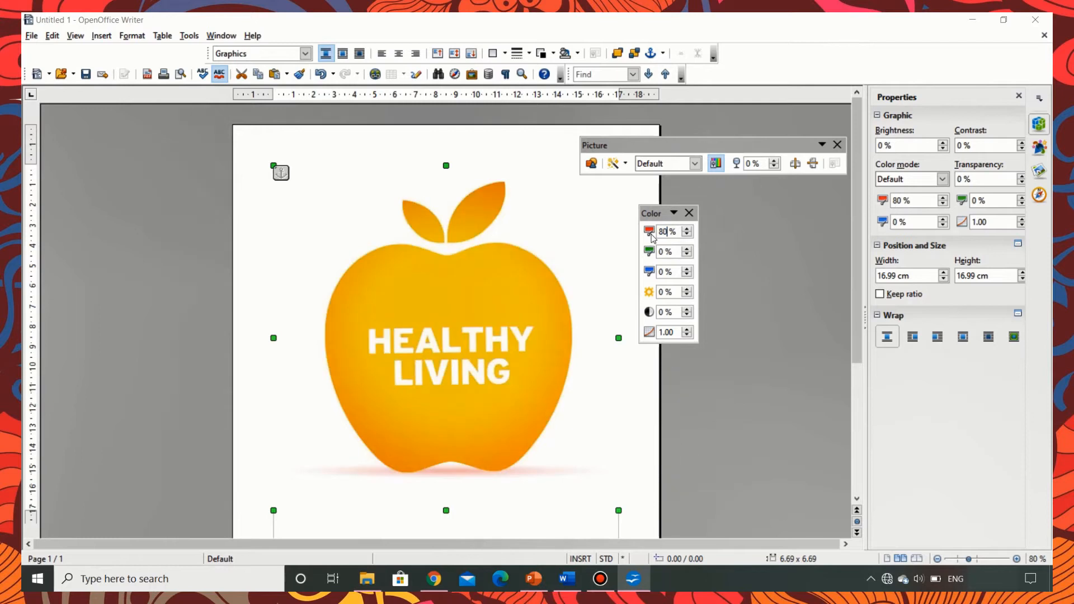
pyautogui.click(688, 235)
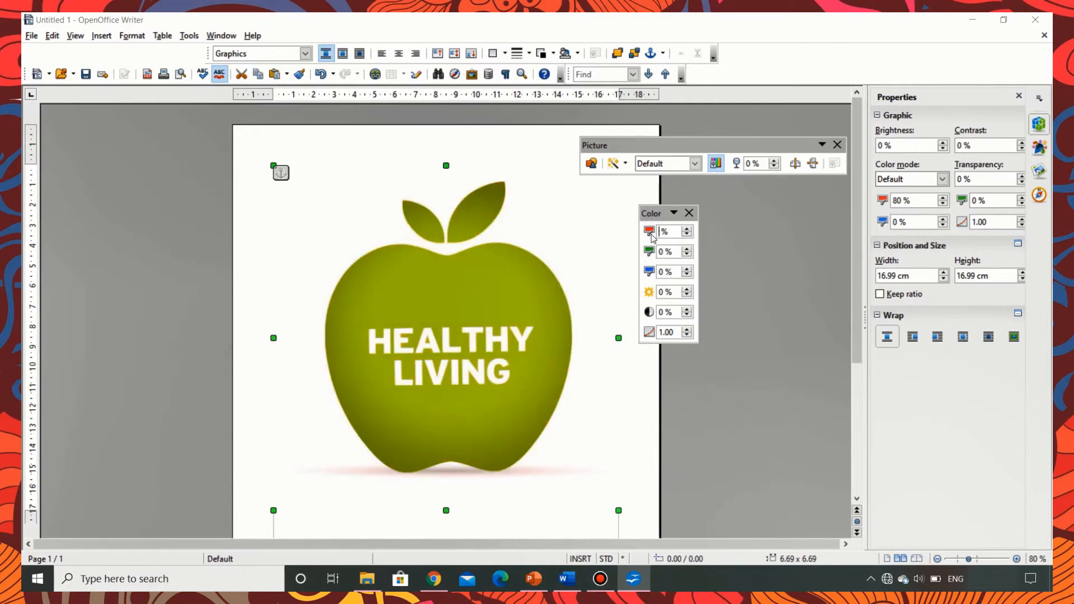
pyautogui.click(687, 227)
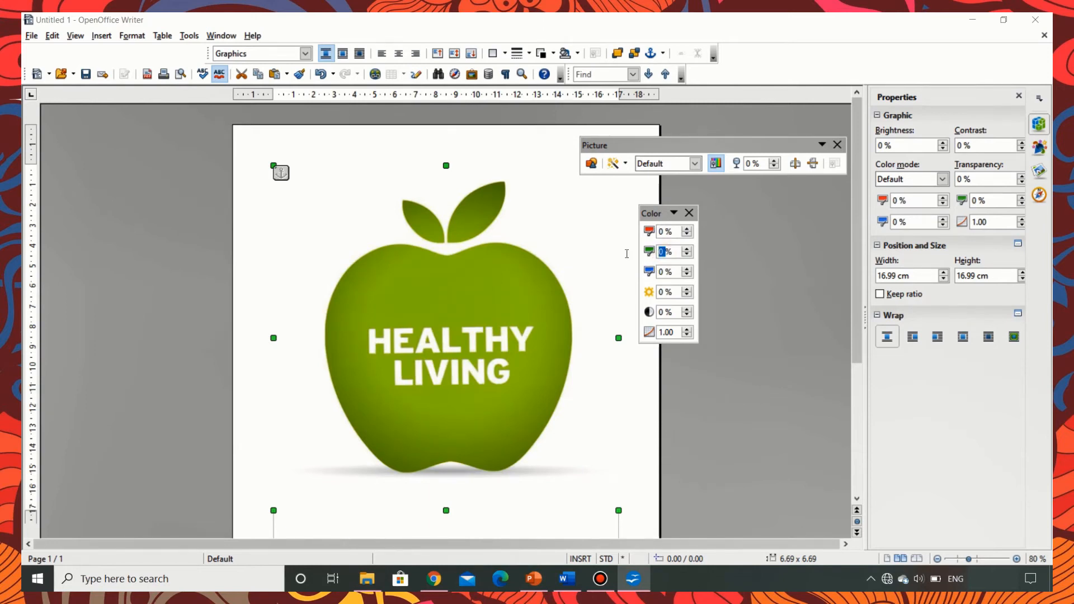
pyautogui.click(686, 248)
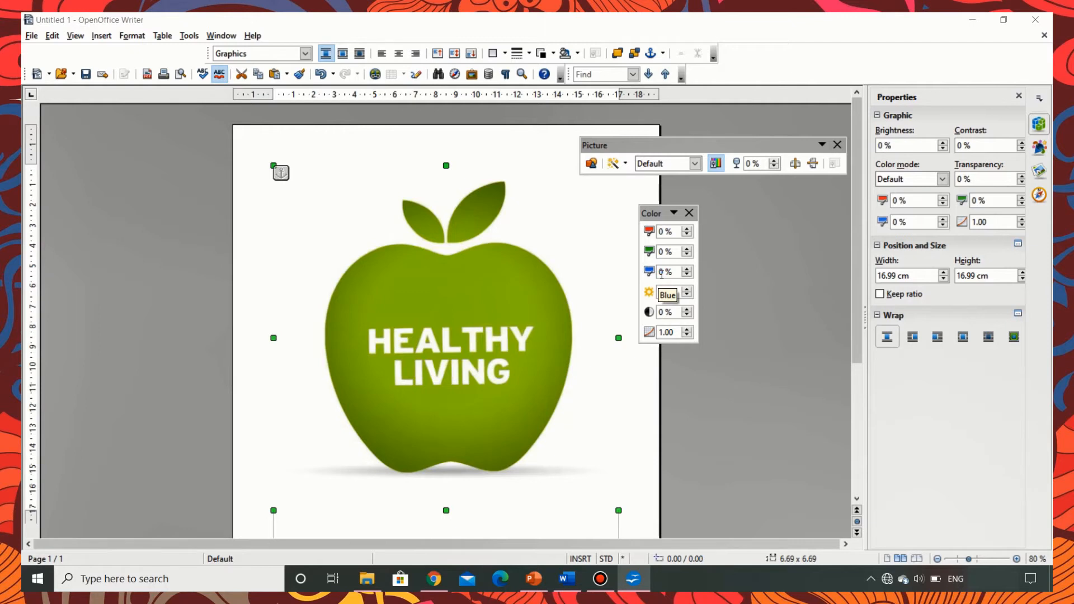
pyautogui.click(688, 269)
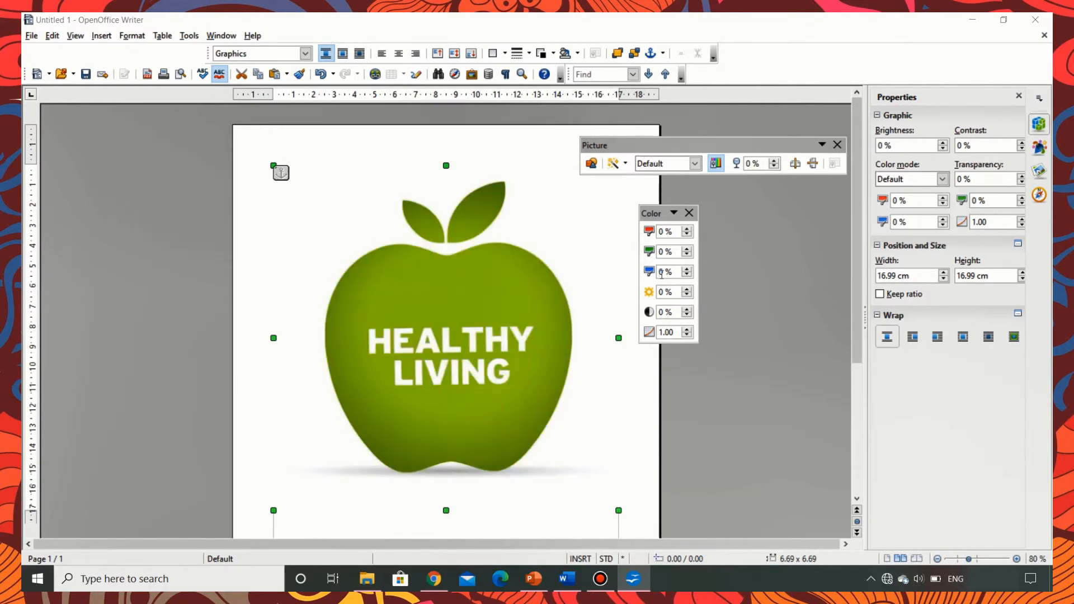
pyautogui.click(664, 292)
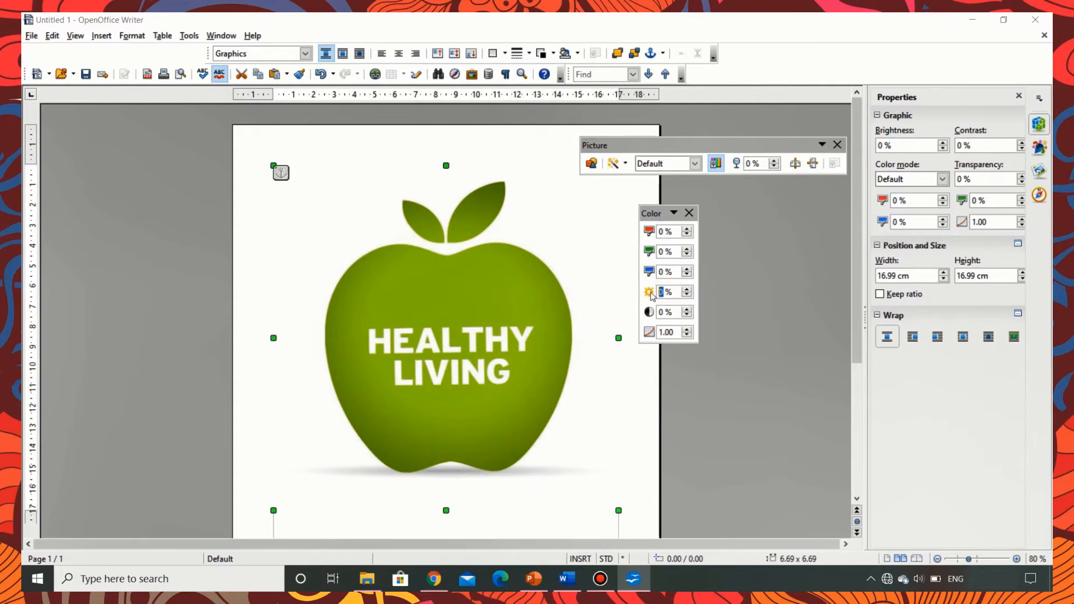
pyautogui.moveTo(648, 292)
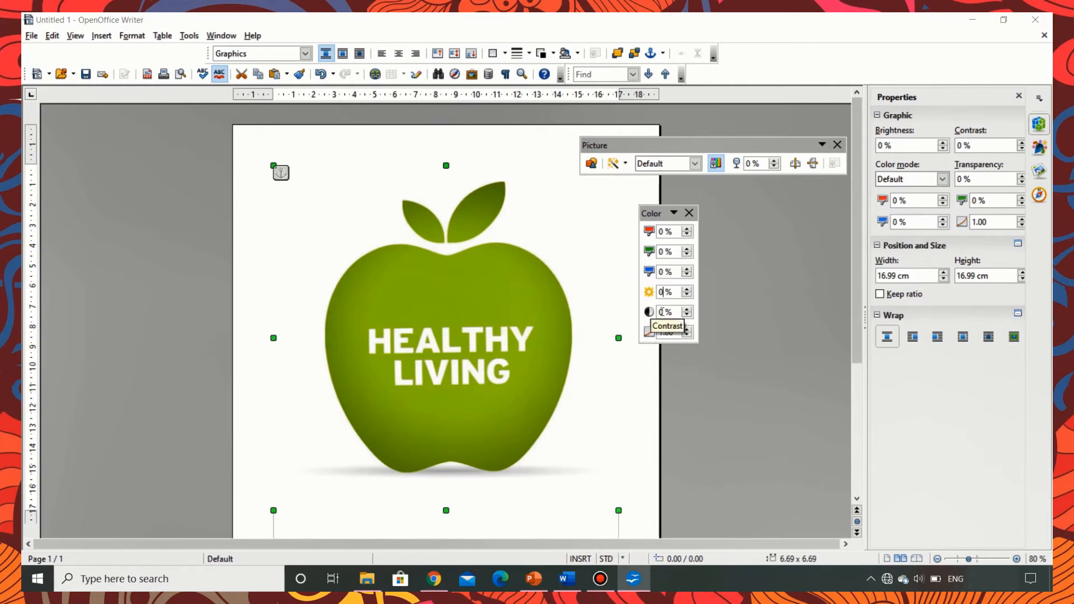
pyautogui.moveTo(663, 312)
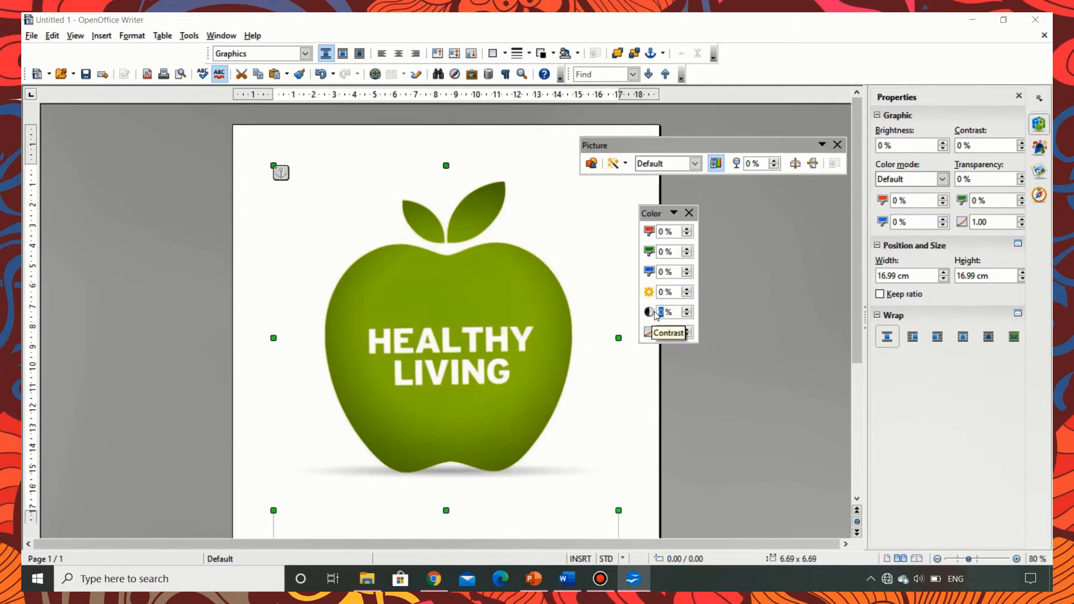
pyautogui.click(687, 309)
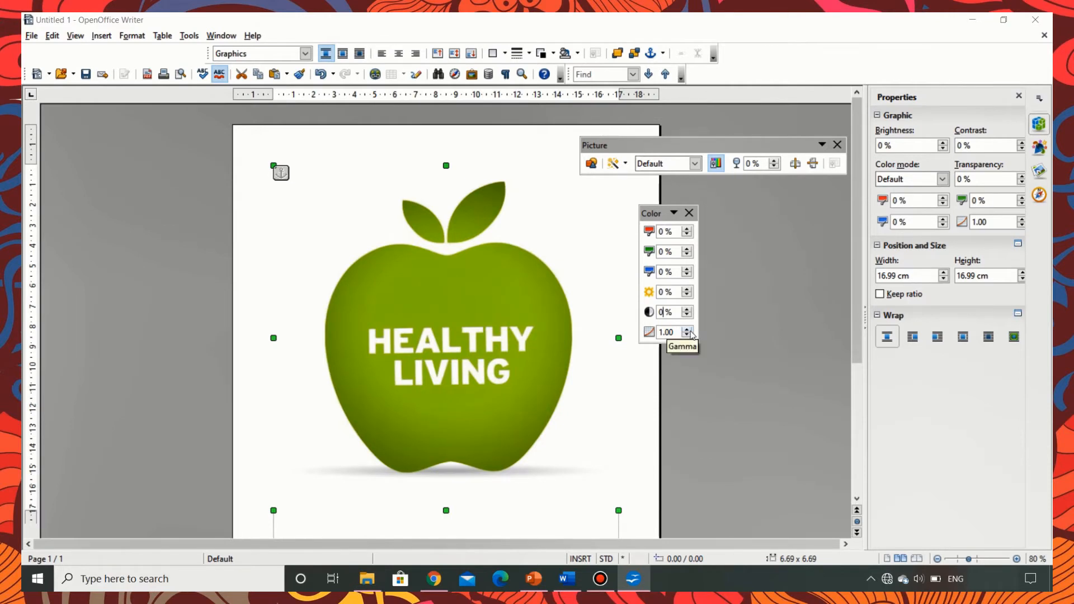
pyautogui.click(688, 329)
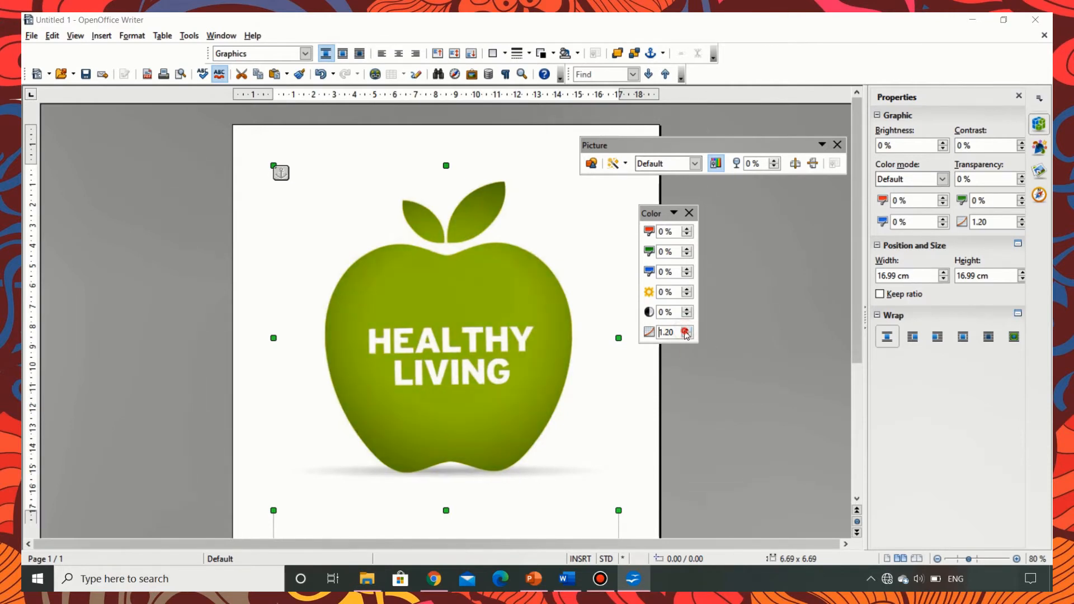
pyautogui.click(687, 329)
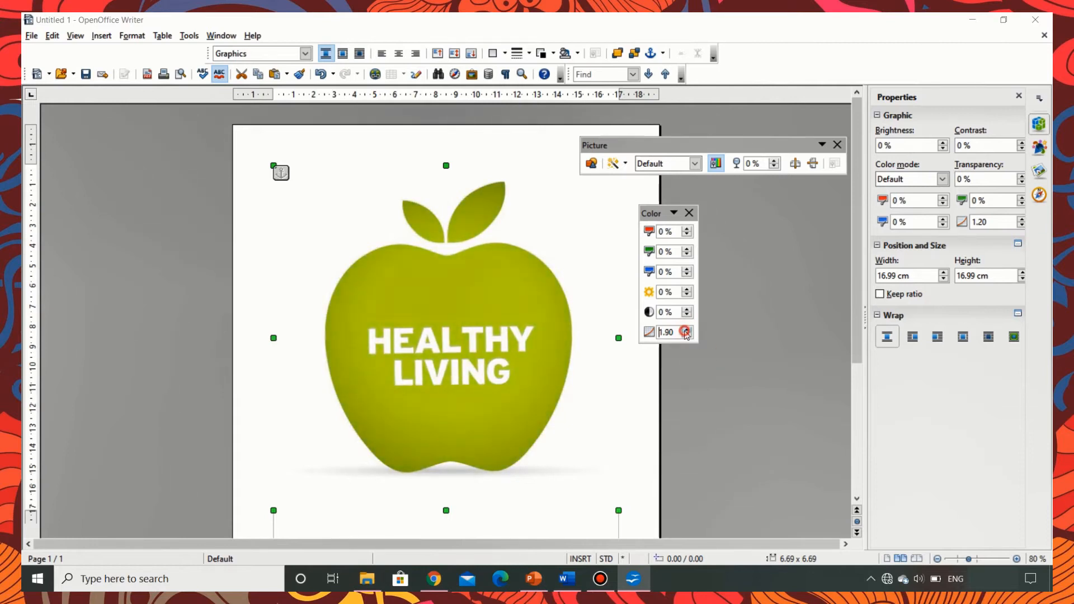
pyautogui.click(687, 329)
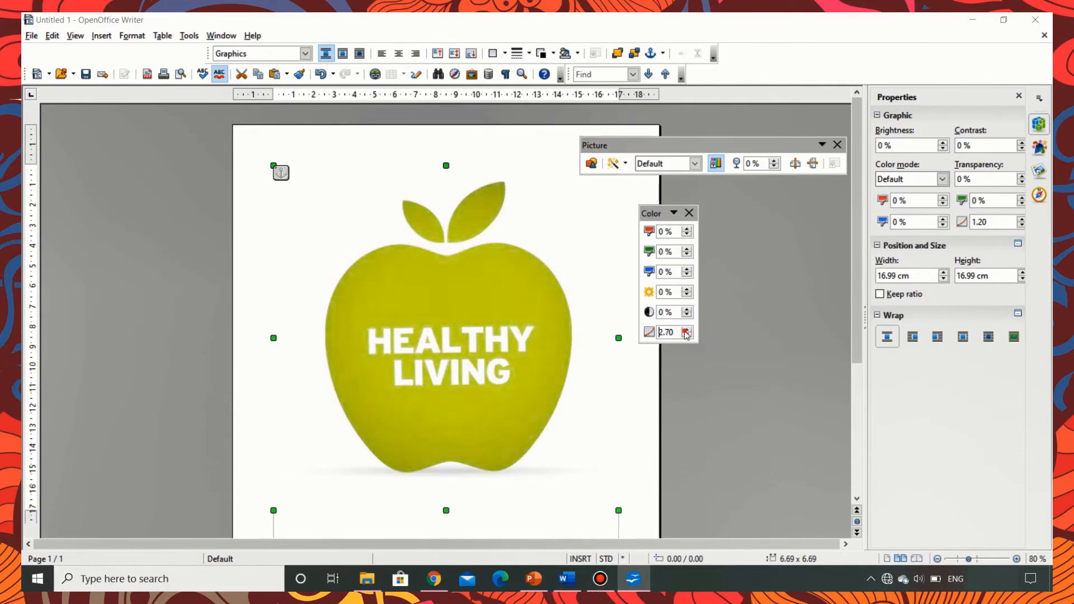
pyautogui.click(686, 329)
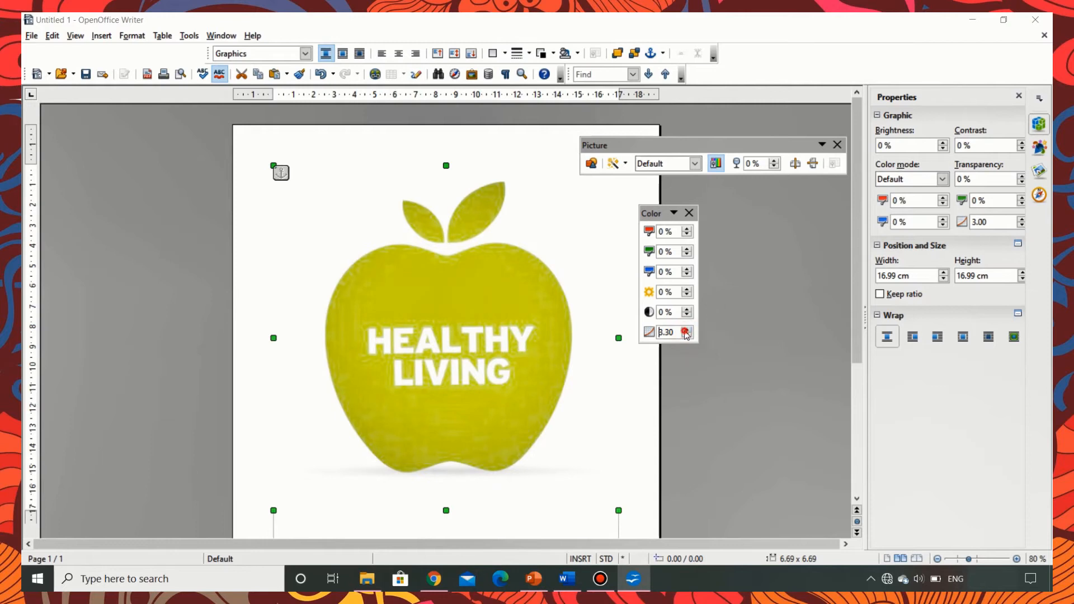
pyautogui.click(688, 329)
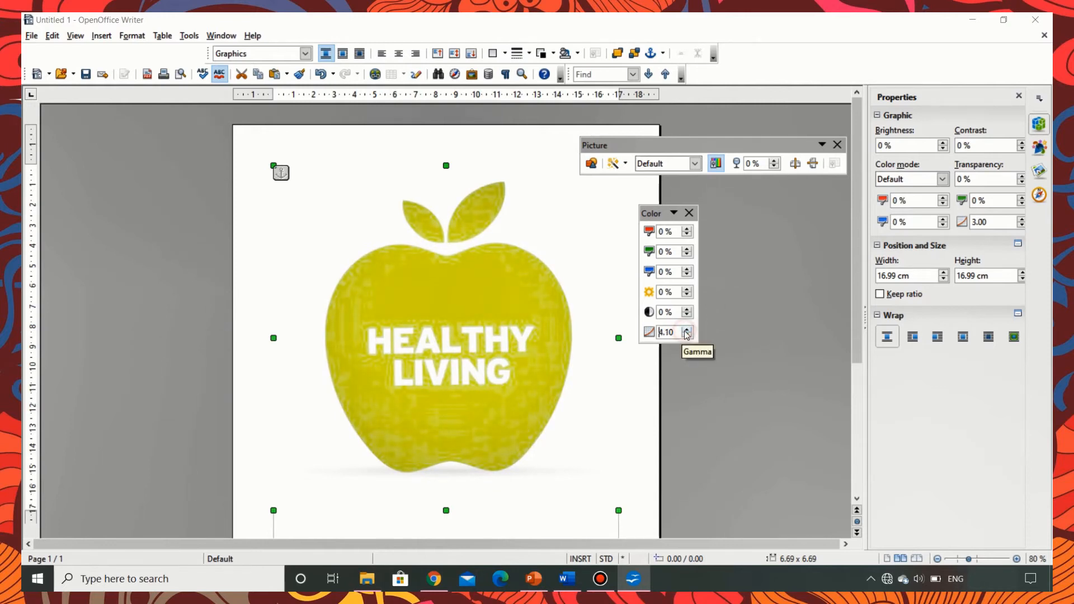
pyautogui.click(688, 335)
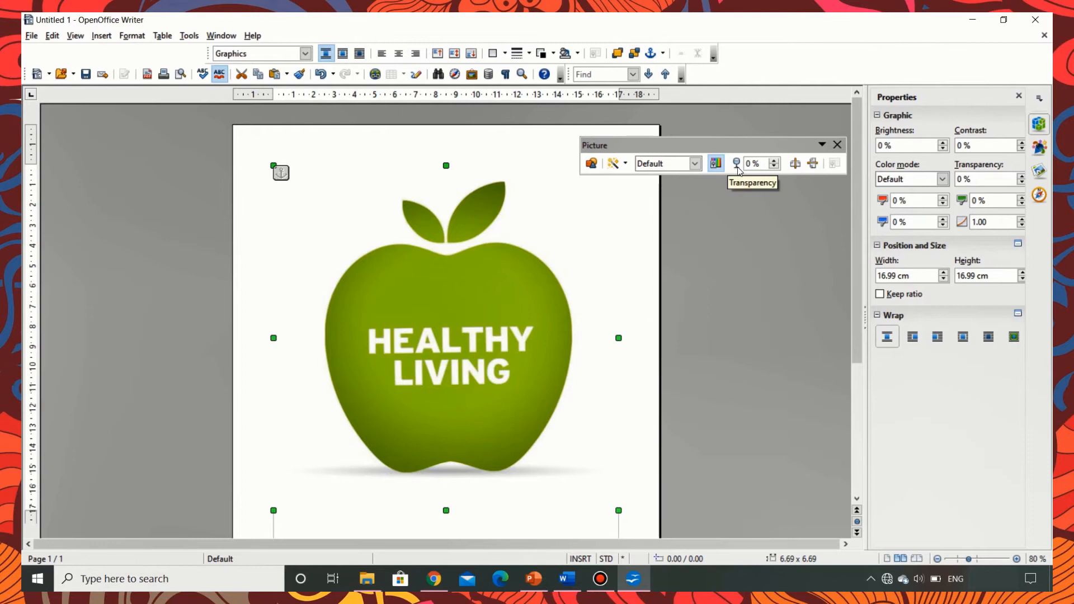
pyautogui.moveTo(739, 172)
pyautogui.write('40')
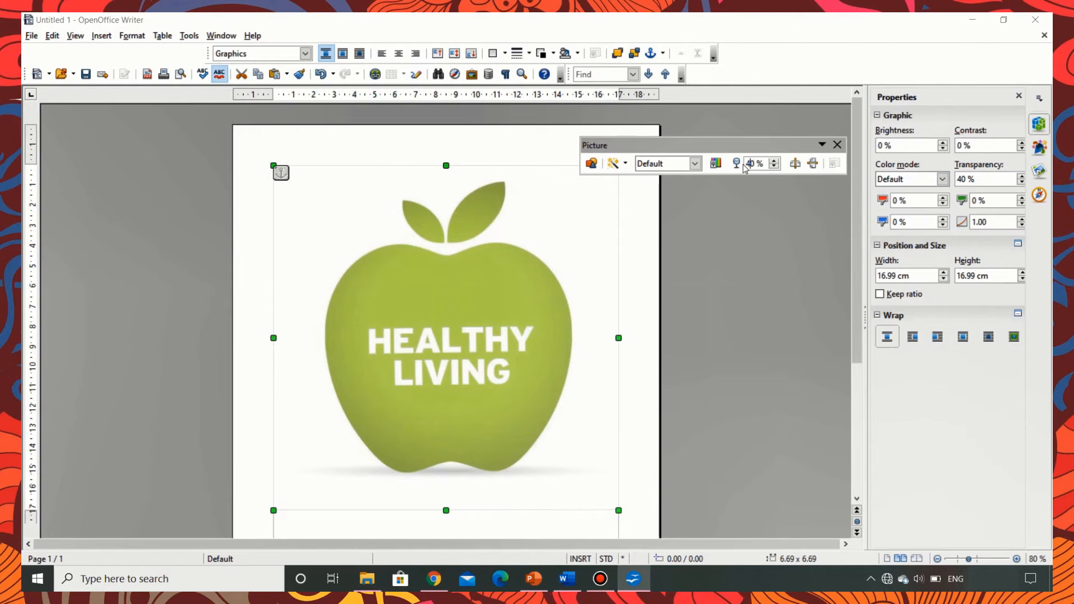
pyautogui.click(774, 166)
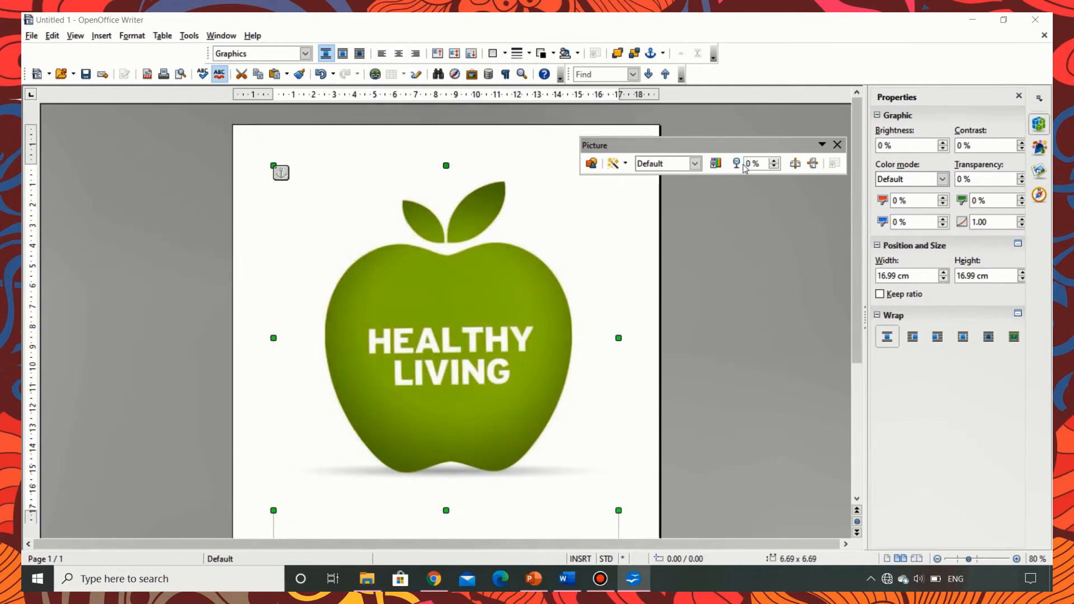
pyautogui.click(795, 164)
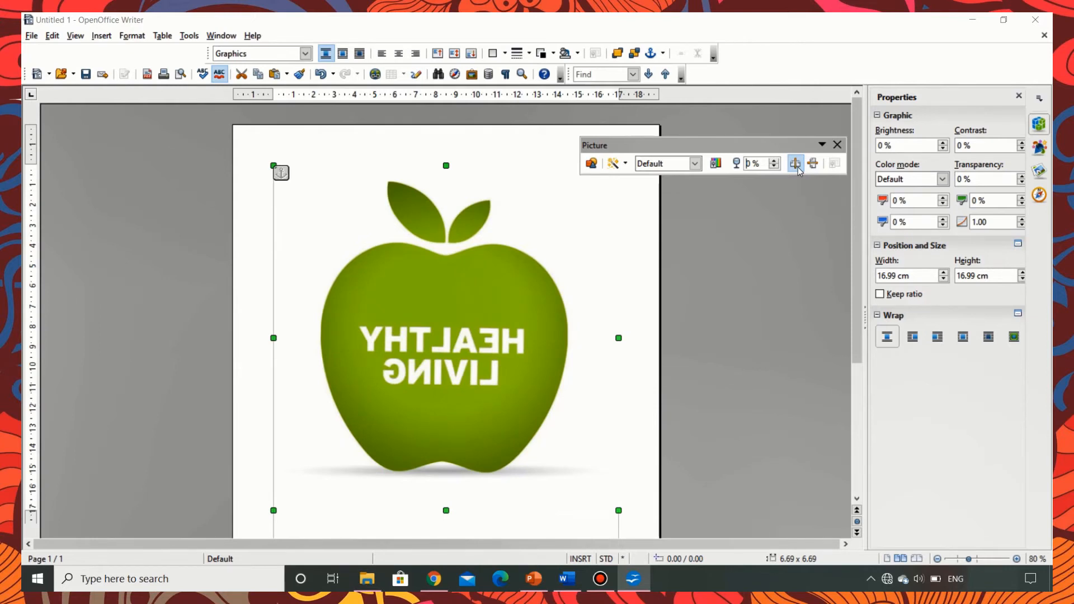
pyautogui.click(794, 164)
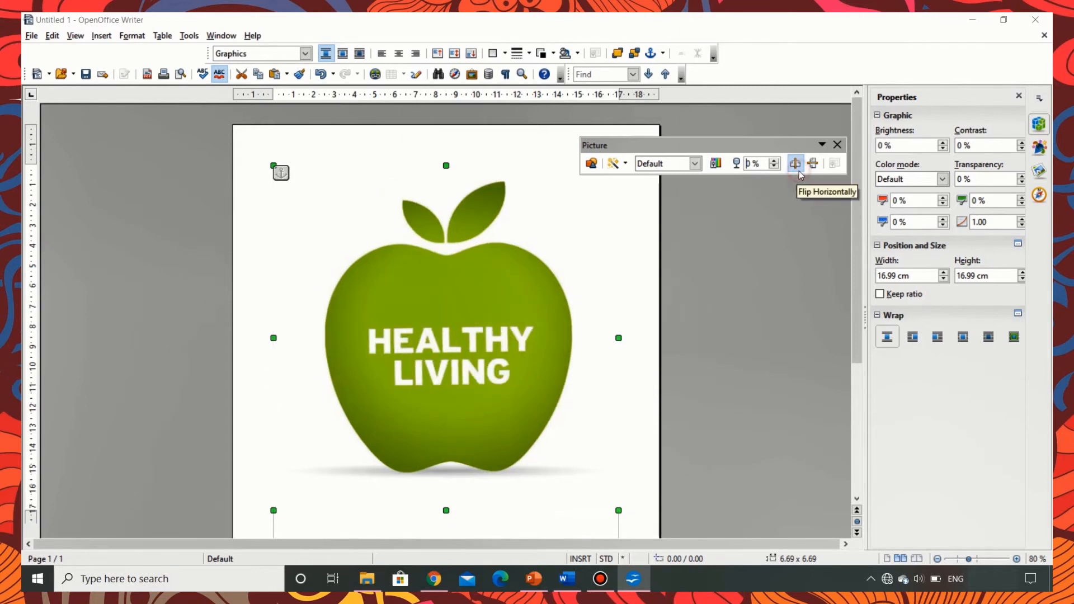
pyautogui.moveTo(813, 163)
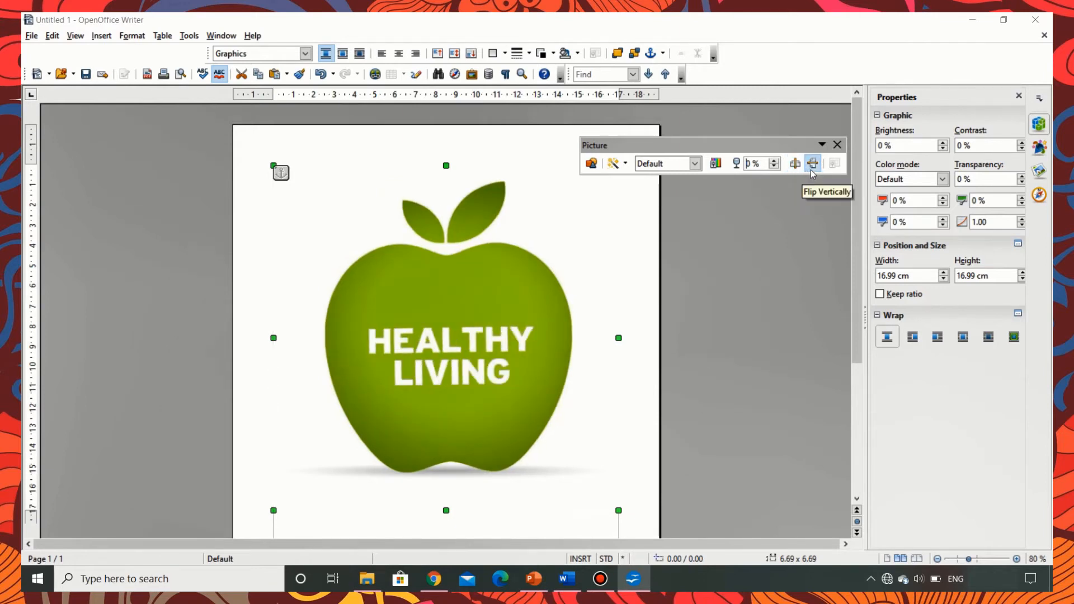
pyautogui.click(812, 163)
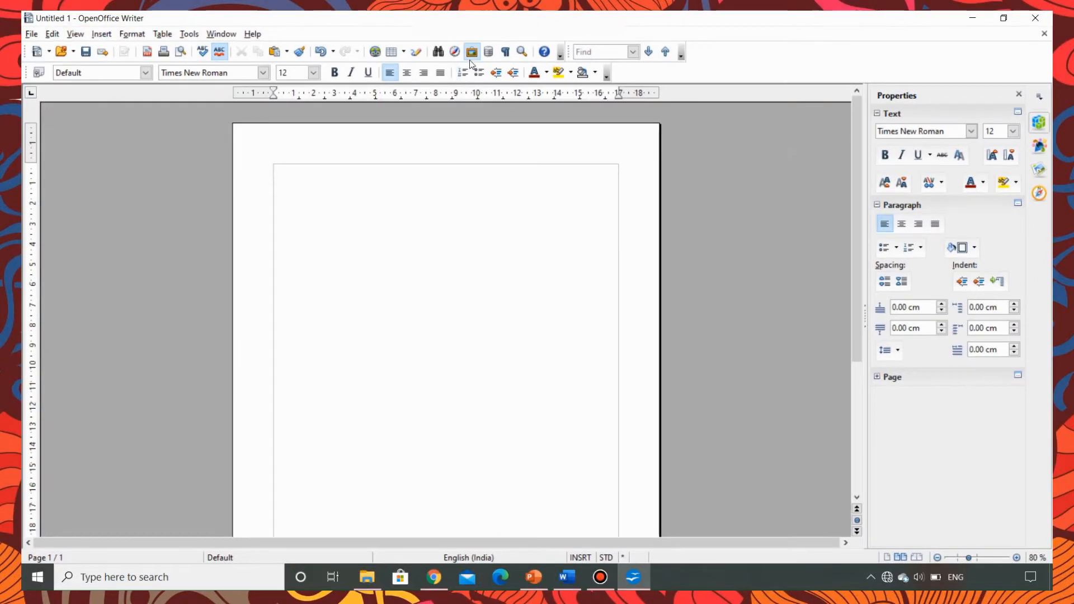
# Step: Show the clip-art Gallery above the empty page
pyautogui.click(471, 51)
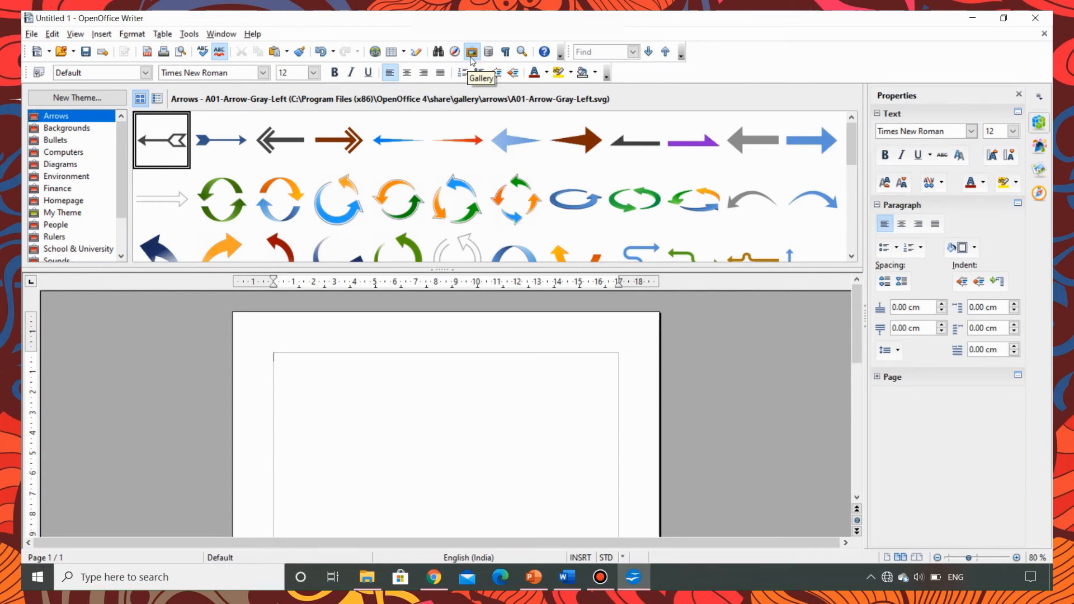
pyautogui.moveTo(97, 187)
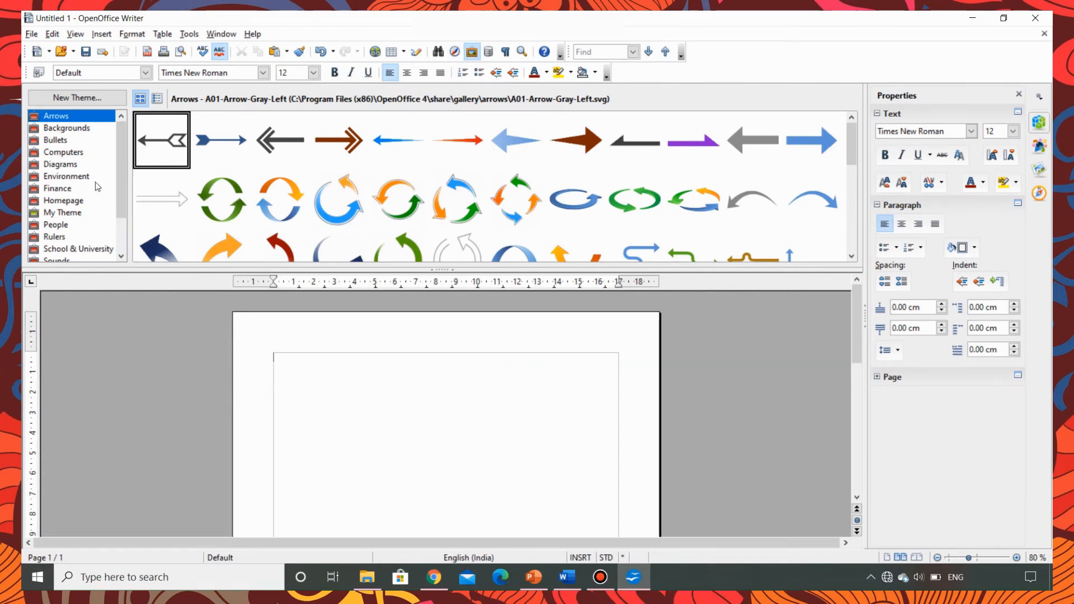
# Step: Insert the GreenHouse picture from the Environment theme and apply the Invert filter
pyautogui.click(66, 176)
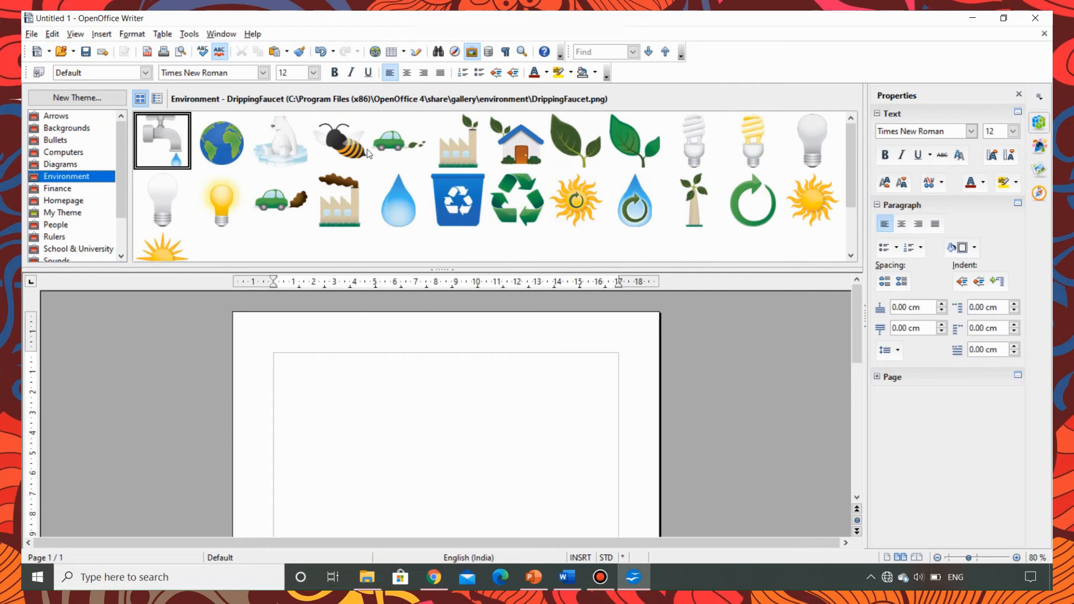
pyautogui.click(516, 142)
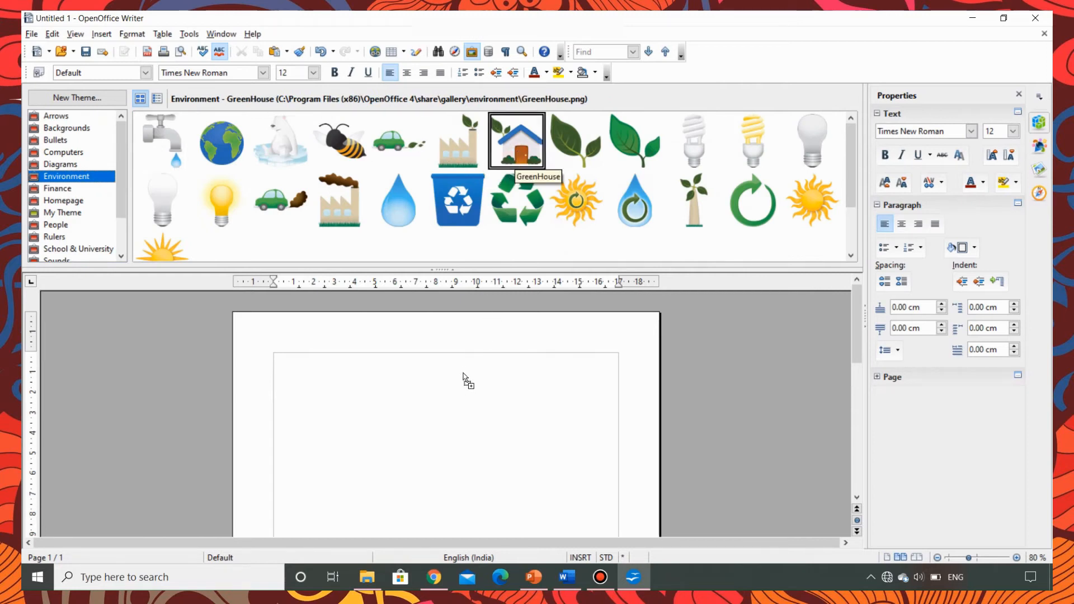
pyautogui.doubleClick(516, 141)
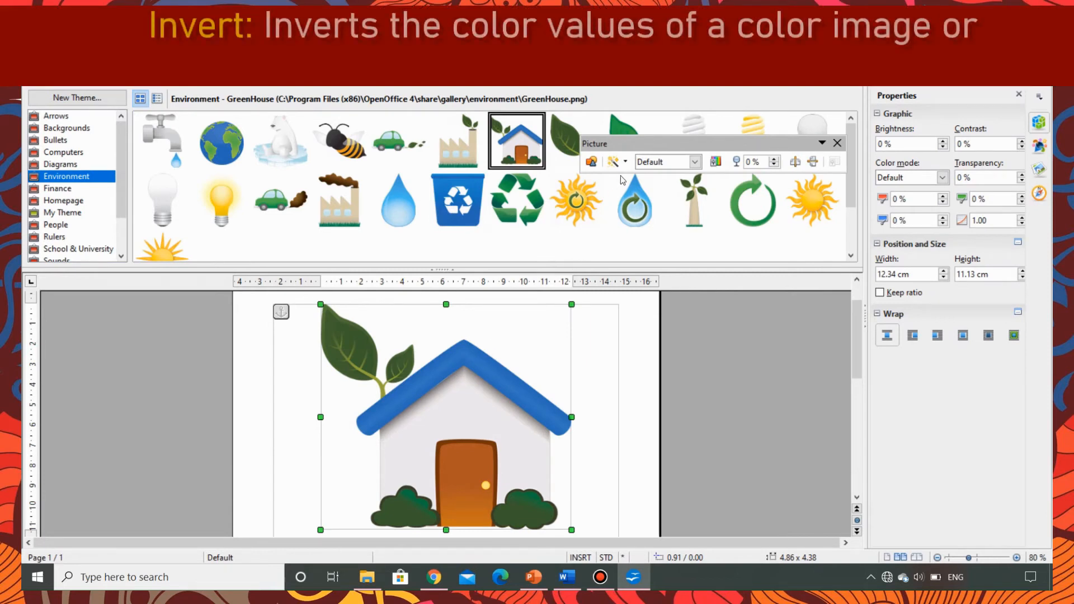
pyautogui.click(614, 162)
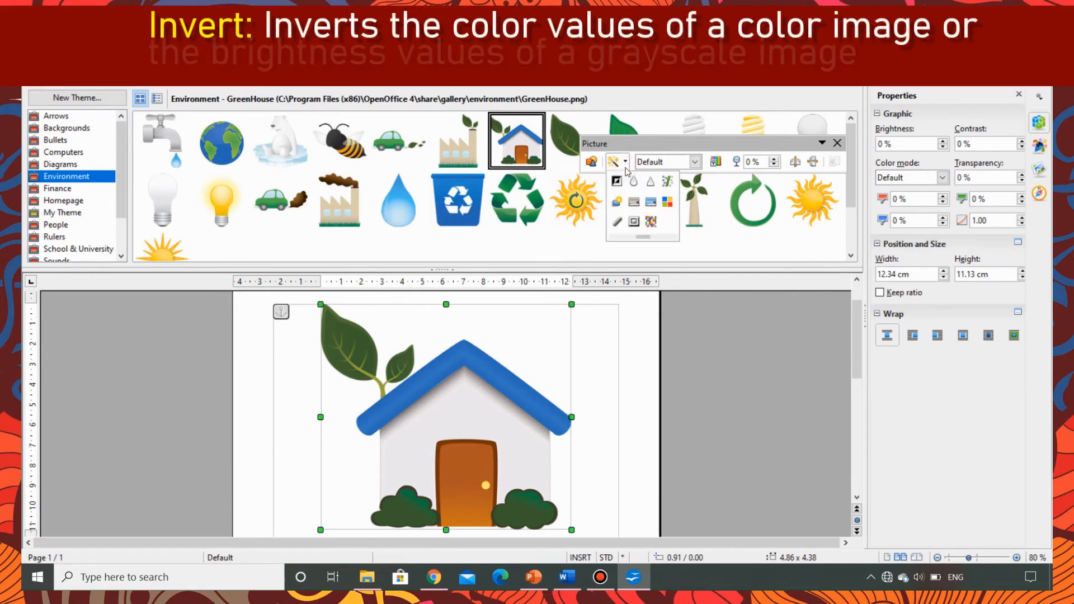
pyautogui.moveTo(615, 183)
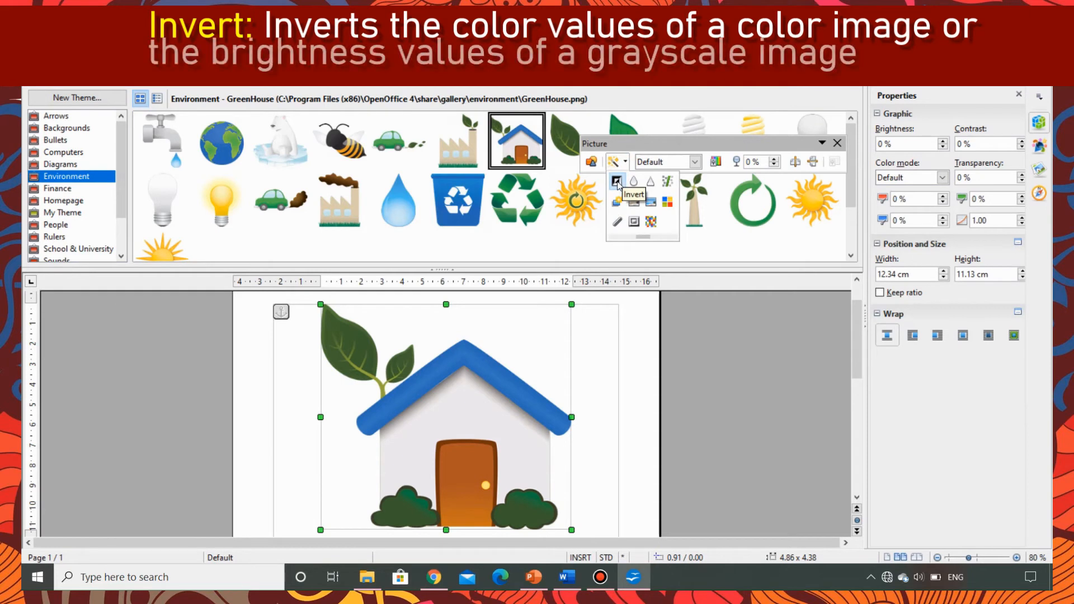
pyautogui.click(616, 180)
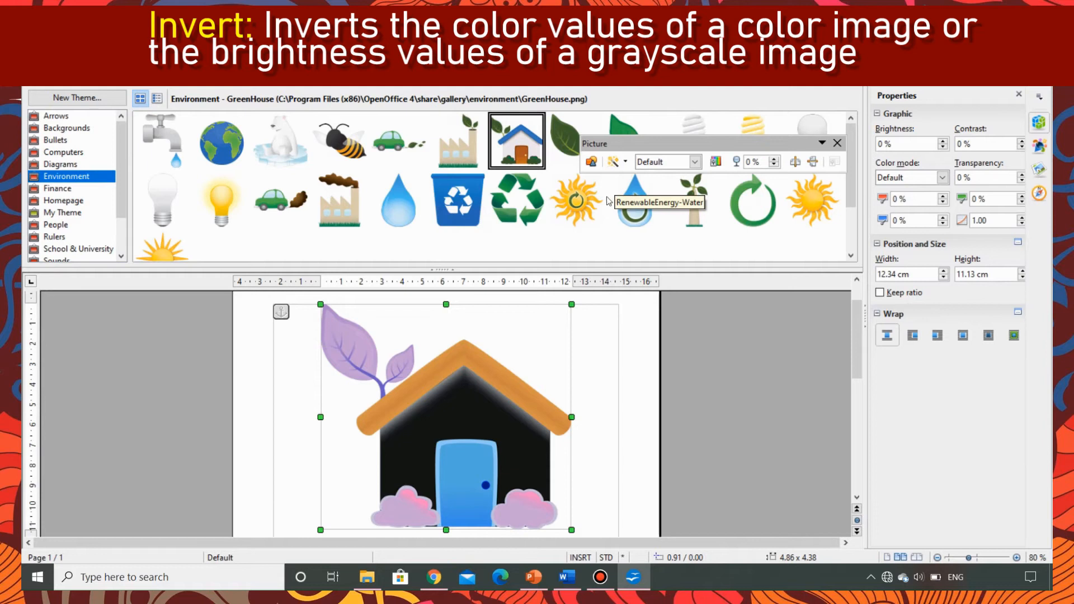
pyautogui.moveTo(508, 392)
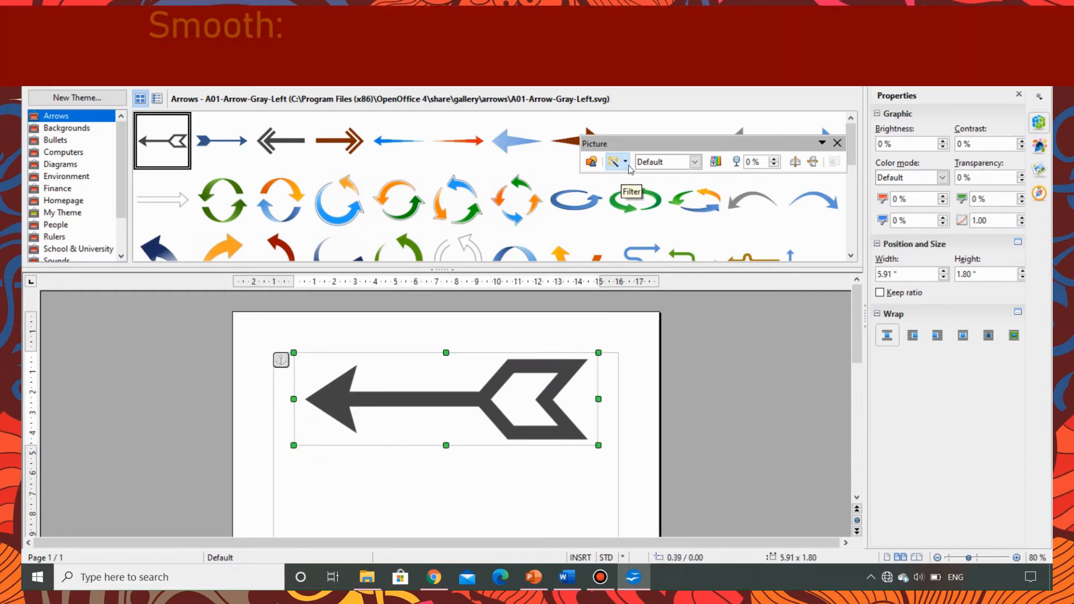
# Step: Apply the Smooth filter to the gray arrow picture and reopen the filter list
pyautogui.click(615, 162)
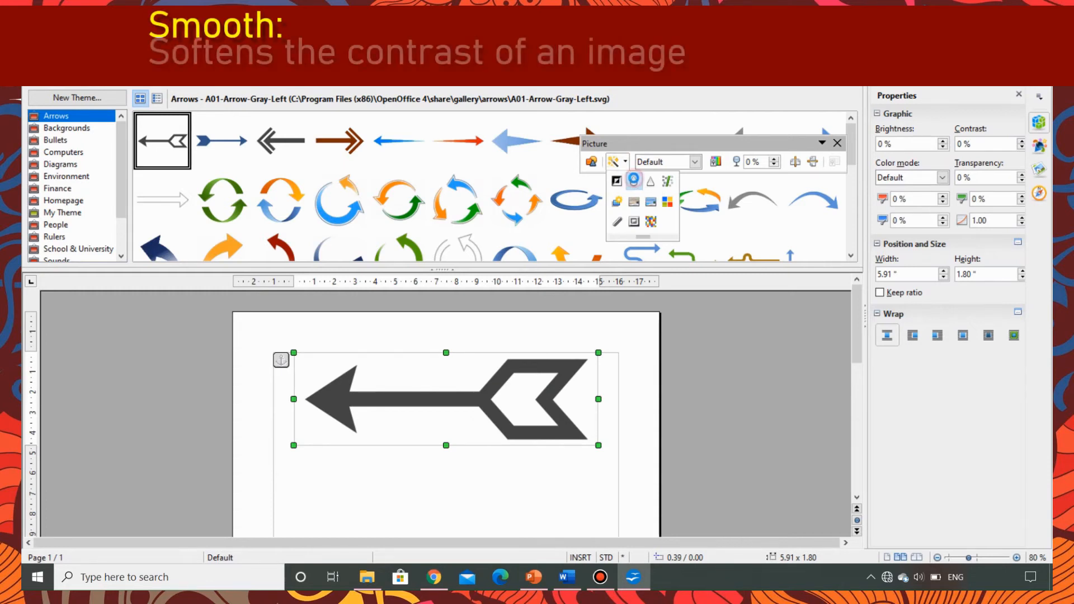
pyautogui.click(633, 180)
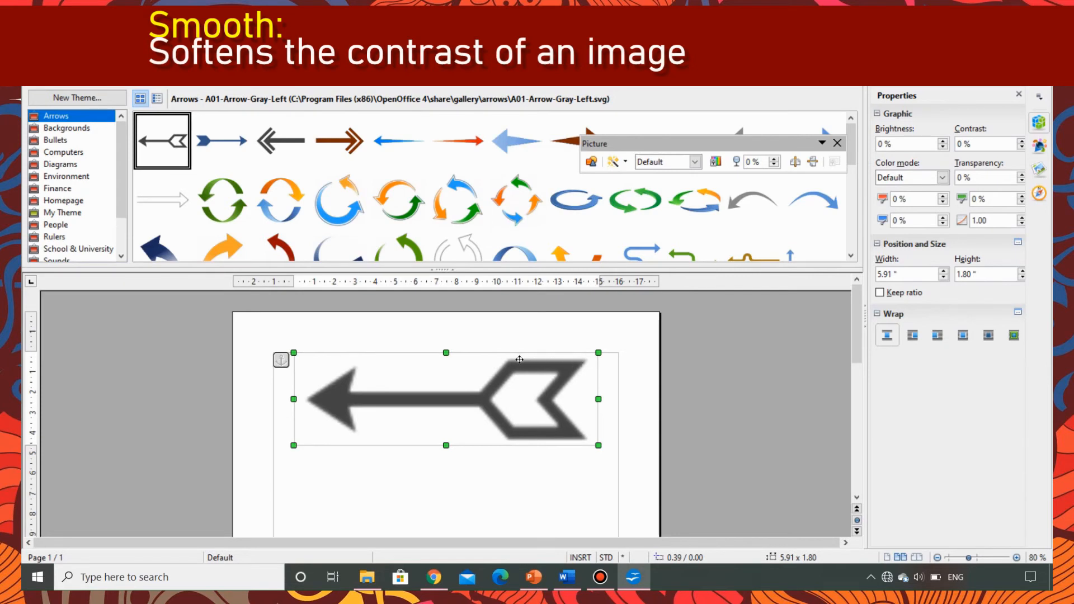
pyautogui.moveTo(463, 389)
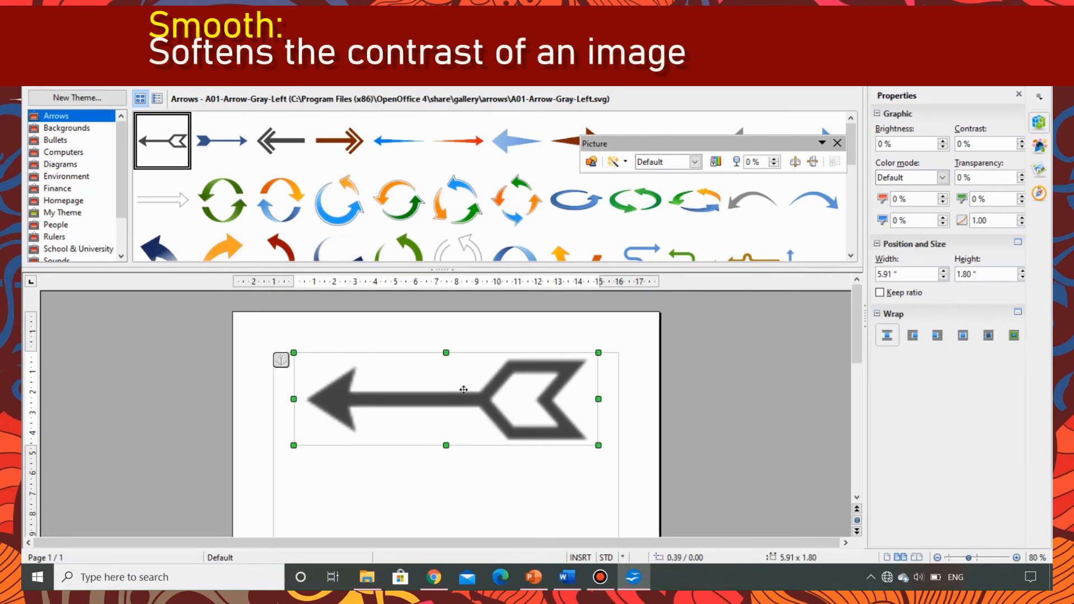
pyautogui.moveTo(611, 201)
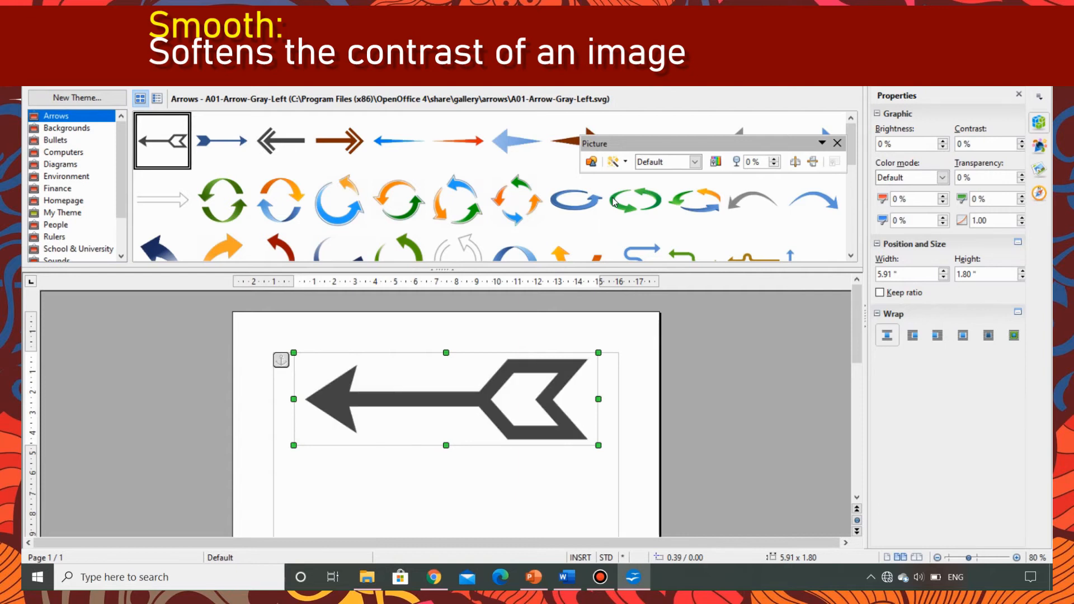
pyautogui.moveTo(615, 200)
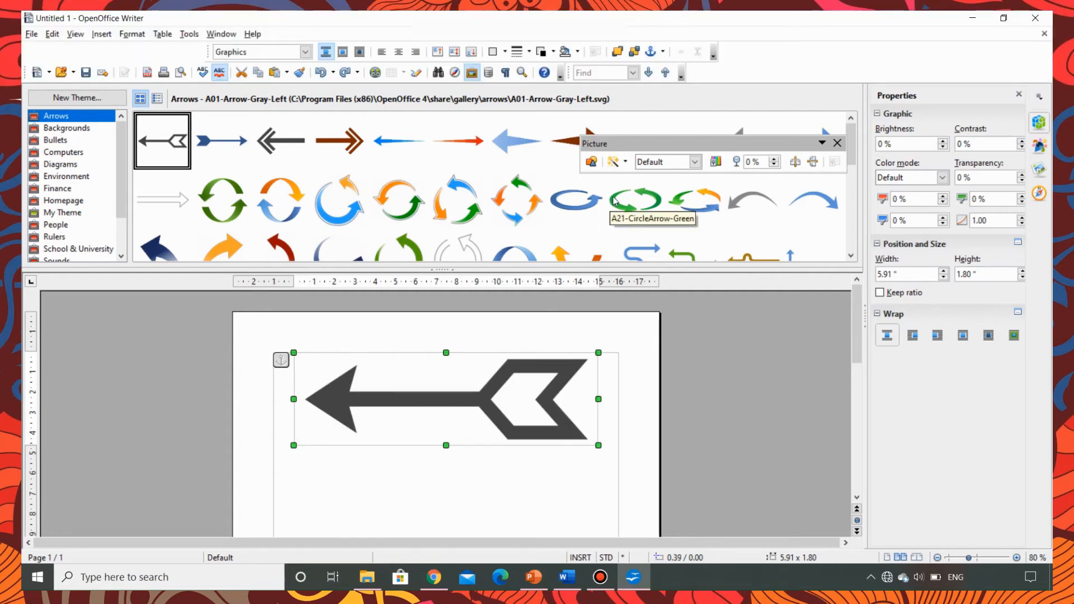
pyautogui.click(623, 161)
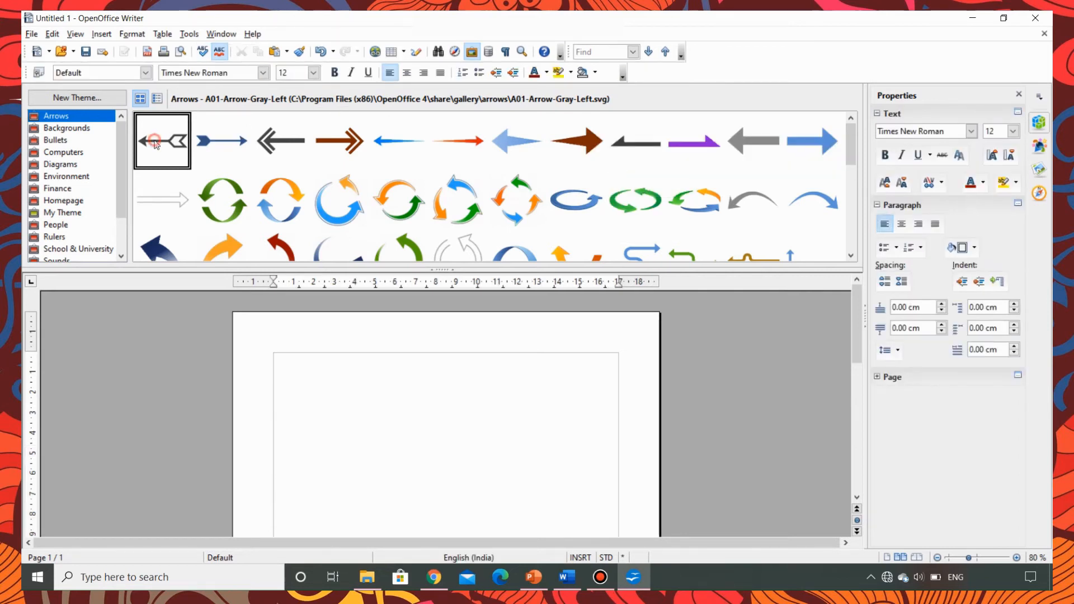
# Step: Insert the gray arrow from the Gallery and bring up its filter list for sharpening
pyautogui.doubleClick(161, 141)
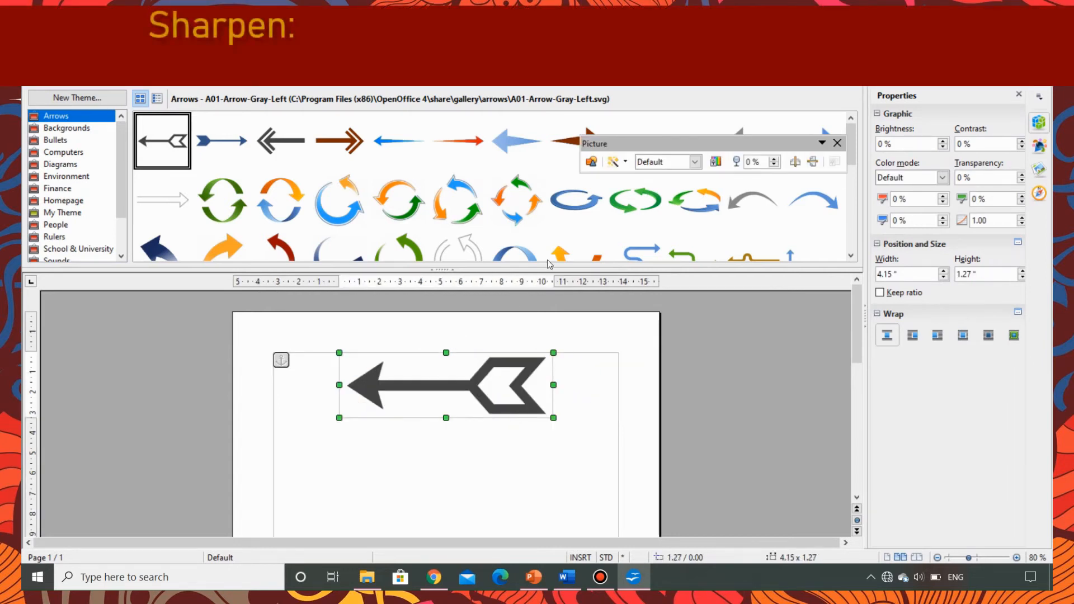
pyautogui.moveTo(614, 163)
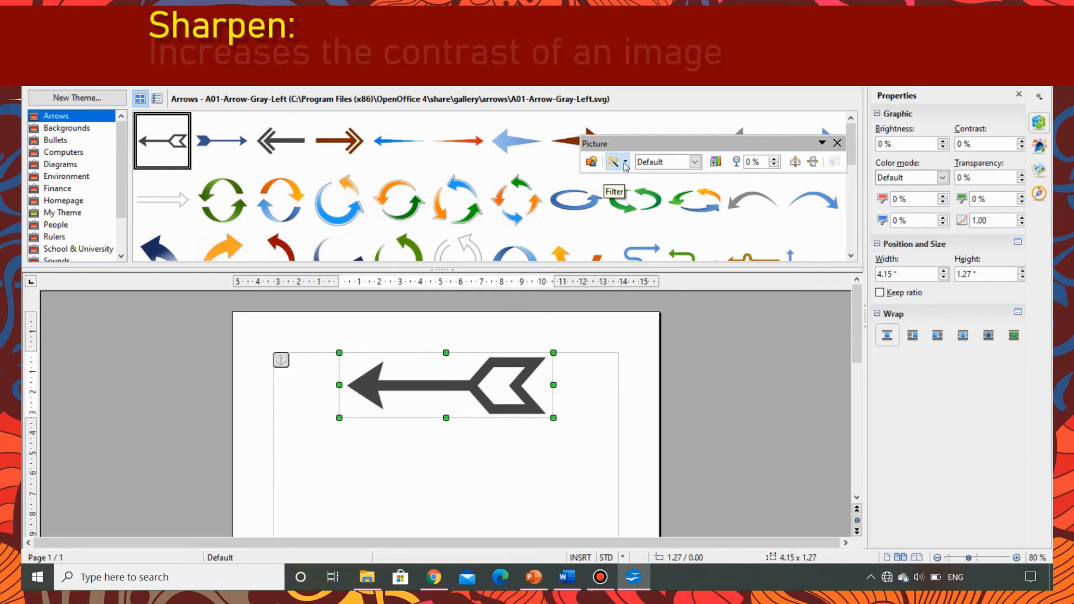
pyautogui.click(623, 162)
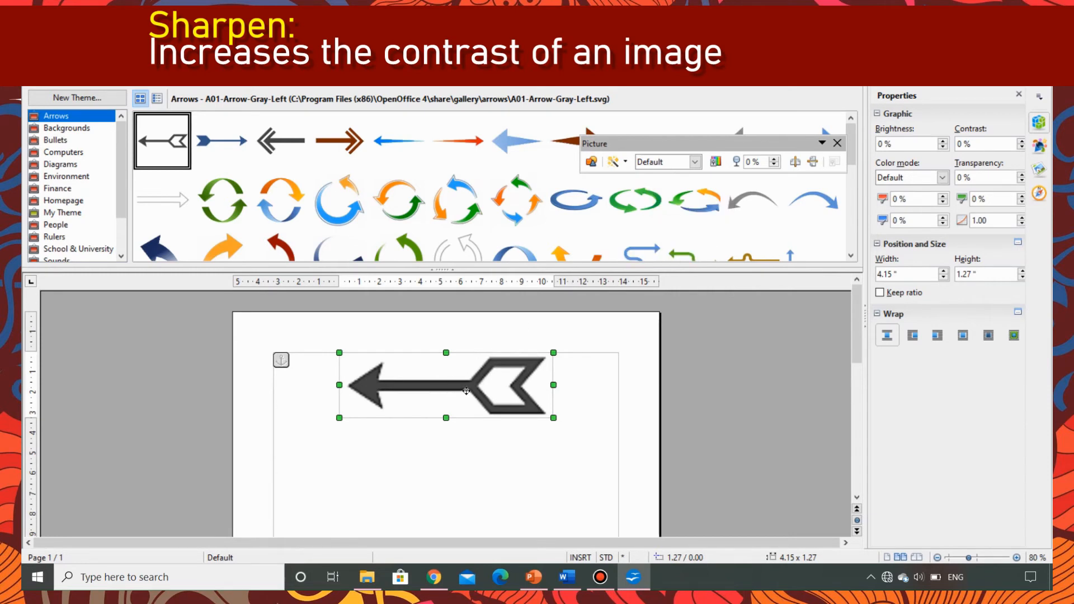
pyautogui.moveTo(490, 409)
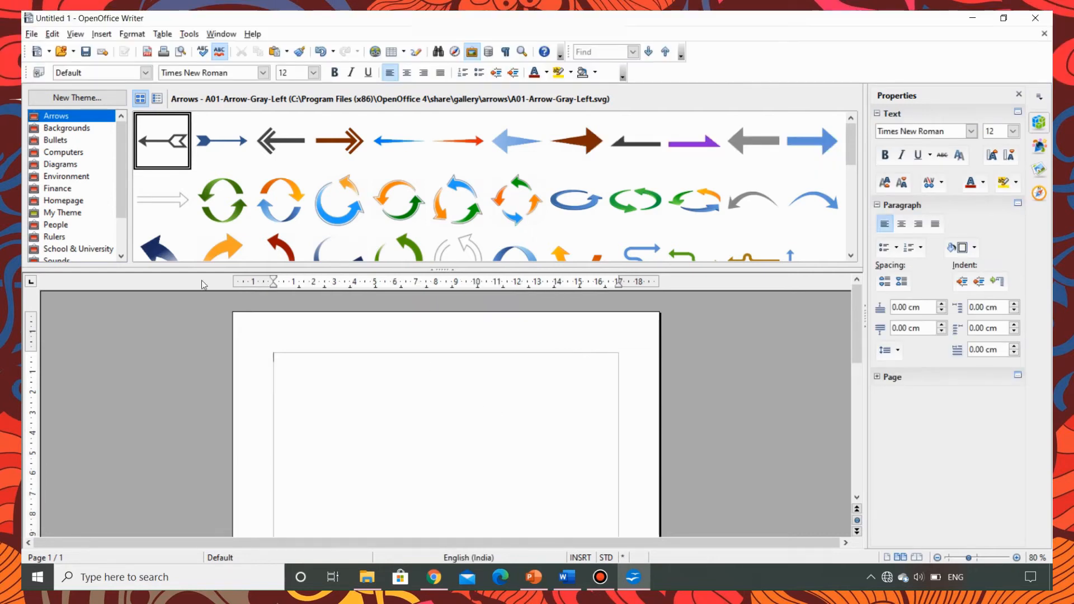
# Step: Insert the daisy picture from the Backgrounds theme and apply the Remove Noise filter
pyautogui.click(66, 127)
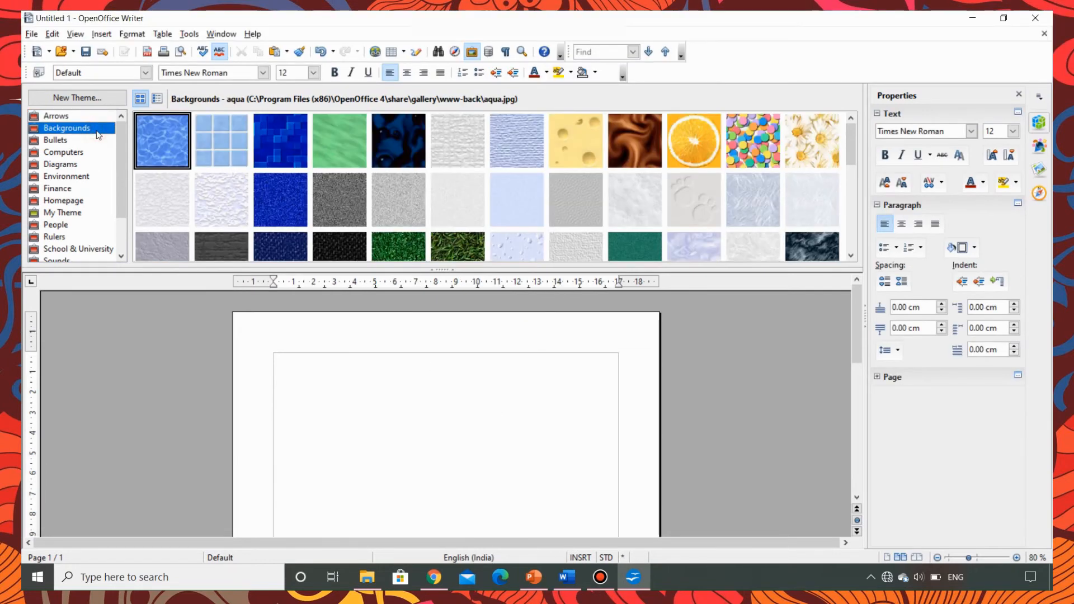
pyautogui.click(812, 141)
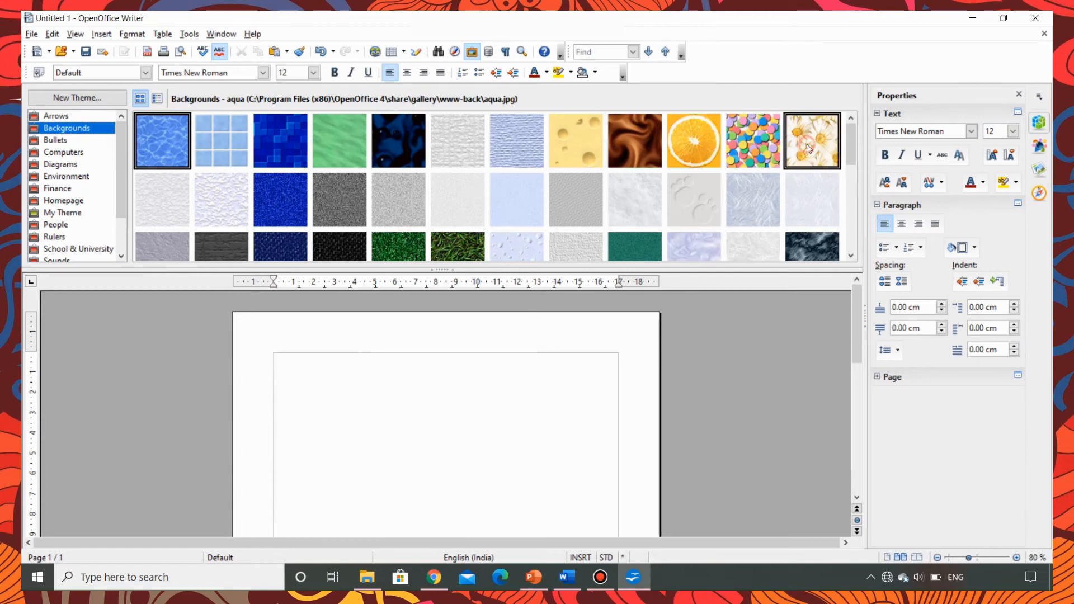
pyautogui.doubleClick(811, 141)
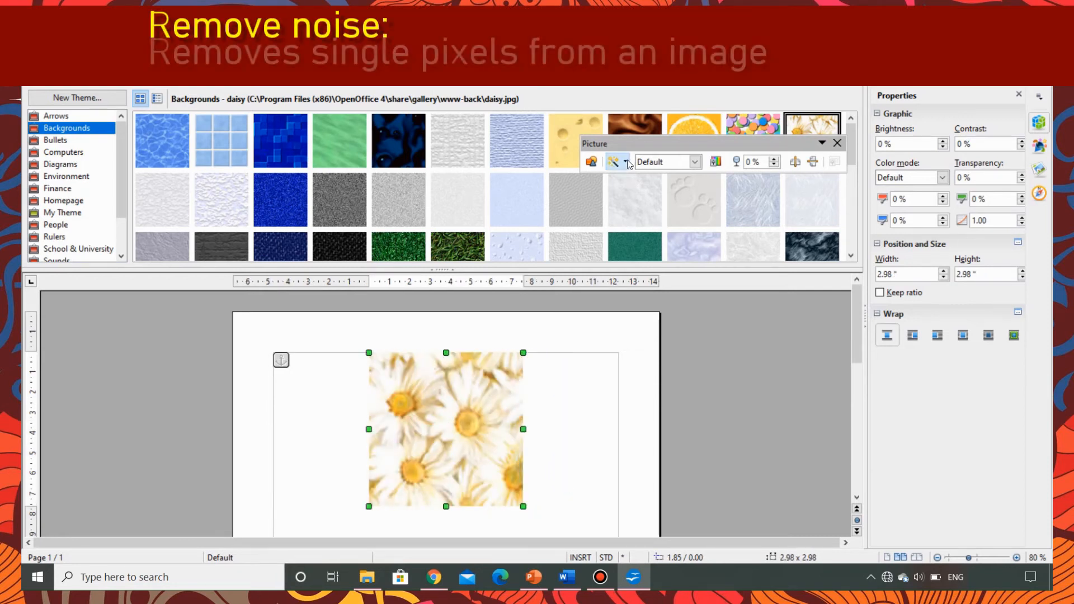
pyautogui.click(625, 161)
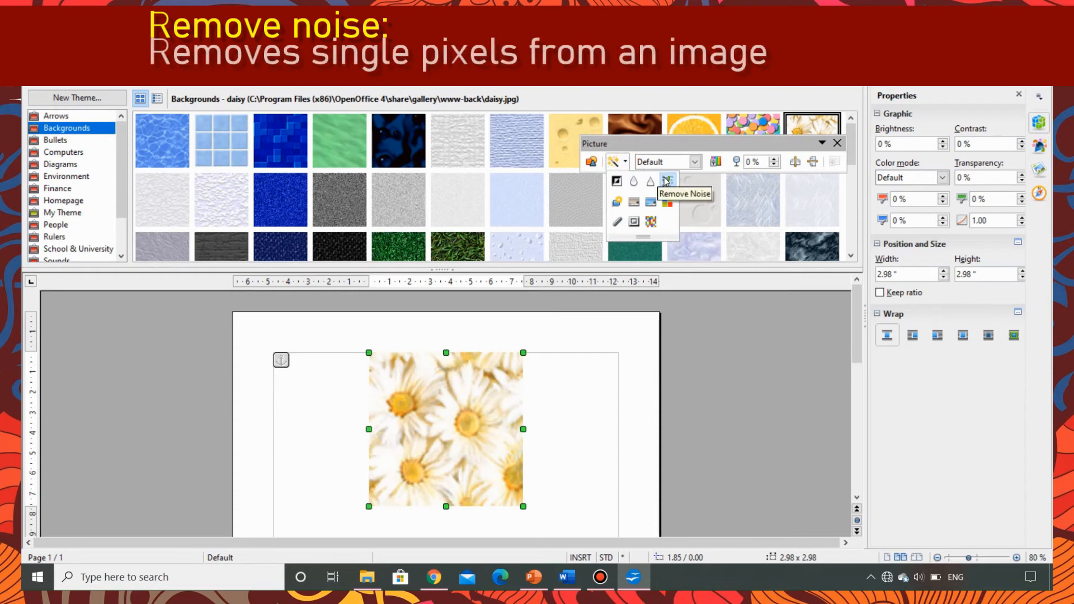
pyautogui.click(667, 181)
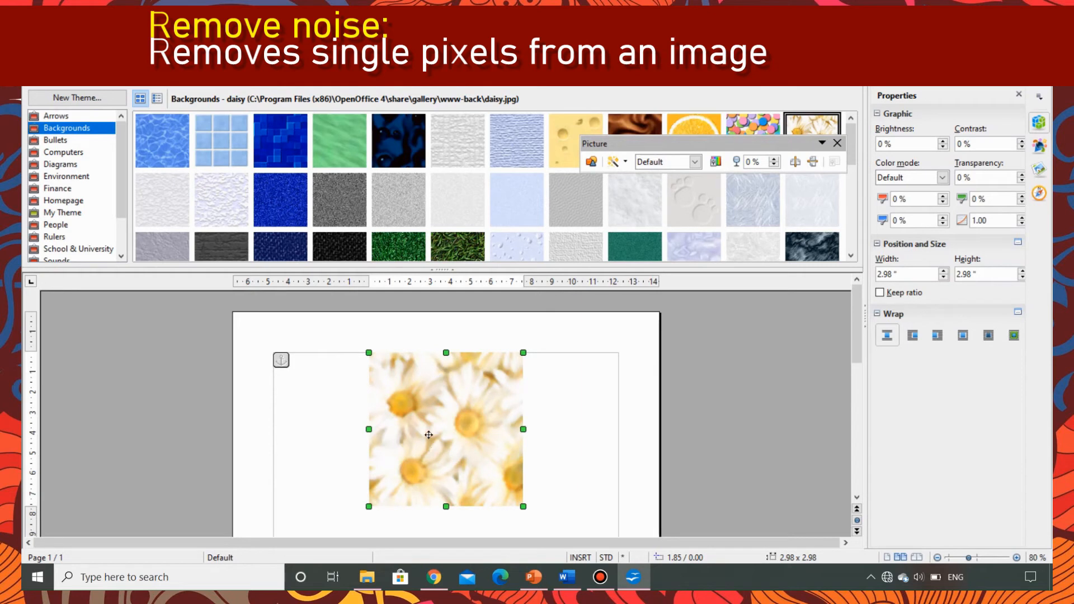
pyautogui.moveTo(410, 475)
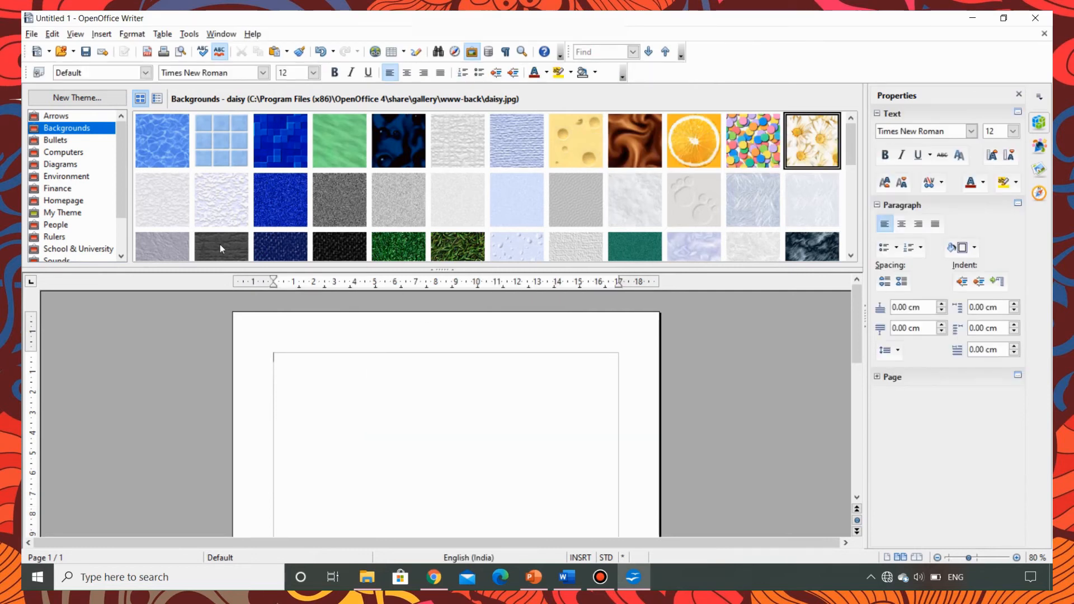
# Step: Insert the Agreement handshake picture from the Finance theme and choose the Solarization filter
pyautogui.click(57, 188)
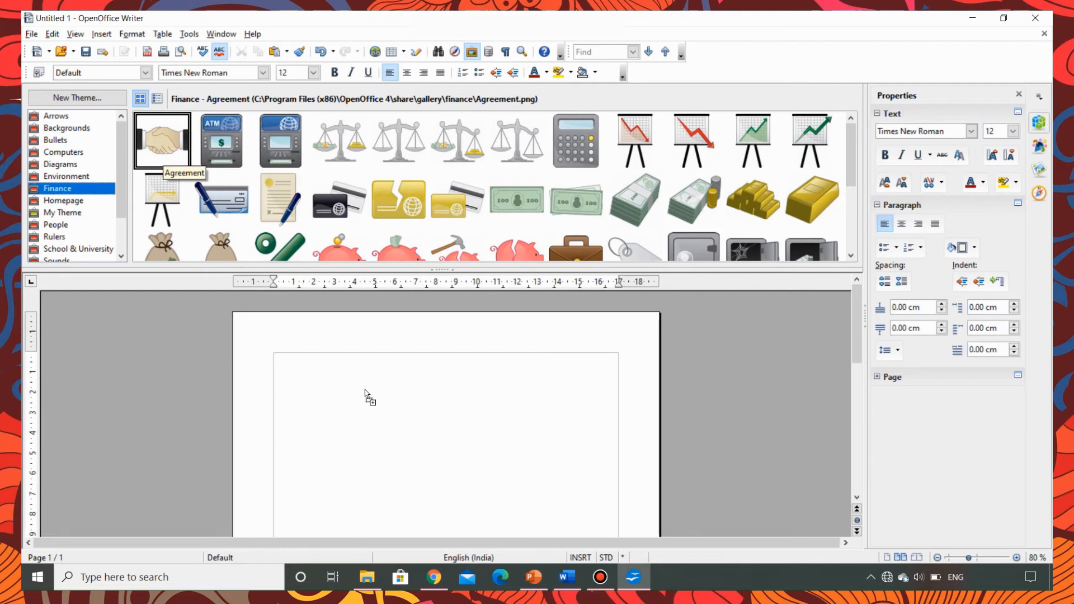
pyautogui.doubleClick(161, 140)
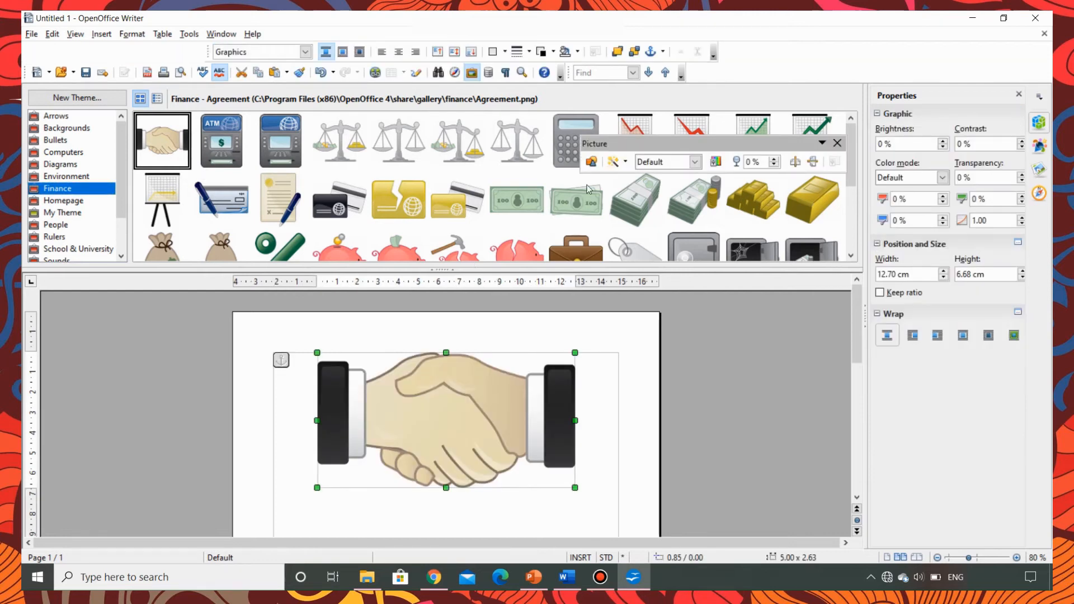
pyautogui.click(616, 161)
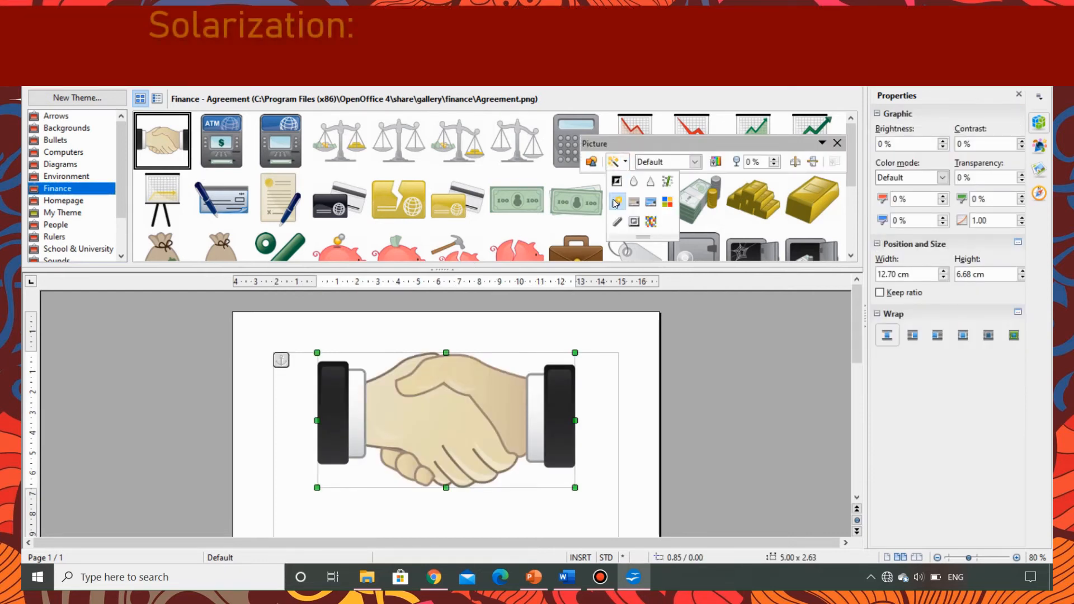
pyautogui.click(615, 200)
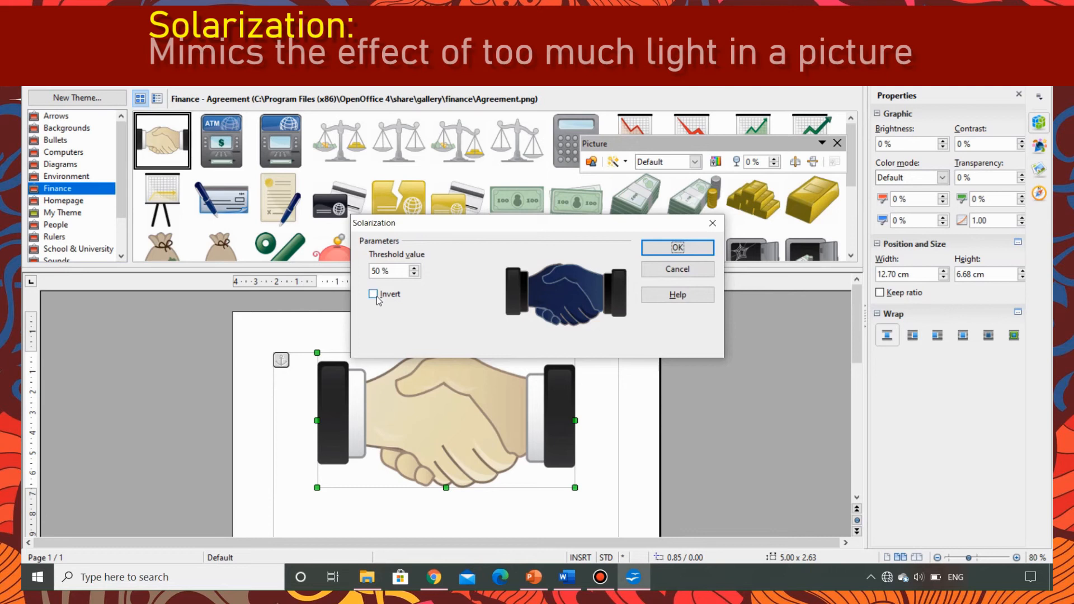
# Step: Apply solarization again with the Invert option ticked
pyautogui.click(675, 247)
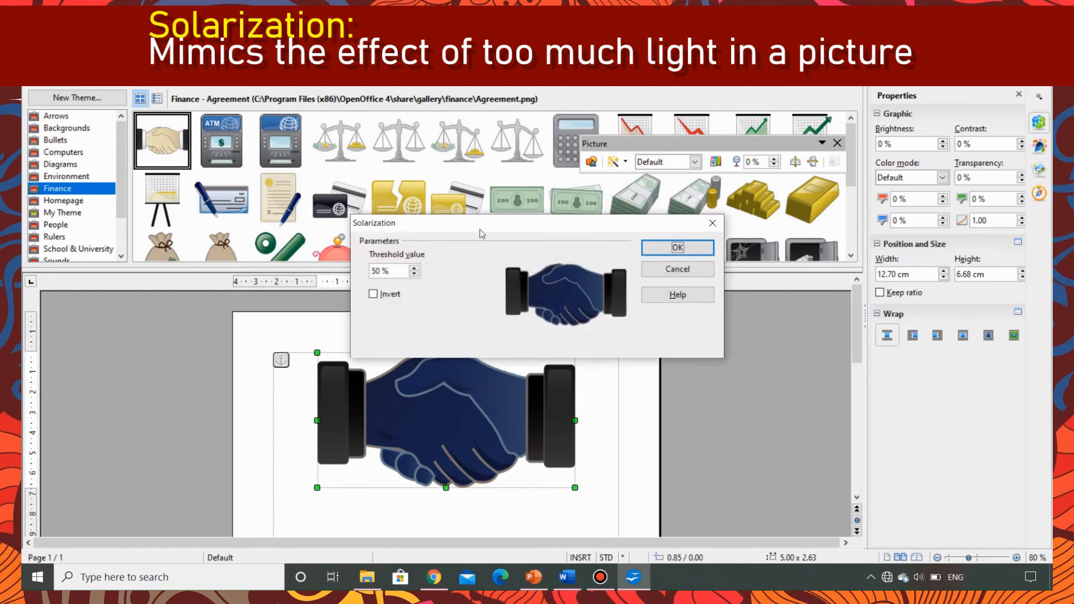
pyautogui.click(373, 294)
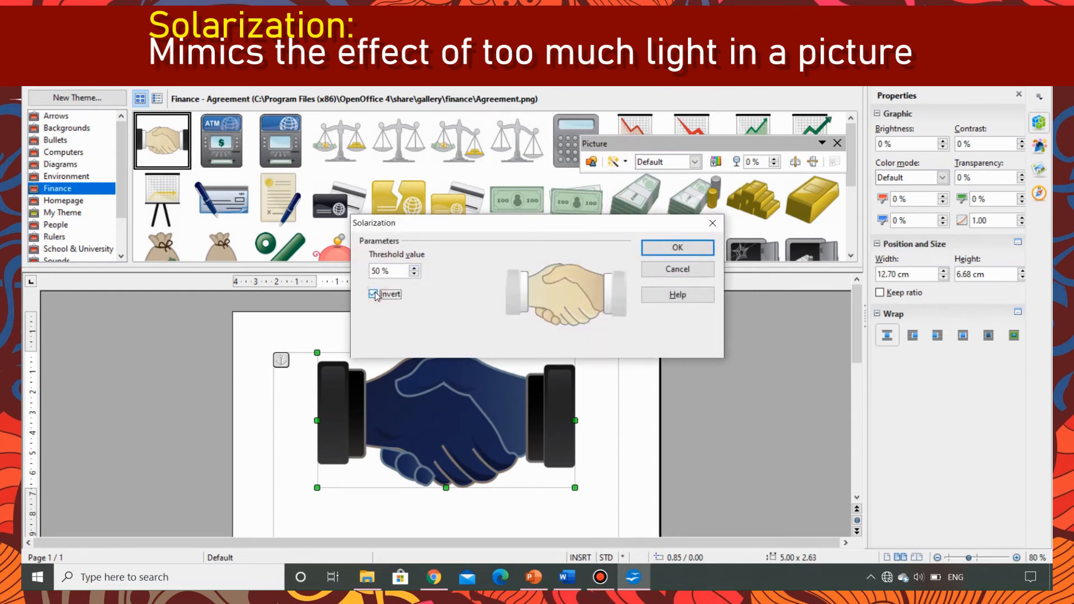
pyautogui.click(676, 247)
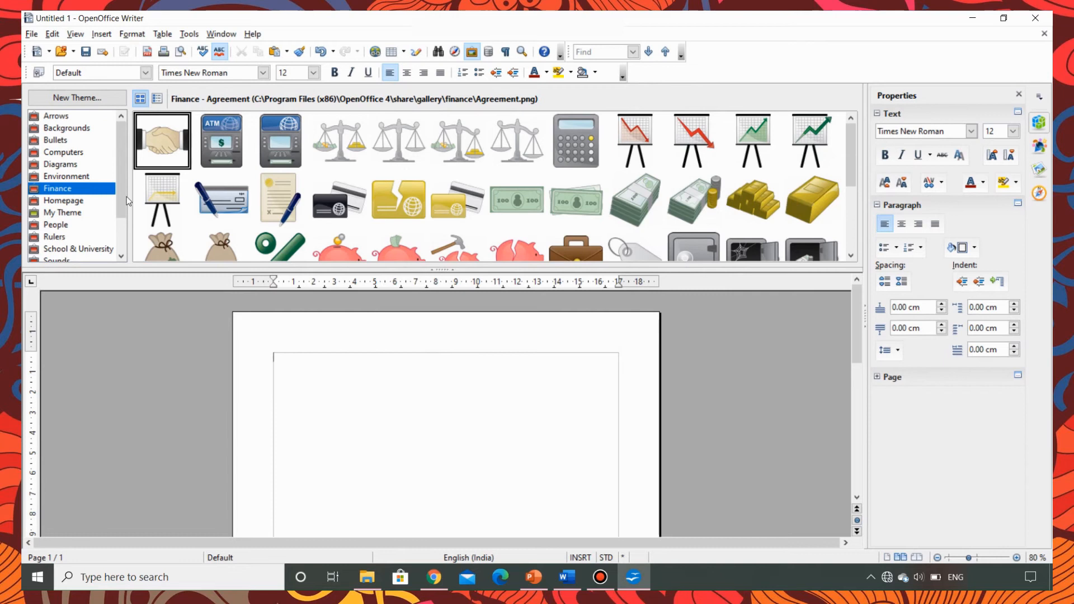
# Step: Insert the Bus clip art from the Transport gallery theme onto the page
pyautogui.scroll(-3)
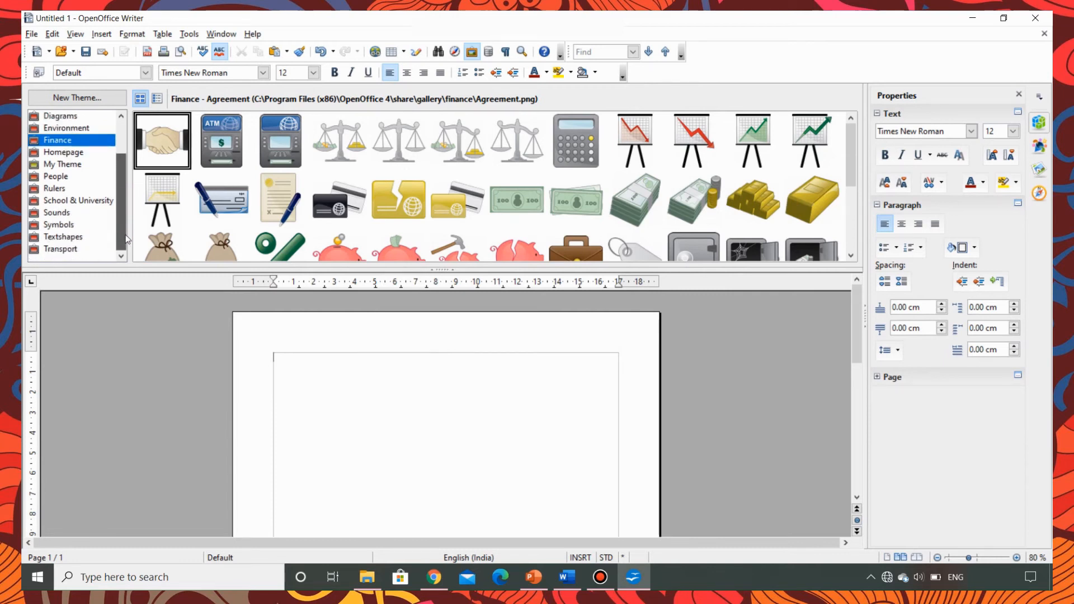
pyautogui.click(61, 249)
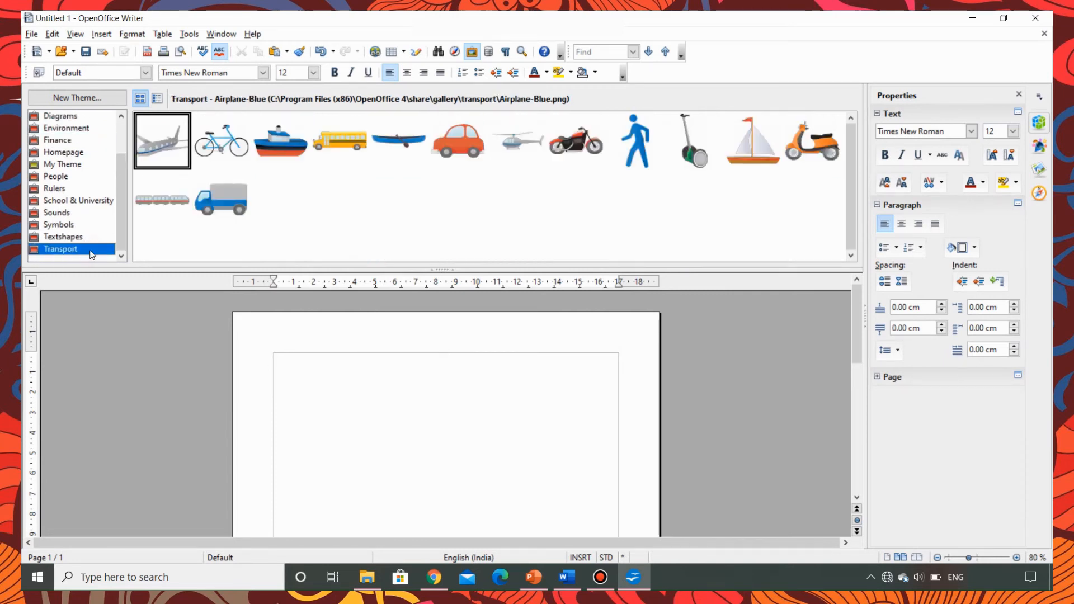
pyautogui.click(339, 141)
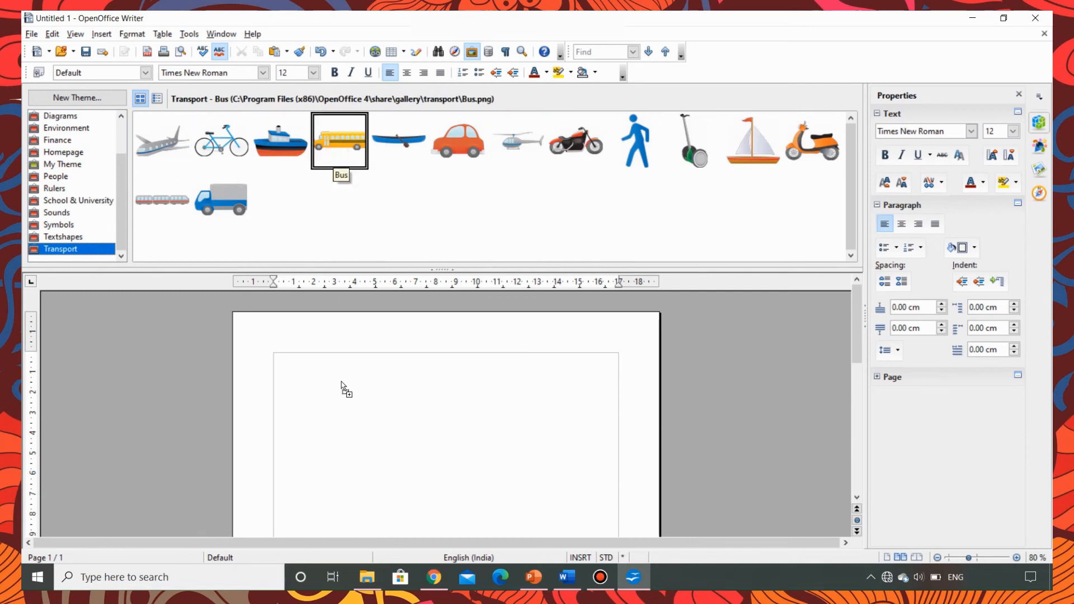
pyautogui.doubleClick(339, 141)
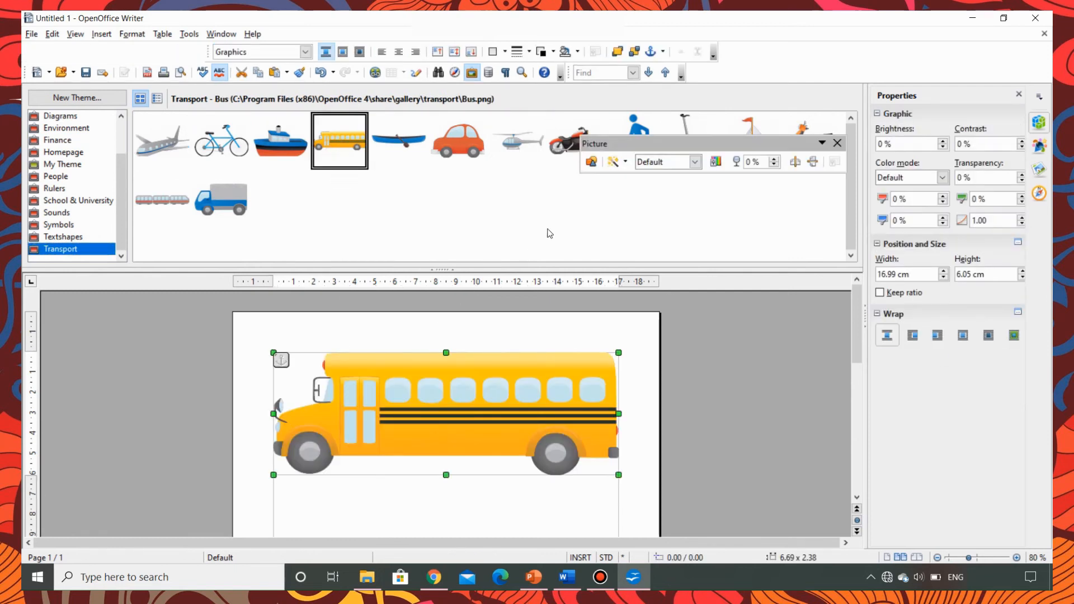
# Step: Apply the Aging filter to the bus with a 10% aging degree
pyautogui.click(625, 161)
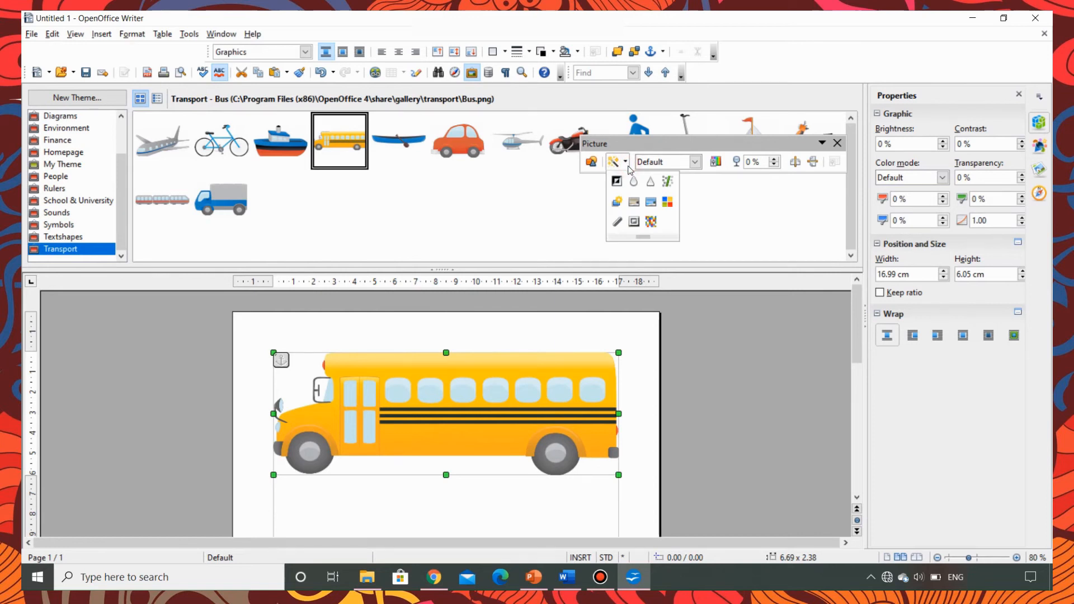
pyautogui.click(630, 200)
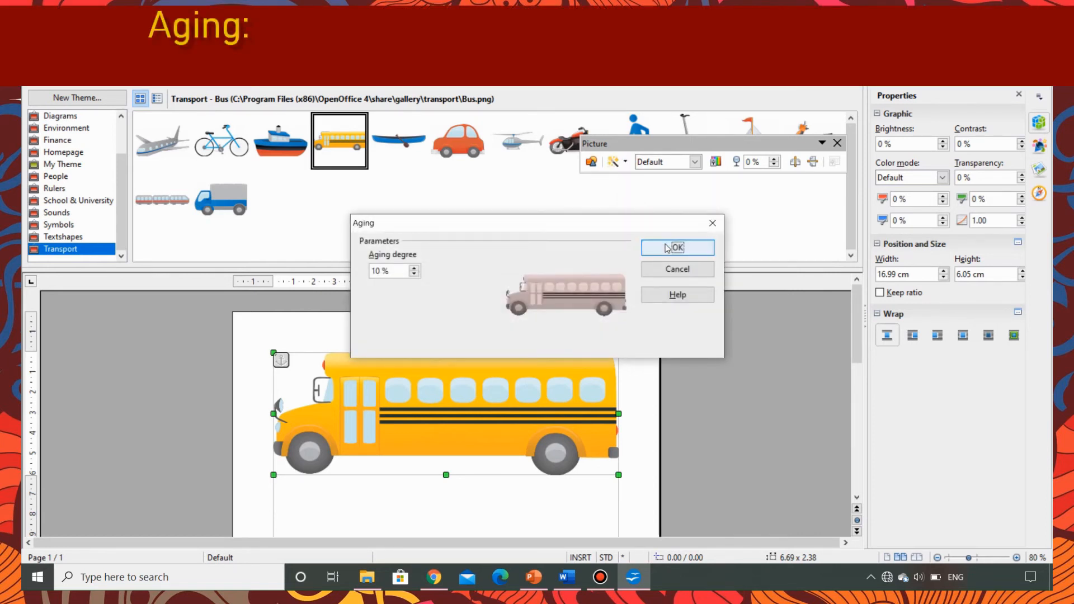
pyautogui.click(677, 247)
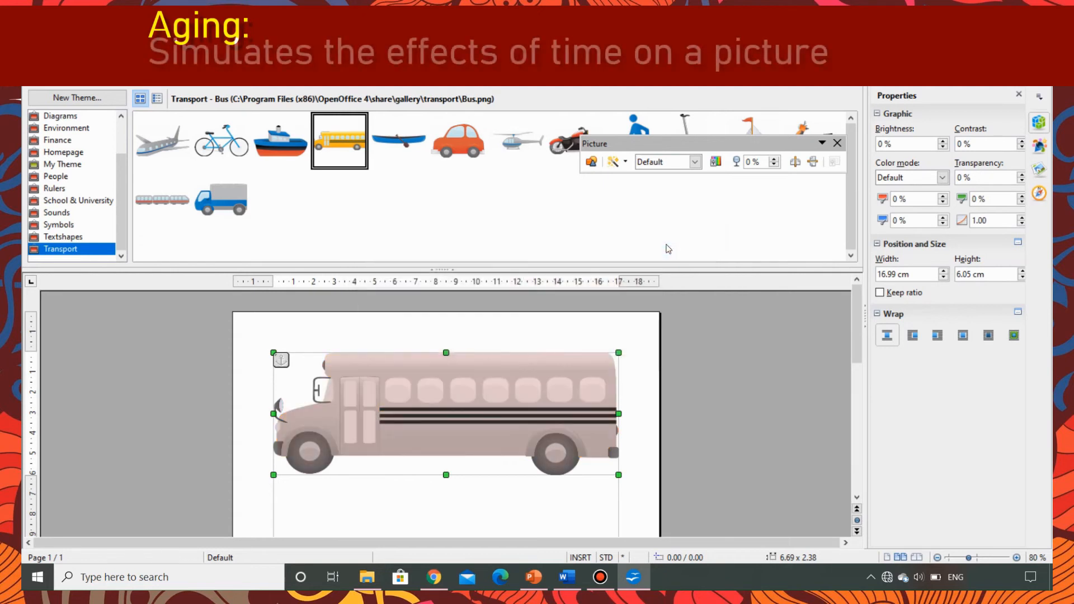
pyautogui.click(612, 161)
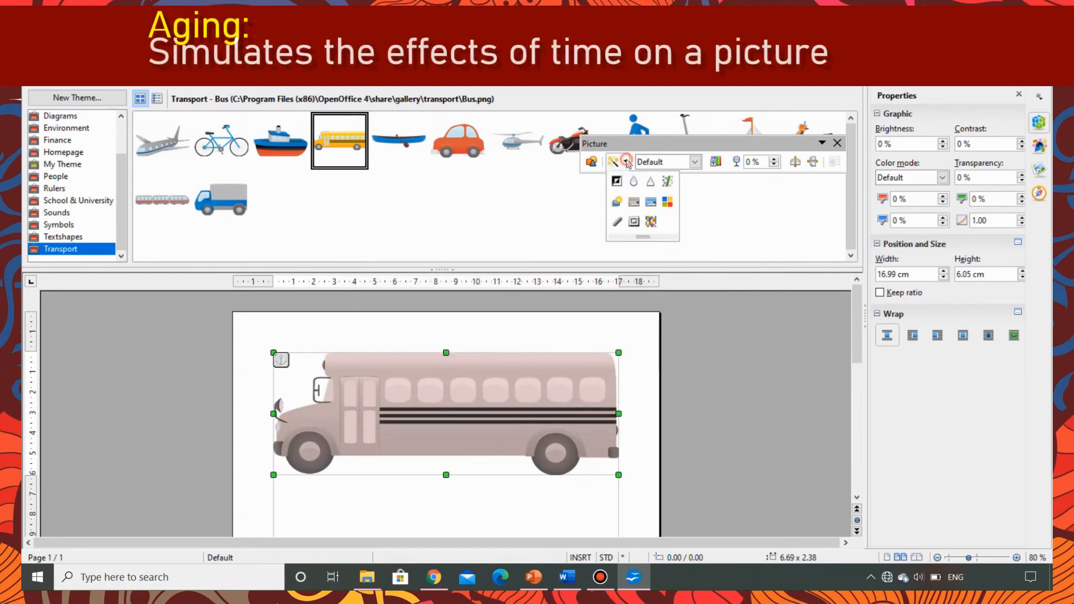
pyautogui.click(651, 221)
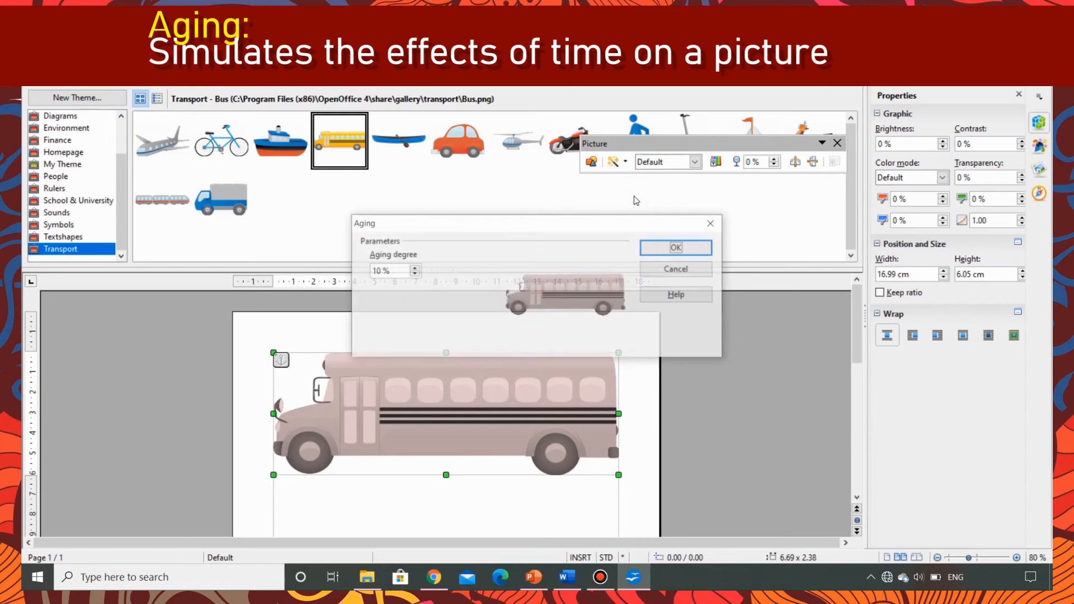
pyautogui.tripleClick(390, 270)
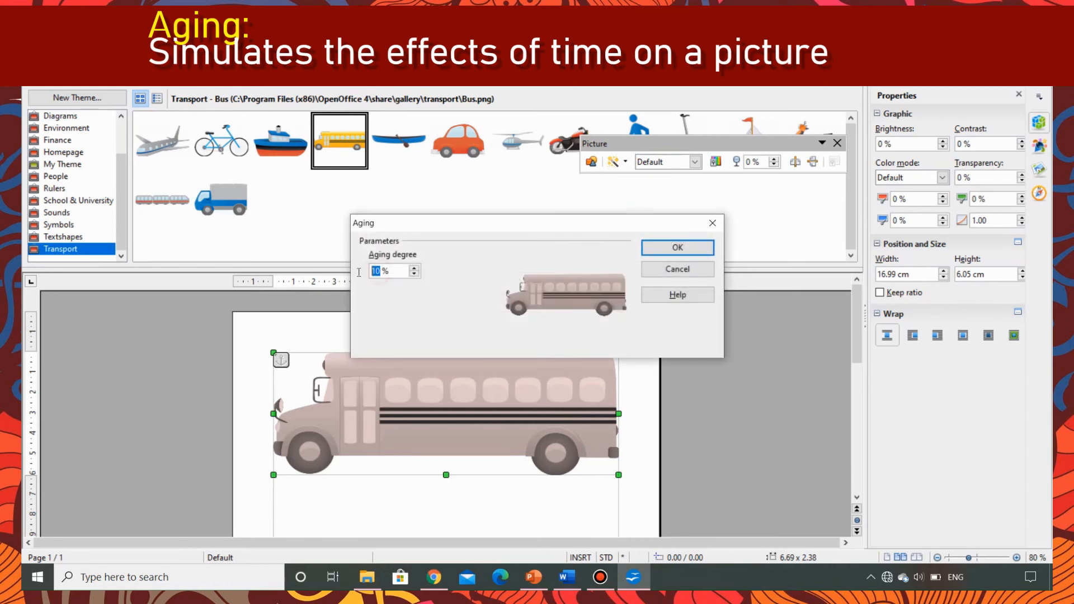
pyautogui.click(676, 247)
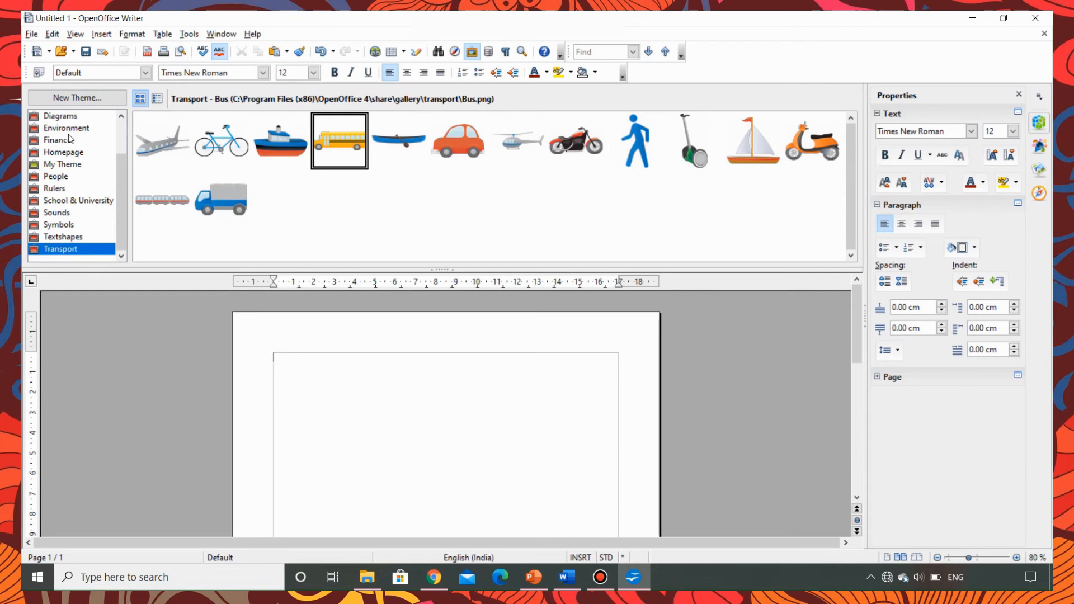
# Step: Insert the Earth clip art from the Environment theme and posterize it to 16 colours
pyautogui.click(67, 127)
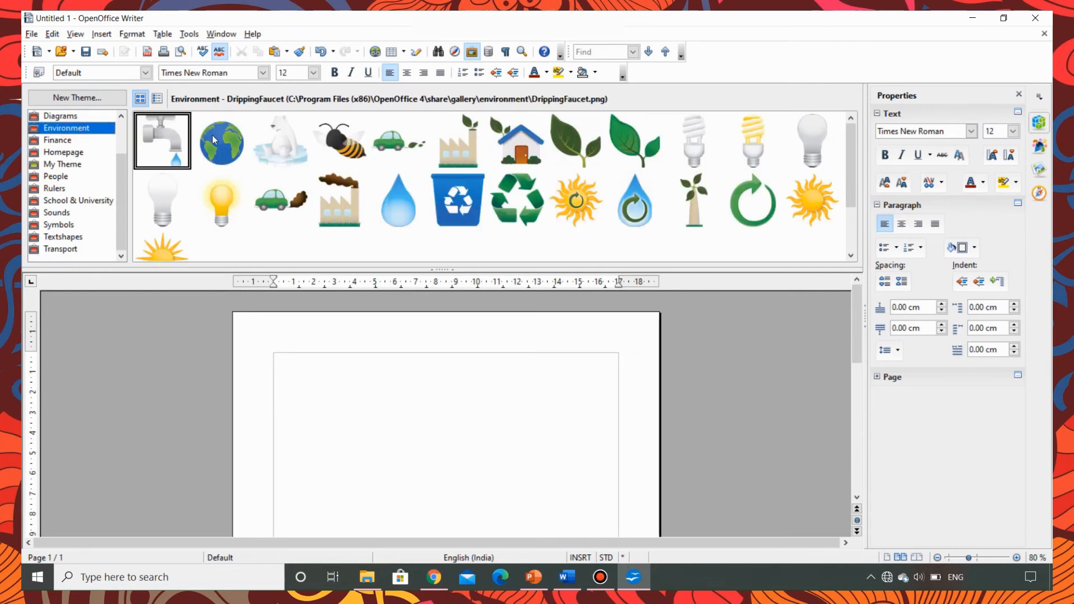
pyautogui.doubleClick(220, 141)
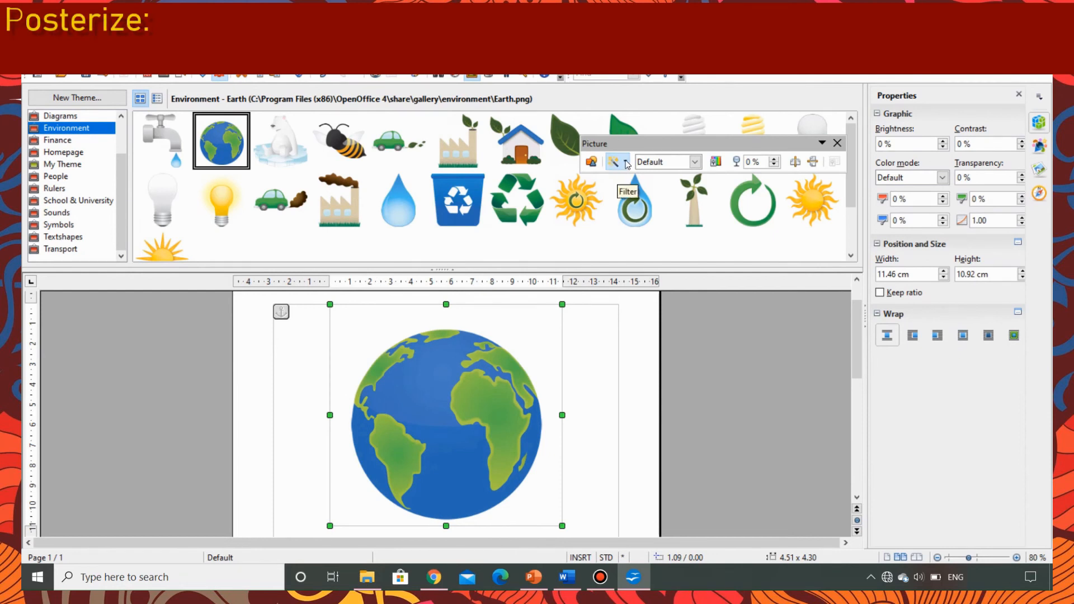
pyautogui.click(612, 161)
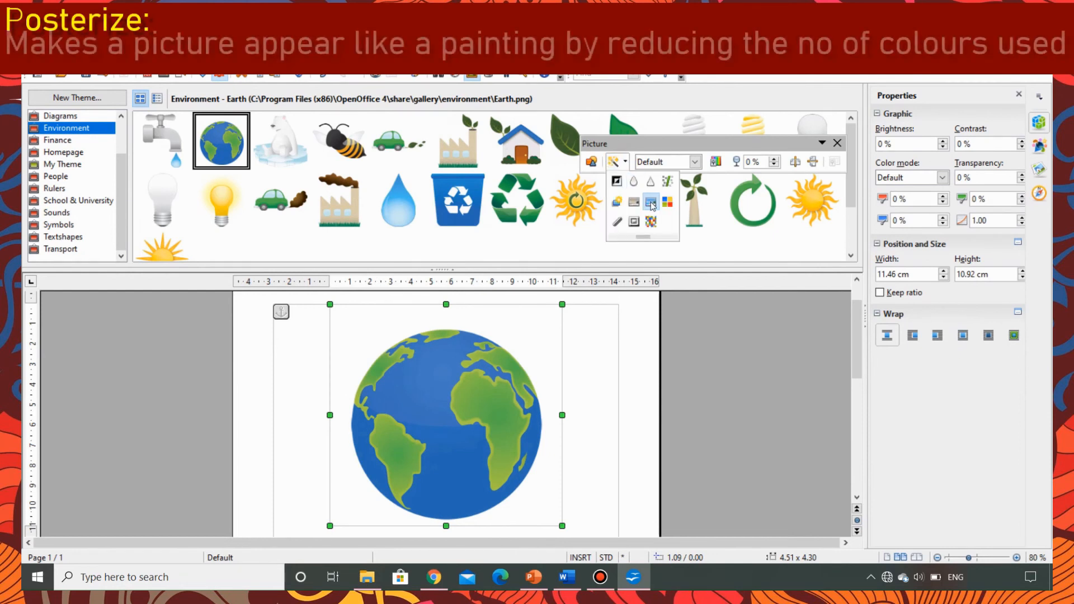
pyautogui.click(650, 201)
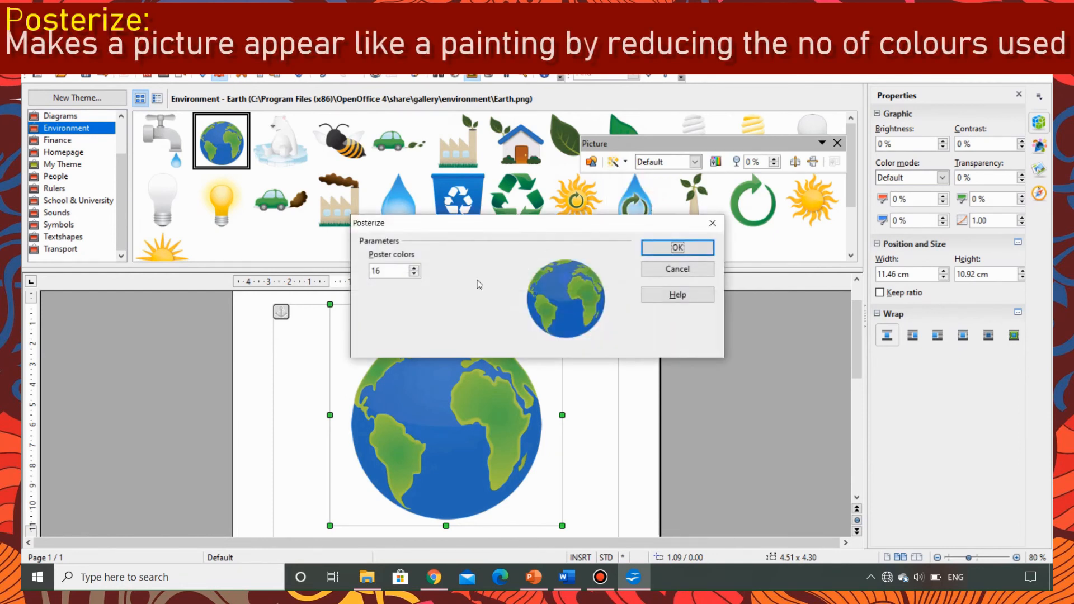
pyautogui.tripleClick(388, 271)
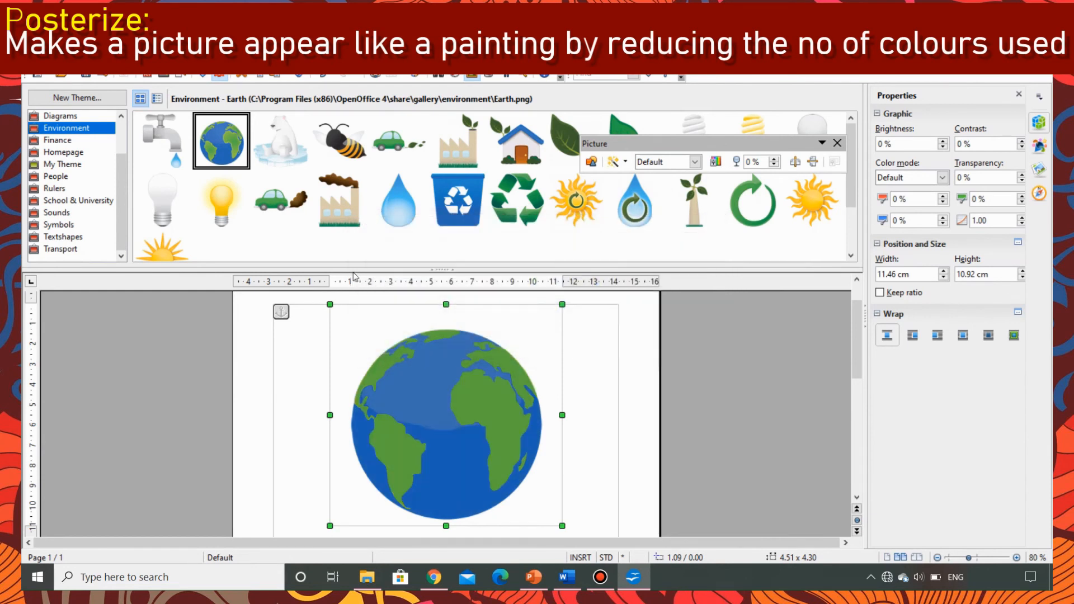
pyautogui.moveTo(614, 163)
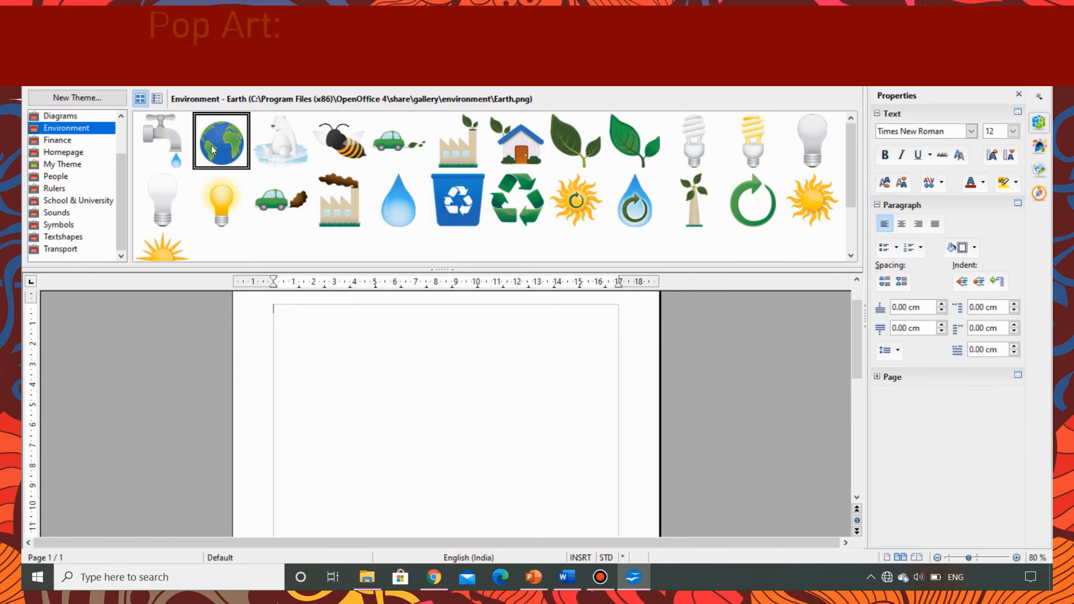
pyautogui.moveTo(336, 202)
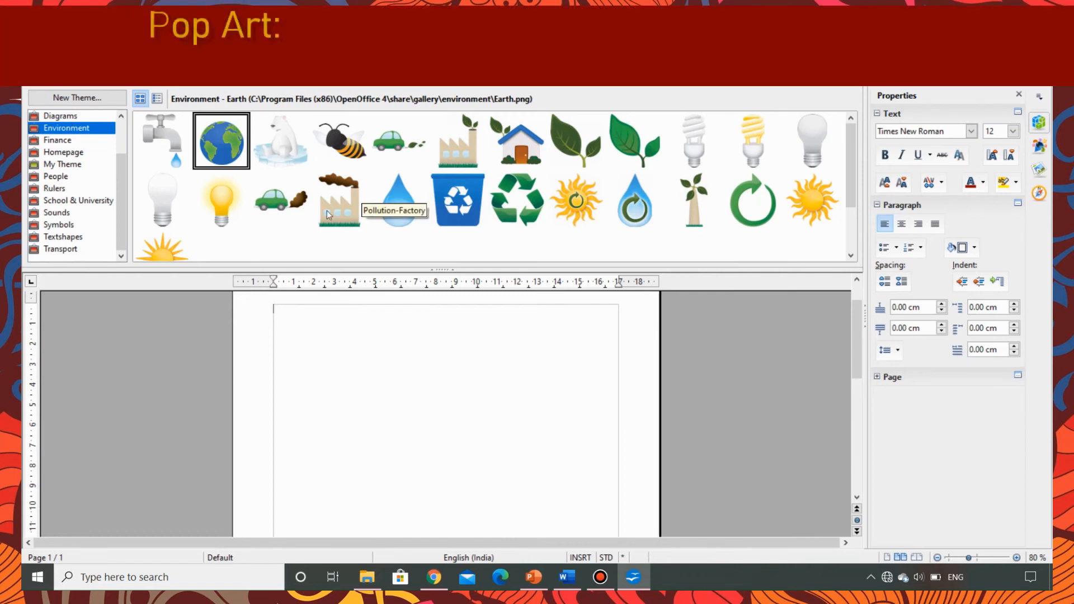
# Step: Insert the Pollution-Factory clip art and apply the Pop Art filter to it
pyautogui.doubleClick(337, 199)
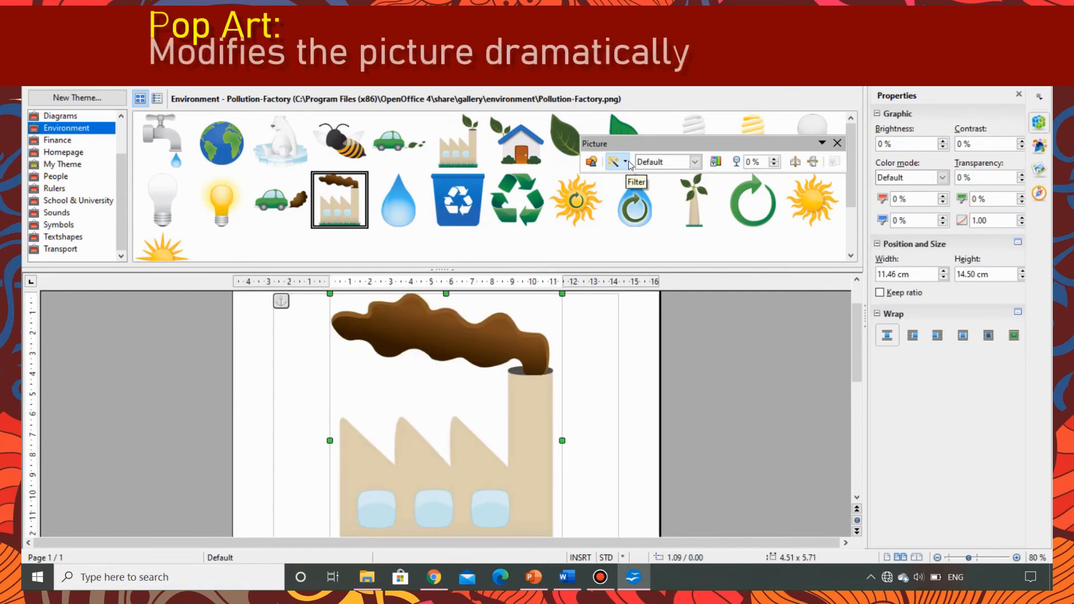
pyautogui.click(616, 161)
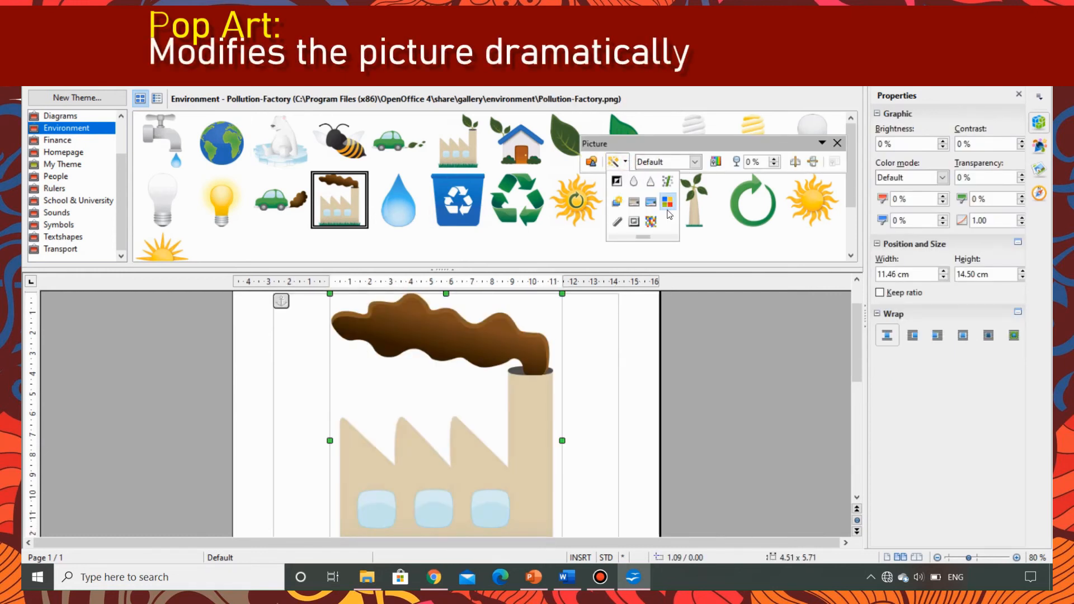
pyautogui.moveTo(668, 209)
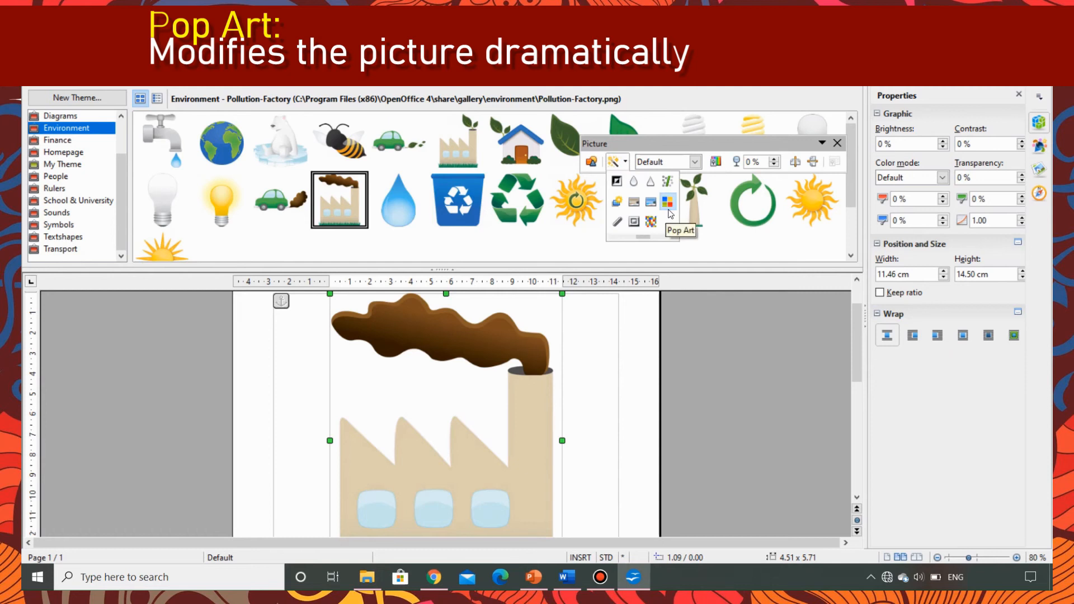
pyautogui.click(667, 202)
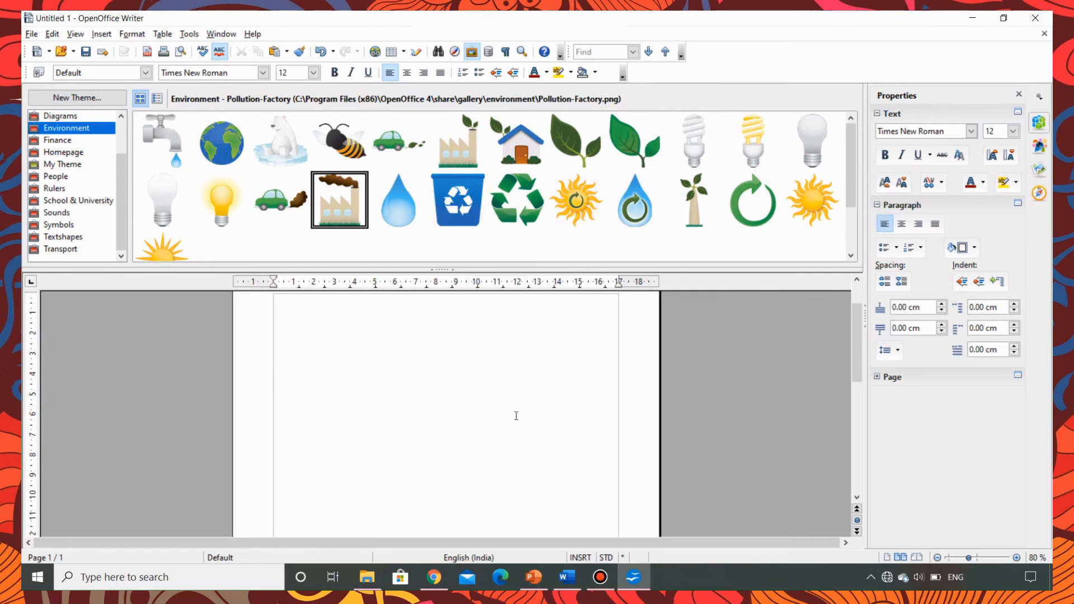
pyautogui.moveTo(96, 154)
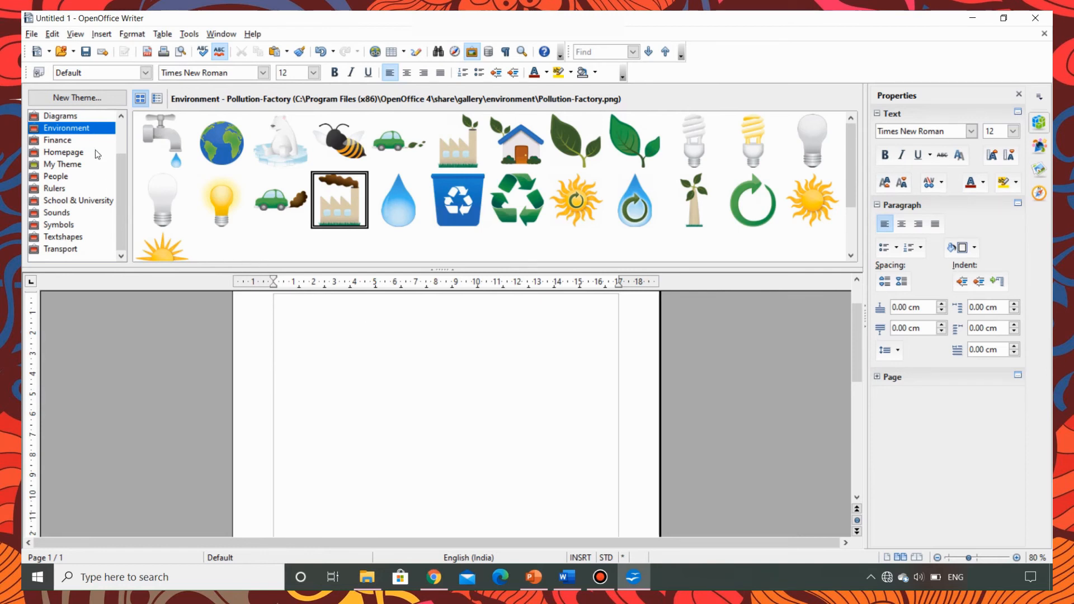
# Step: Insert the Finance briefcase clip art and apply the Charcoal Sketch filter to it
pyautogui.click(58, 140)
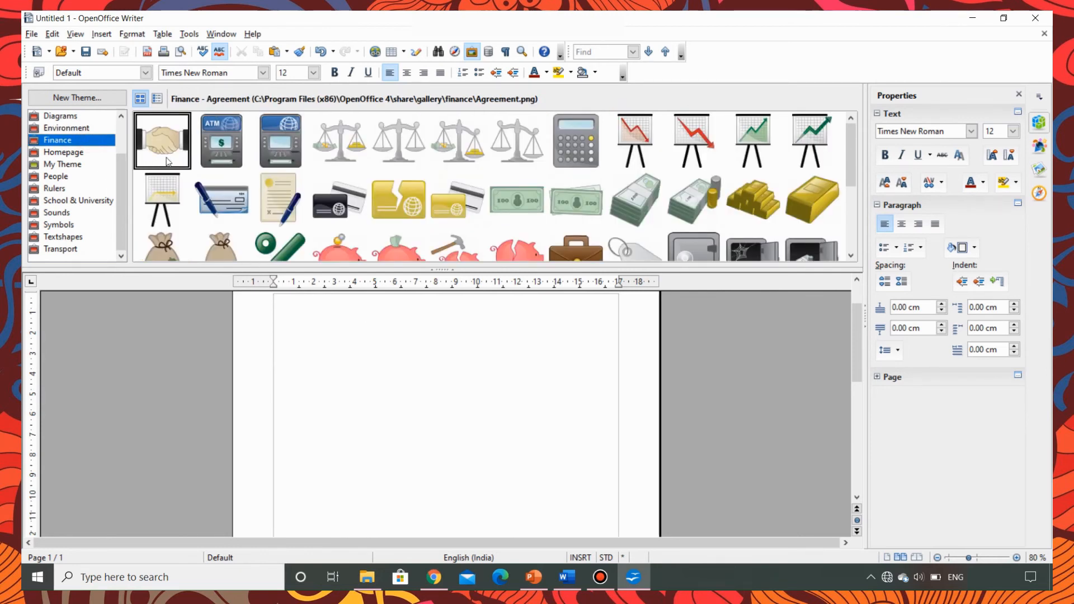
pyautogui.click(575, 246)
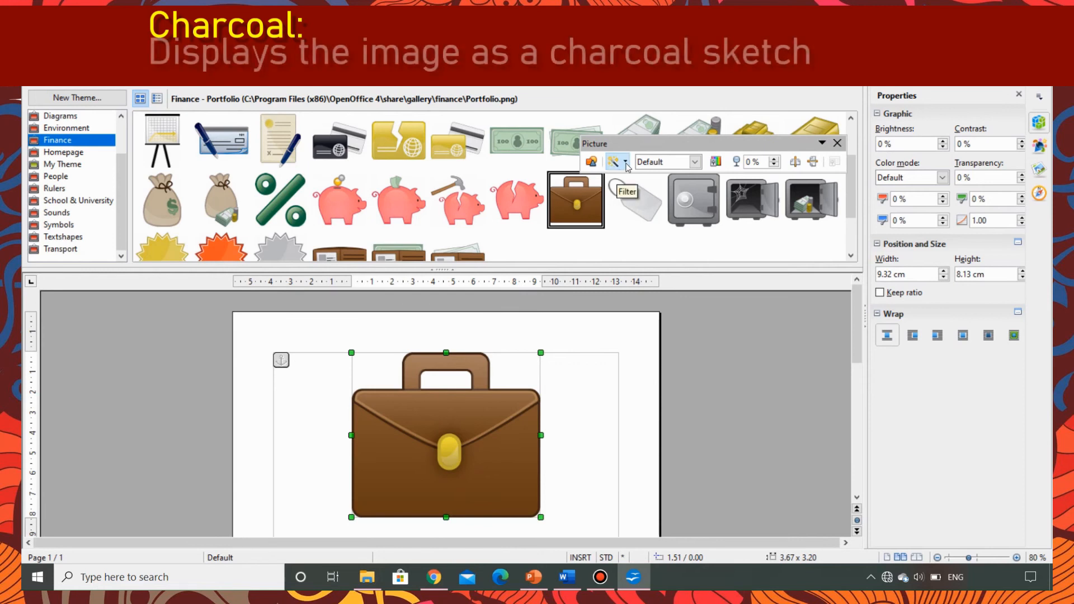
pyautogui.click(613, 162)
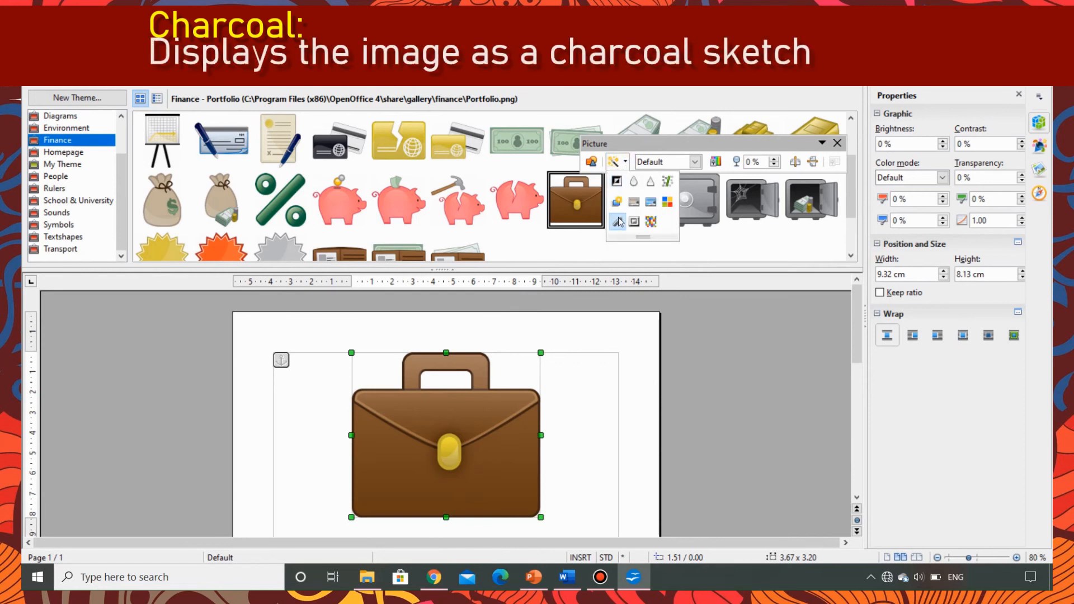
pyautogui.click(618, 220)
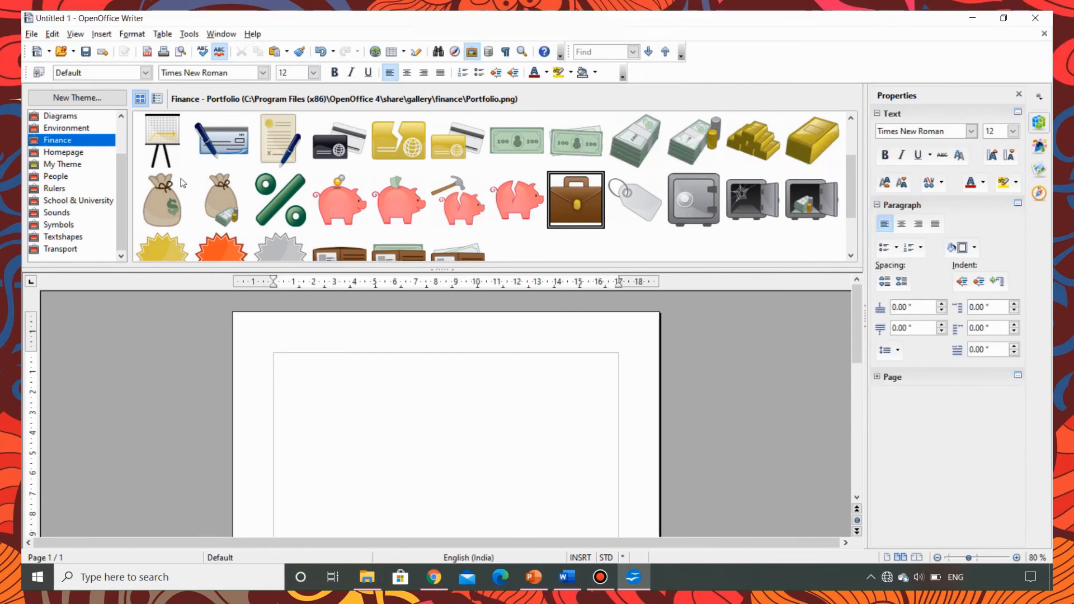
# Step: Insert the People Artist-Female1 clip art and apply Relief with a centred light source
pyautogui.click(55, 176)
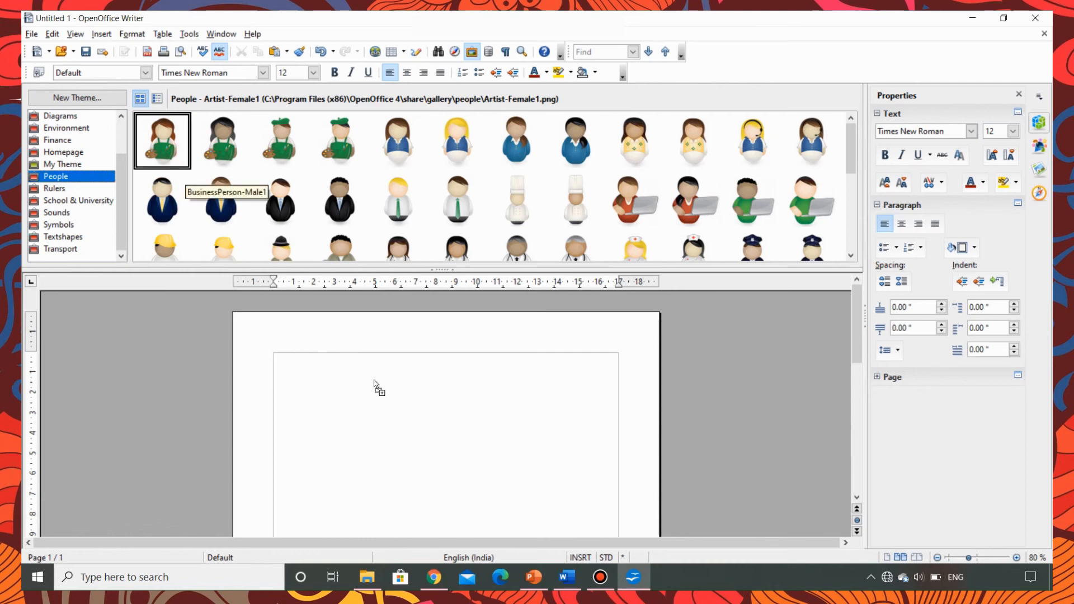
pyautogui.doubleClick(162, 140)
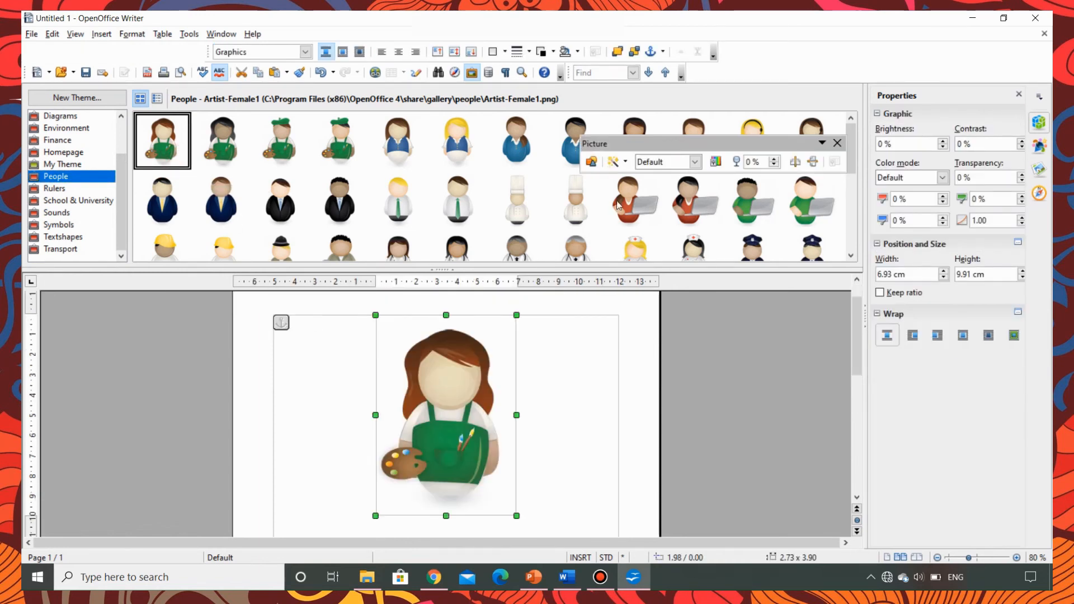
pyautogui.click(612, 161)
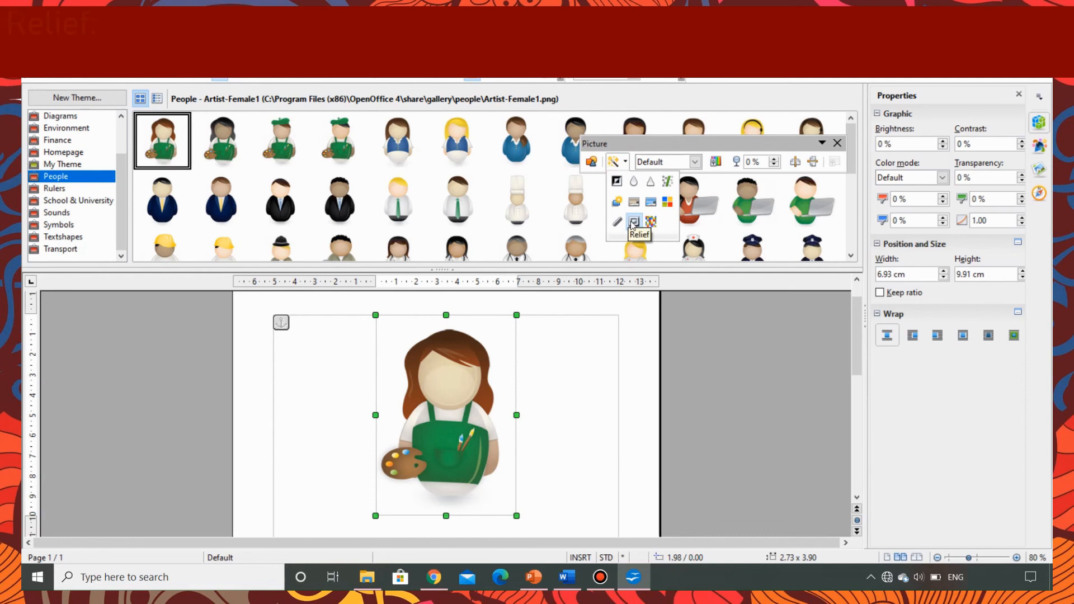
pyautogui.click(631, 221)
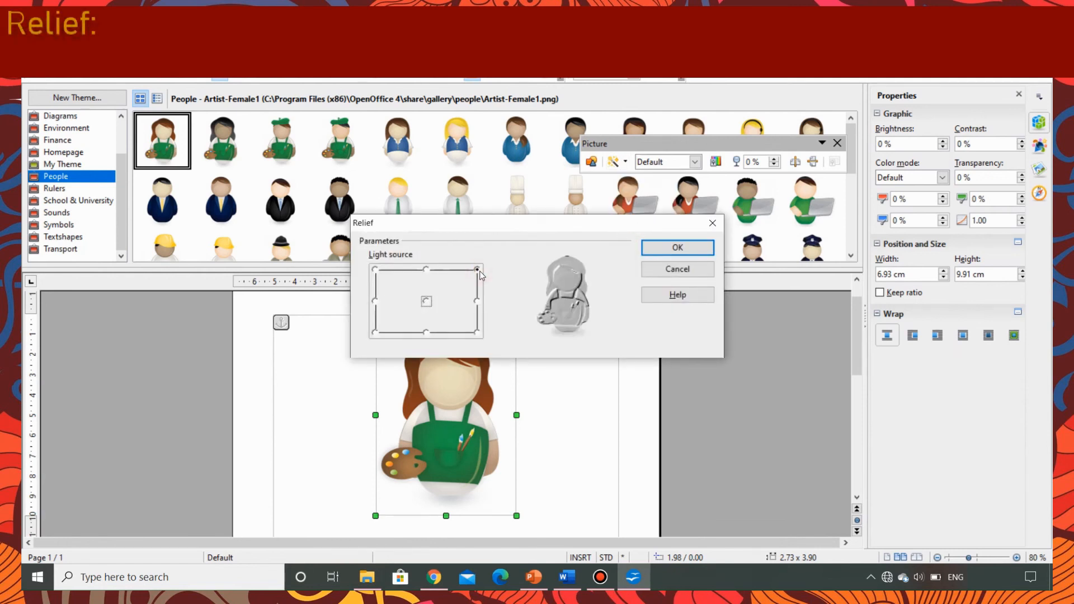
pyautogui.moveTo(598, 254)
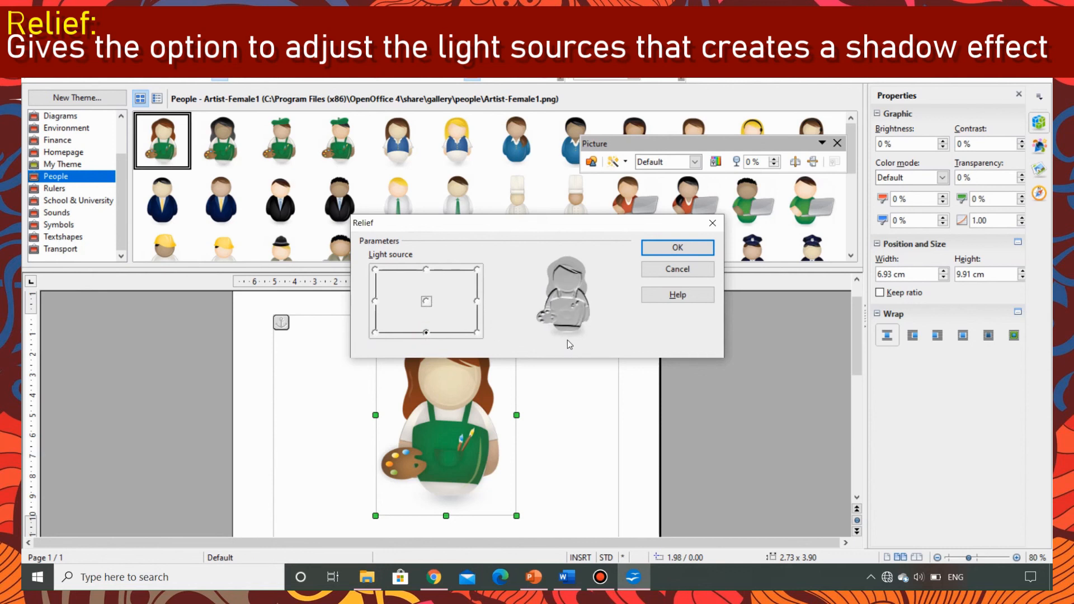
pyautogui.moveTo(478, 336)
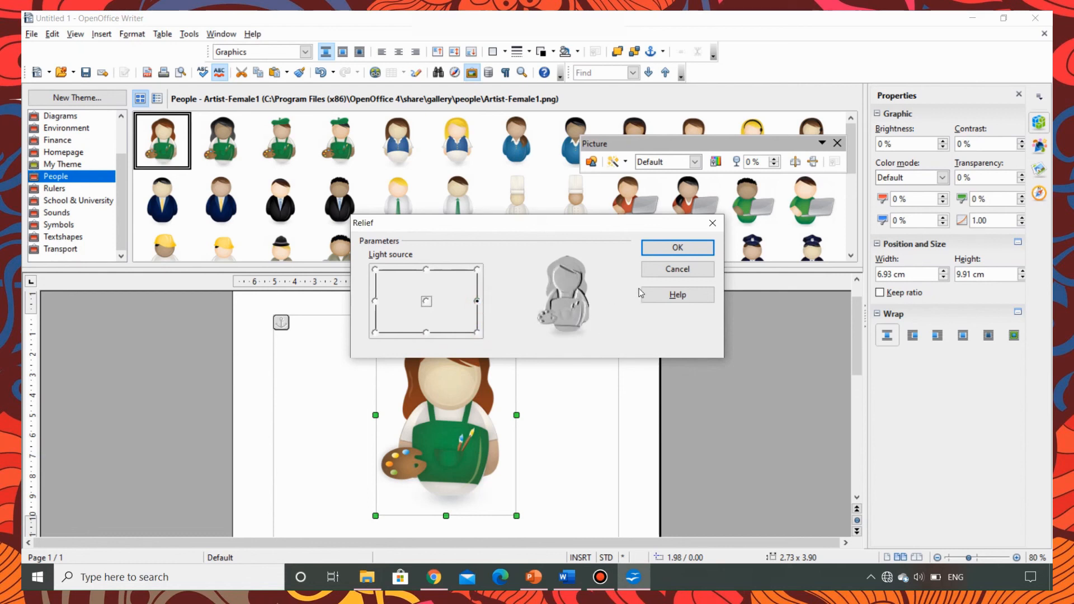
pyautogui.click(425, 302)
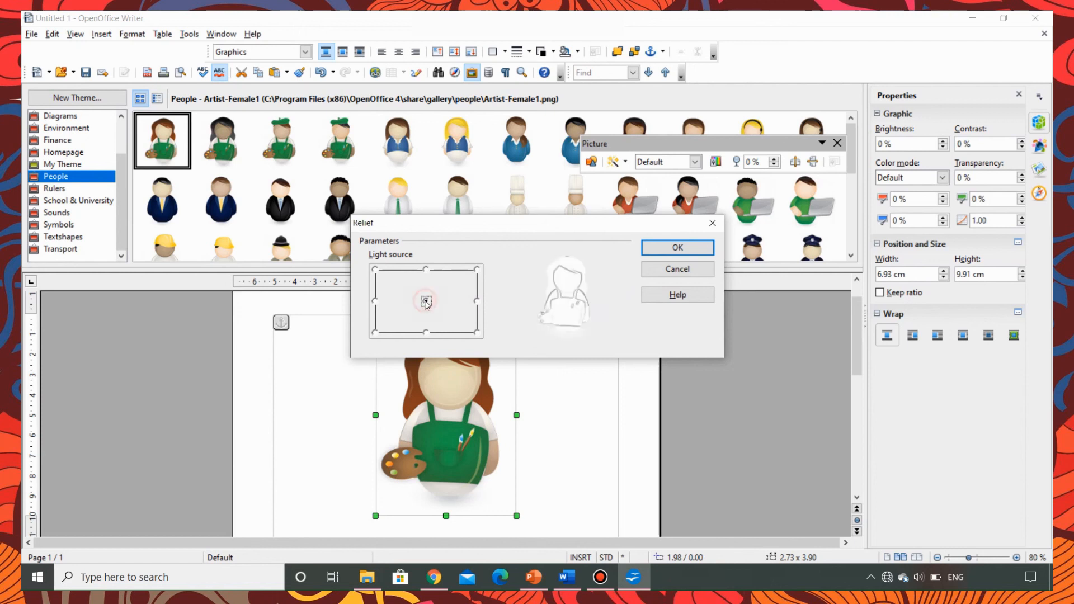
pyautogui.moveTo(677, 247)
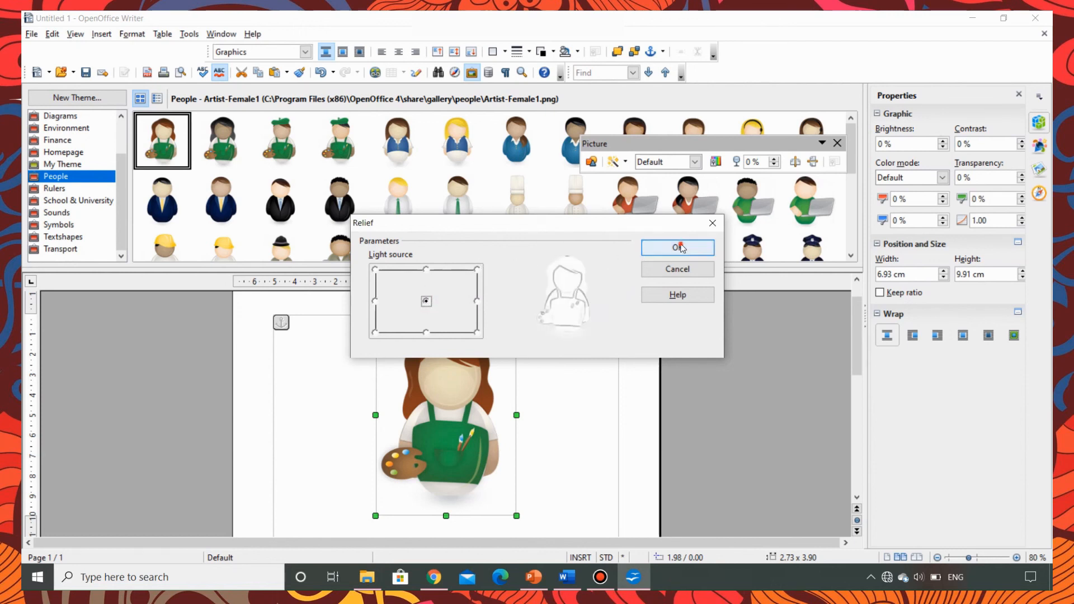
pyautogui.click(677, 247)
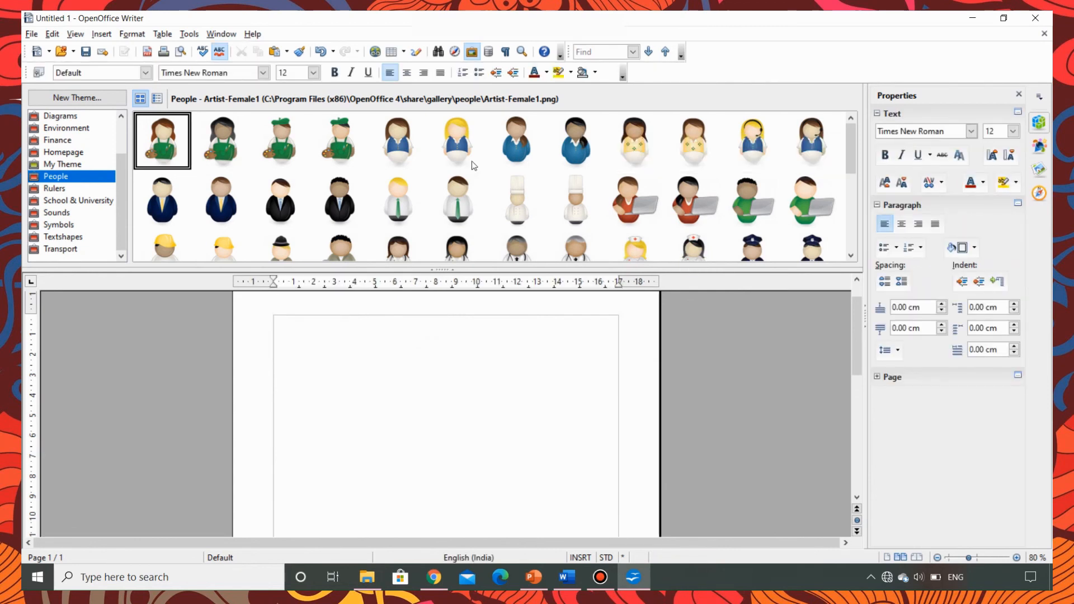
pyautogui.moveTo(93, 142)
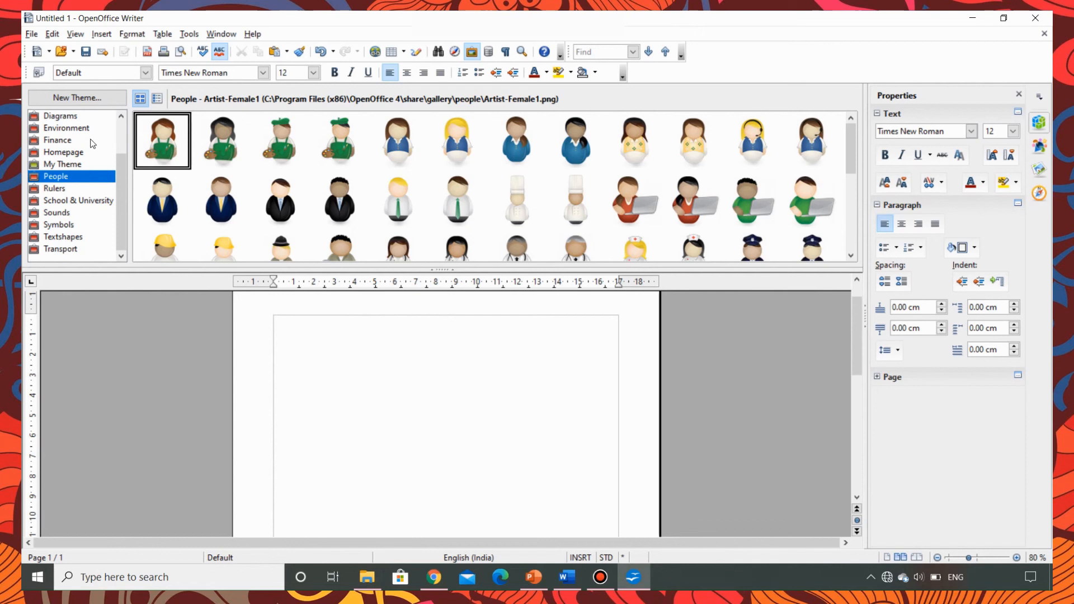
# Step: Insert the Finance ATM01 clip art and set a Mosaic filter with Enhance edges ticked
pyautogui.click(58, 140)
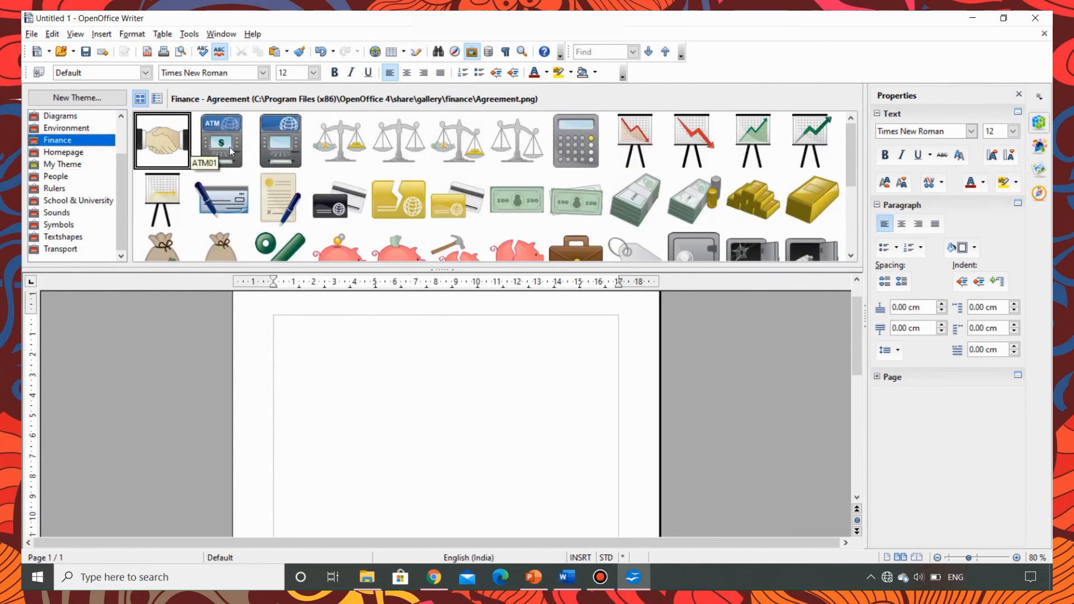
pyautogui.doubleClick(221, 141)
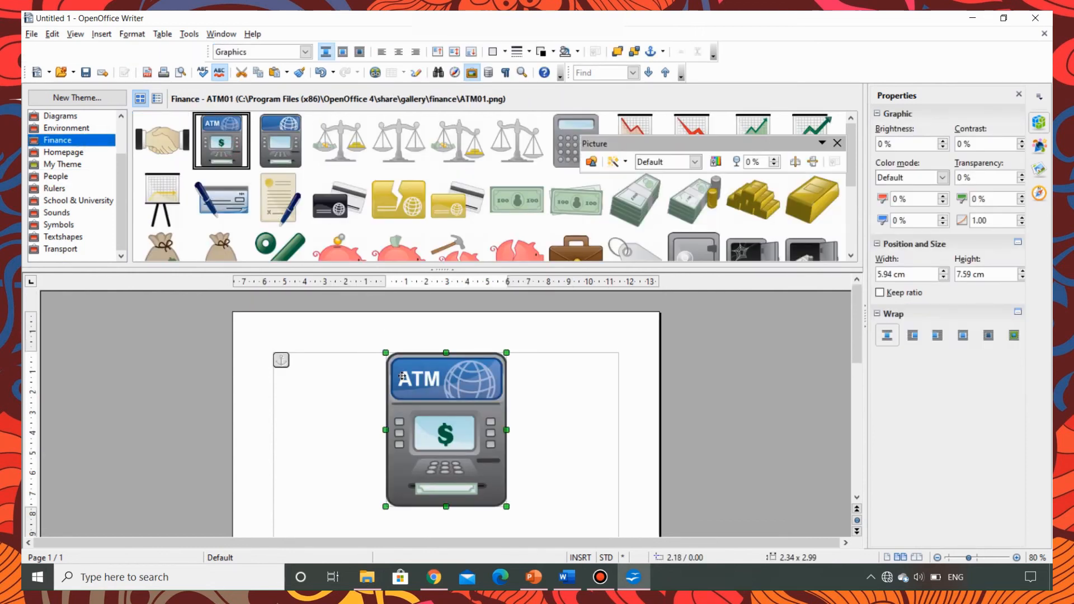
pyautogui.moveTo(614, 161)
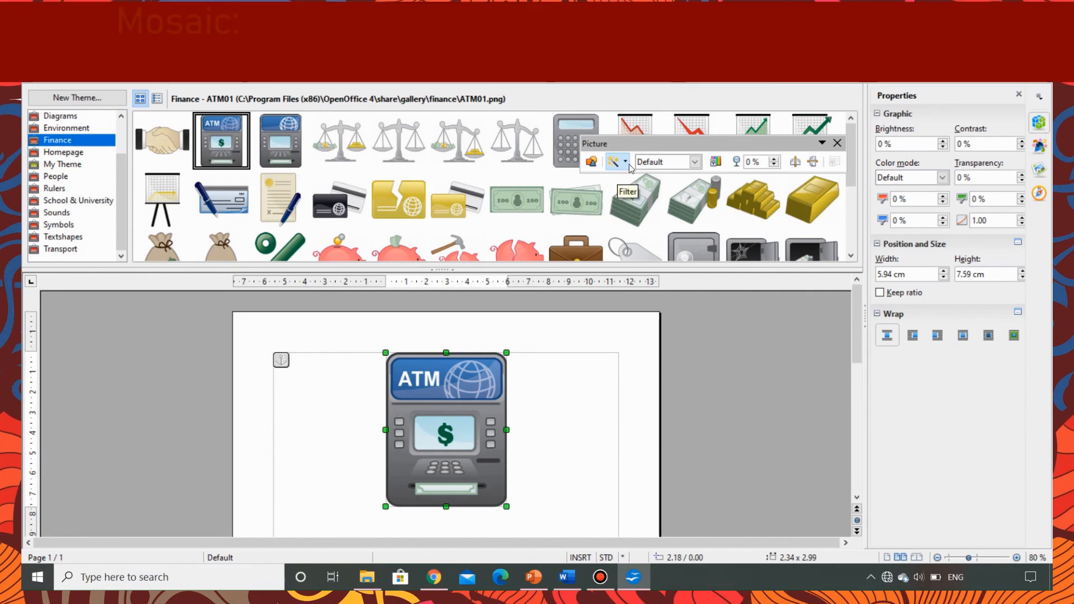
pyautogui.click(616, 161)
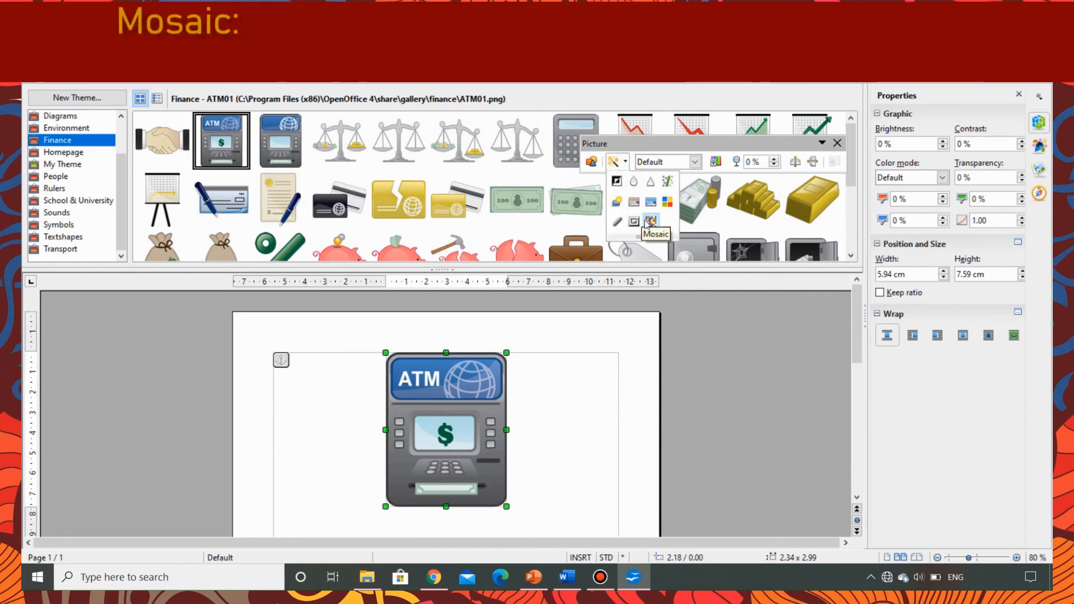
pyautogui.click(649, 222)
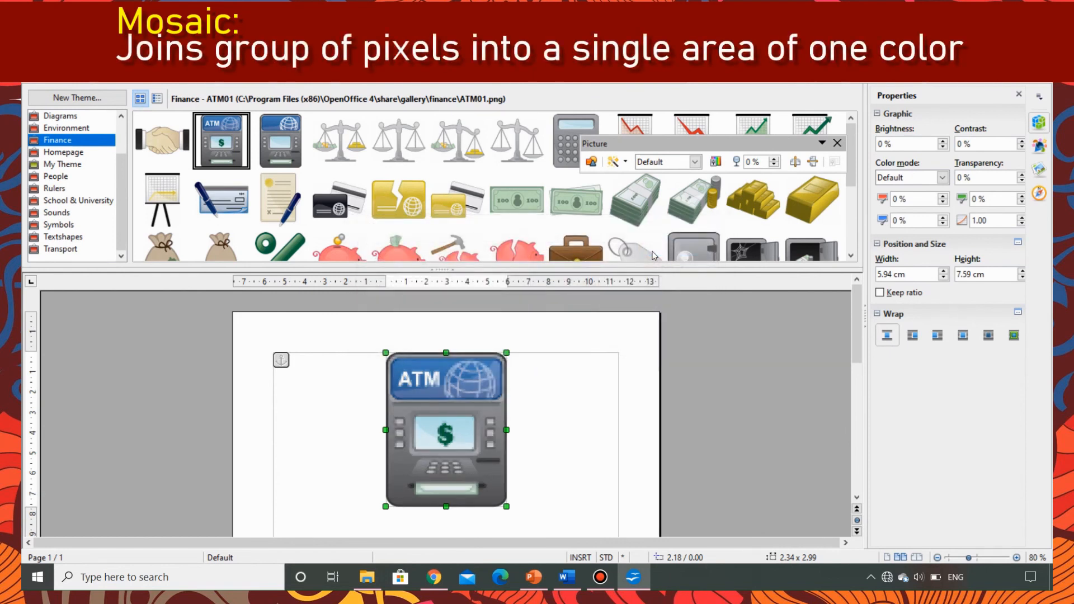
pyautogui.moveTo(480, 400)
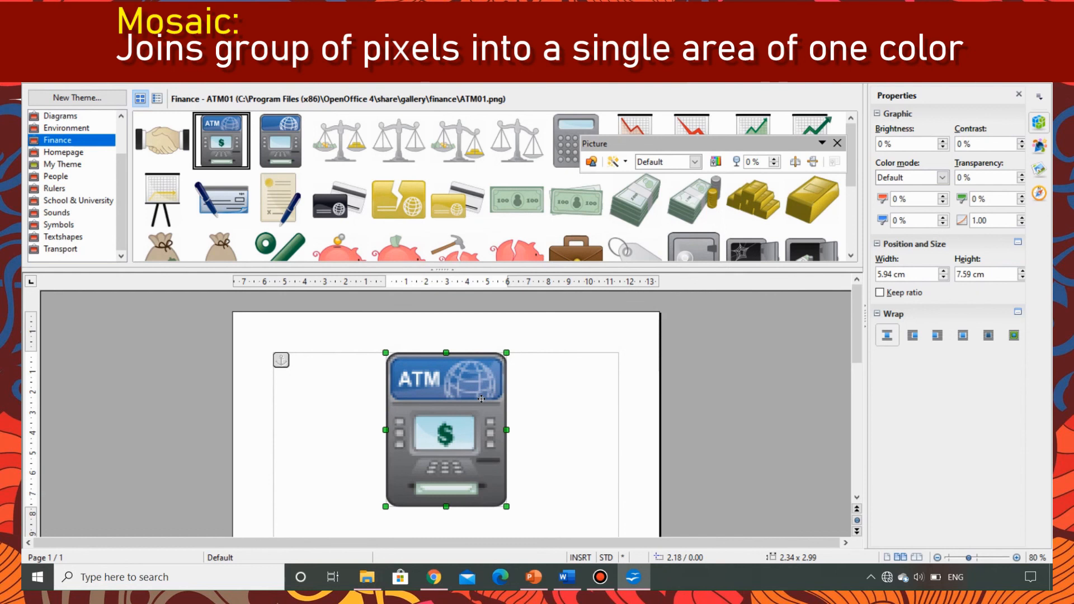
pyautogui.moveTo(590, 221)
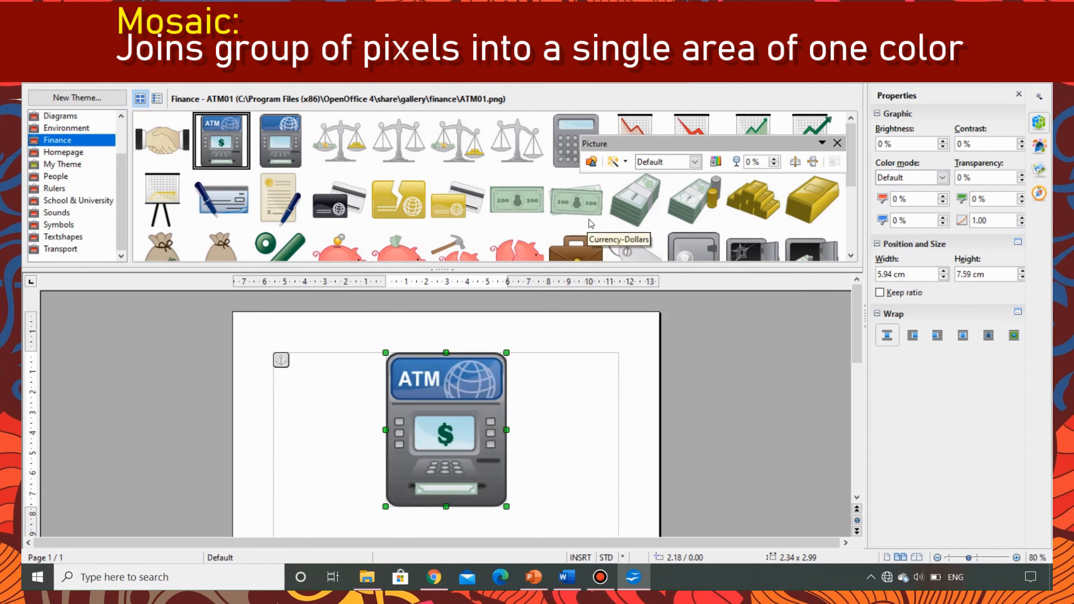
pyautogui.click(612, 161)
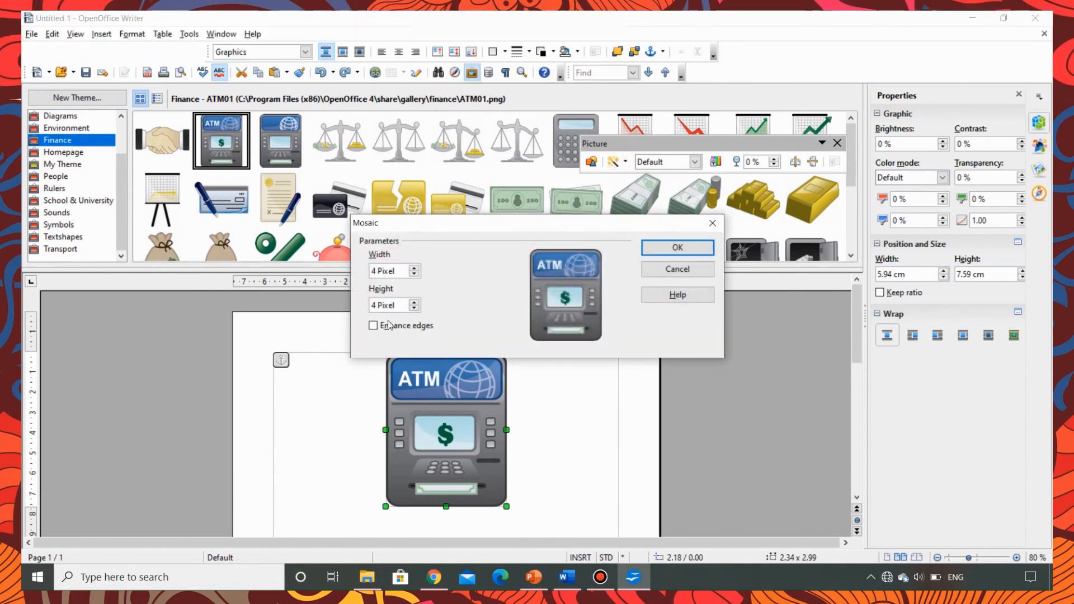
pyautogui.click(374, 325)
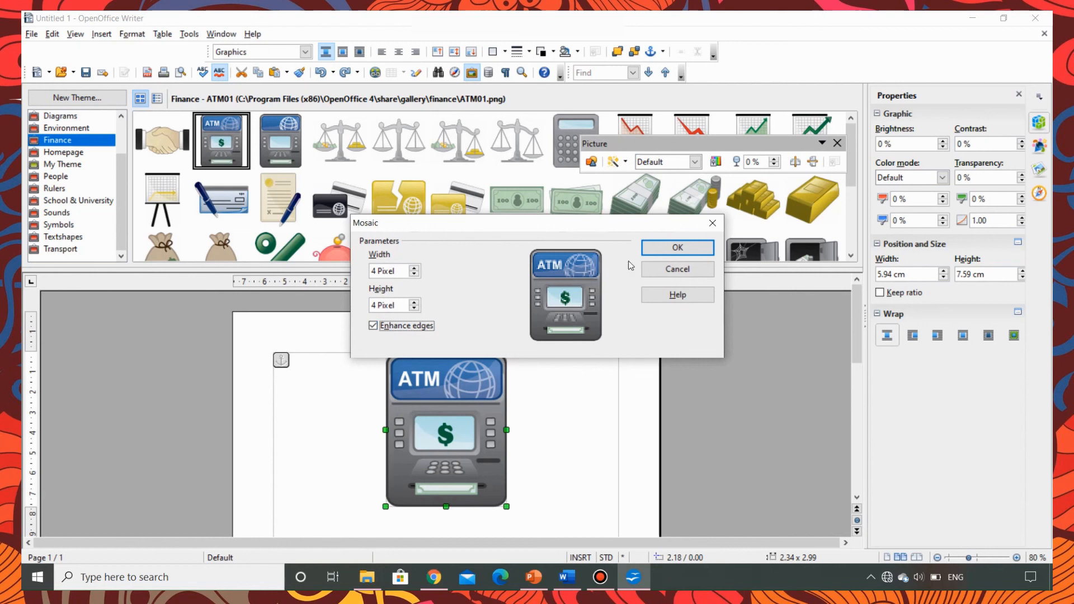